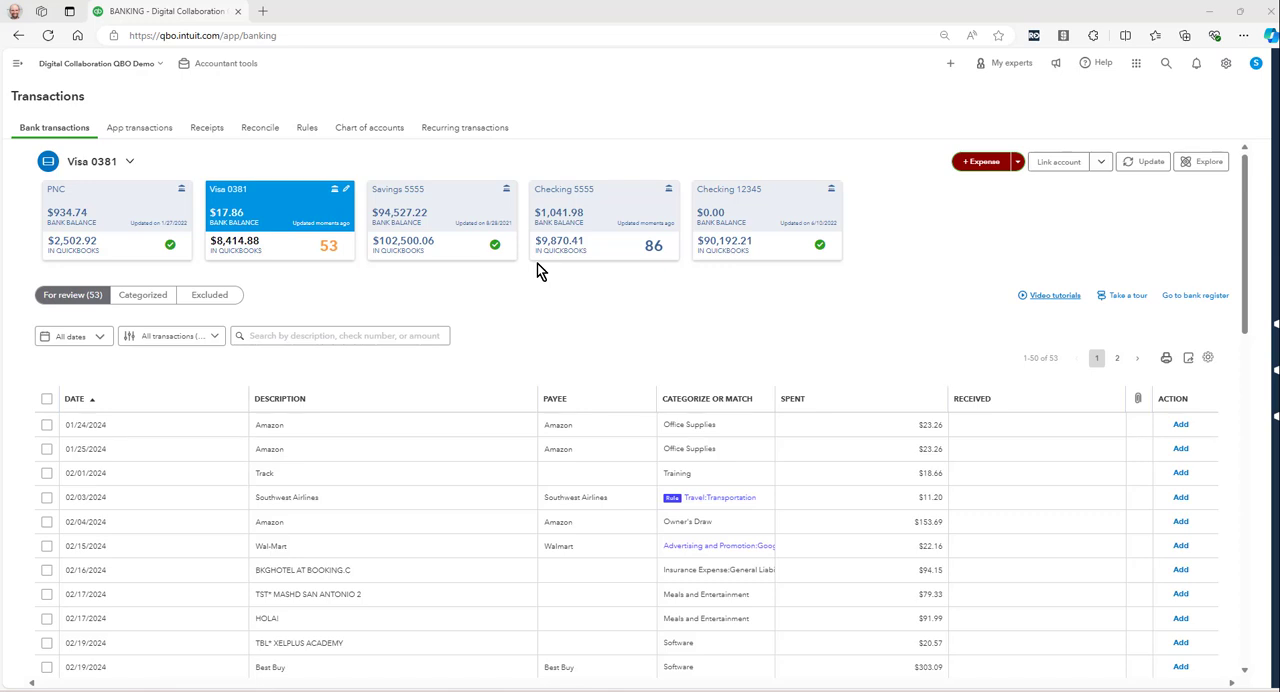
pyautogui.moveTo(570, 328)
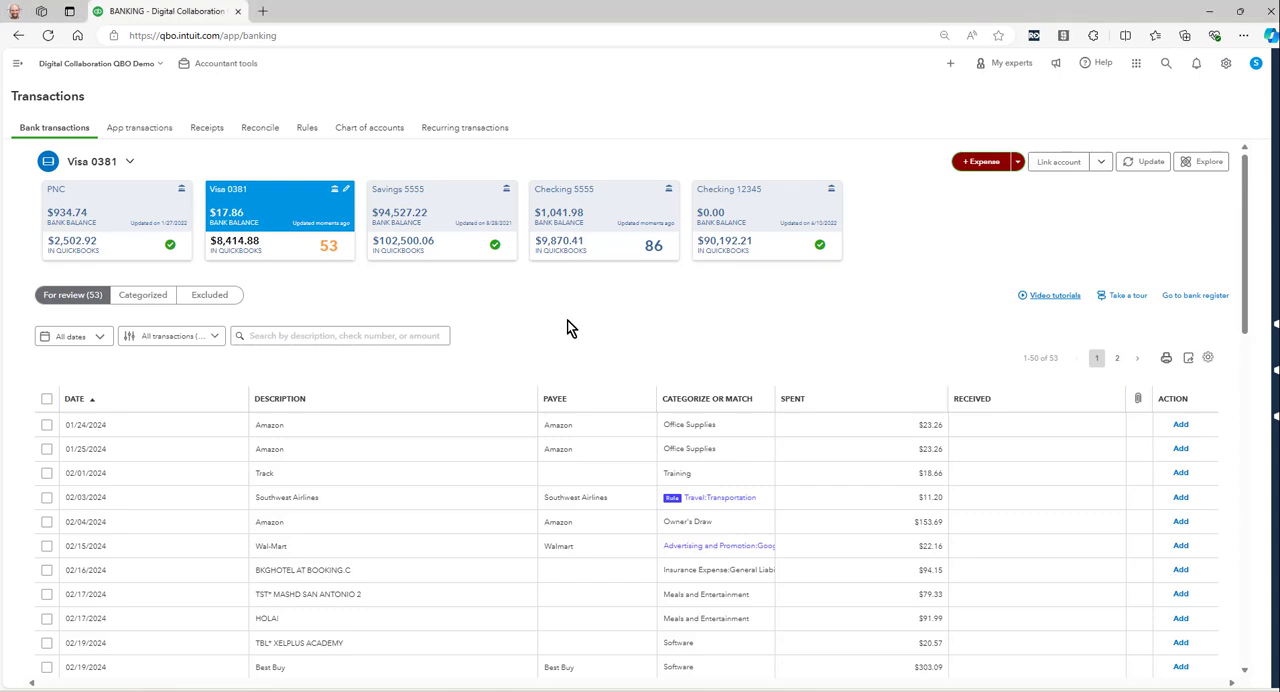
pyautogui.moveTo(950, 88)
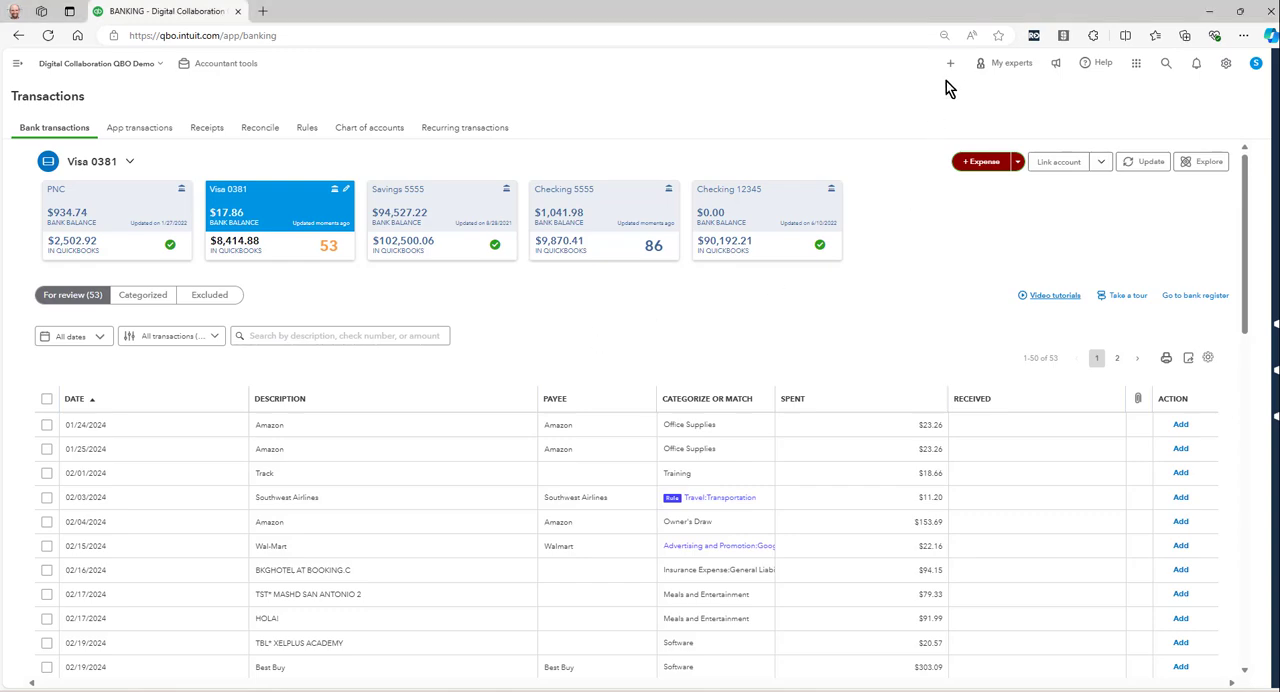
# Open the + Create menu in the top bar.
pyautogui.click(950, 63)
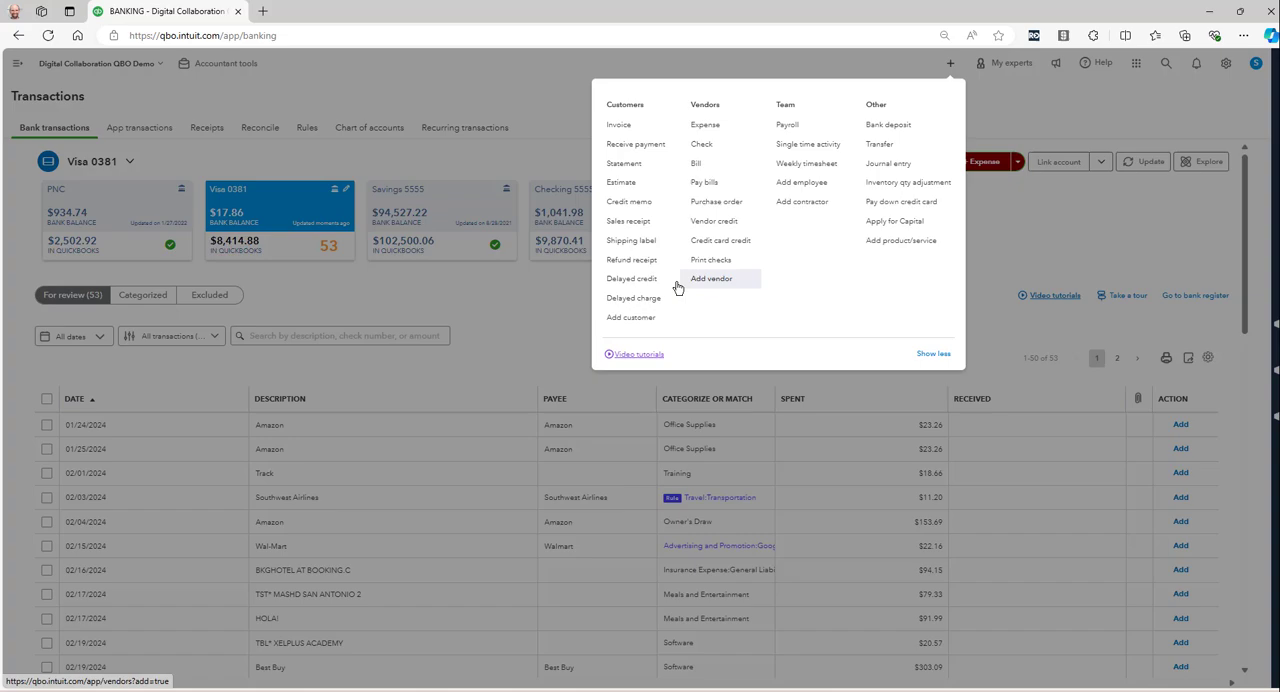
pyautogui.moveTo(632, 278)
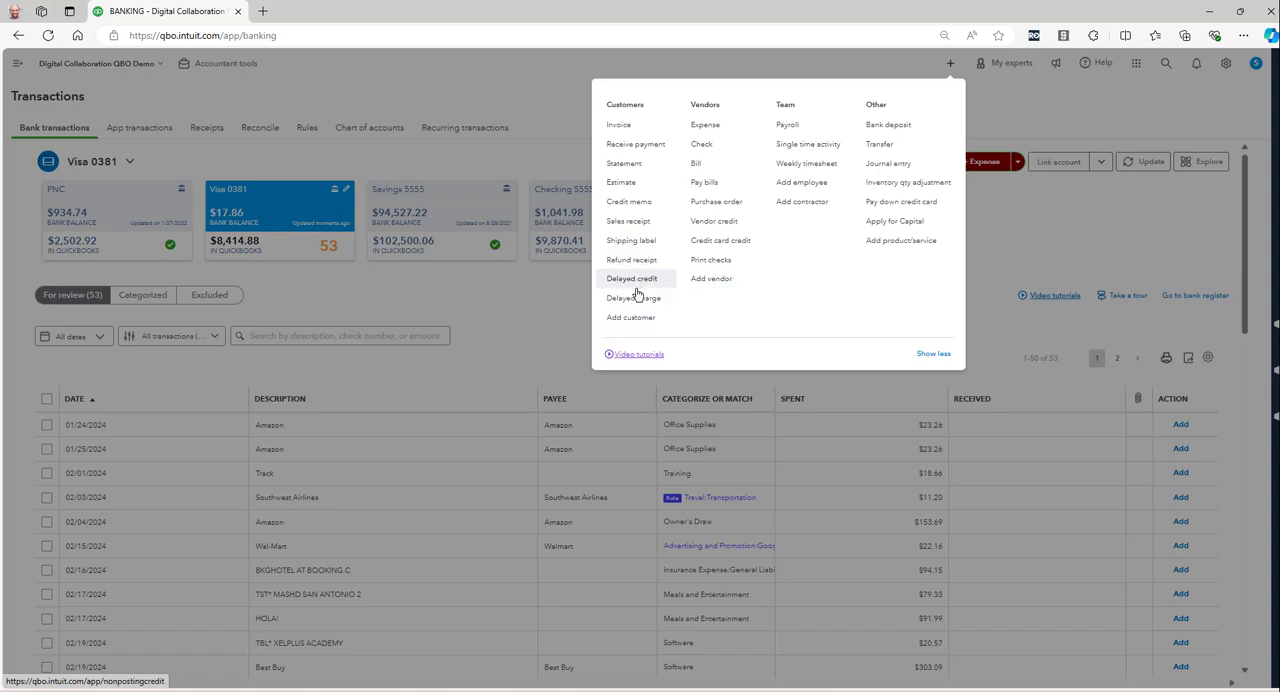
# Add a new customer with company name 'Corpus Christi' and save it.
pyautogui.click(631, 317)
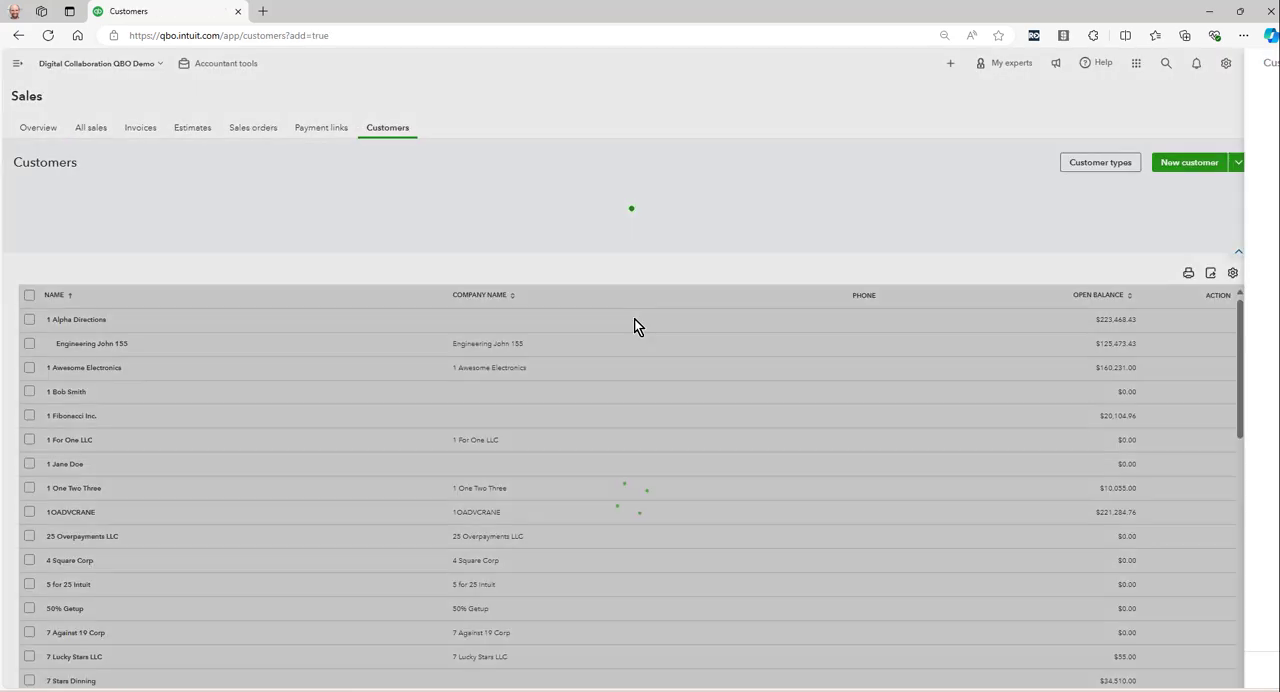
pyautogui.click(1189, 162)
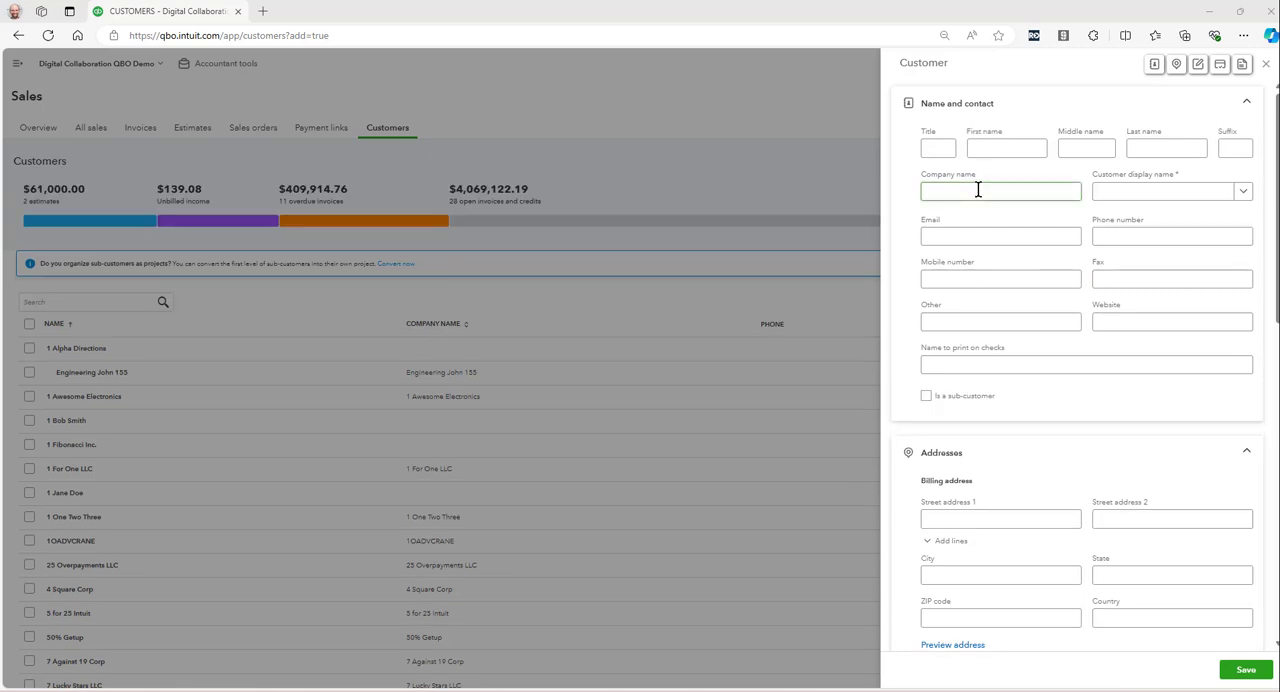
pyautogui.write('Co')
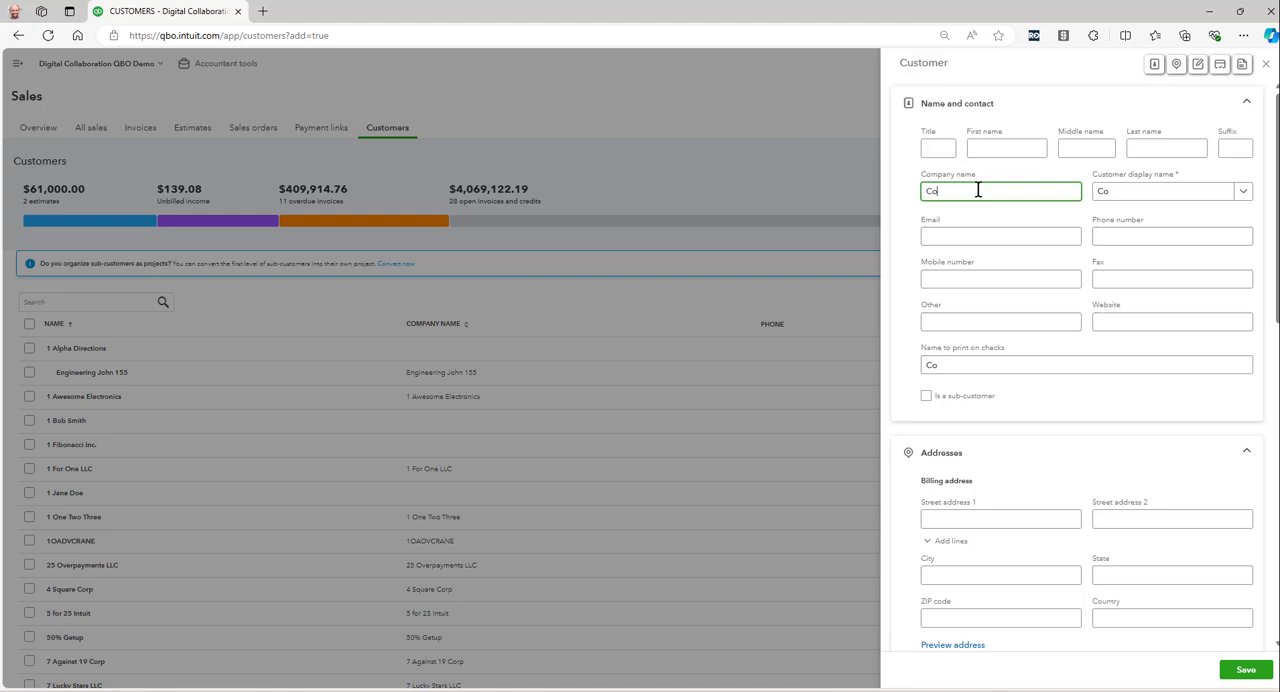
pyautogui.write('rpus Christi')
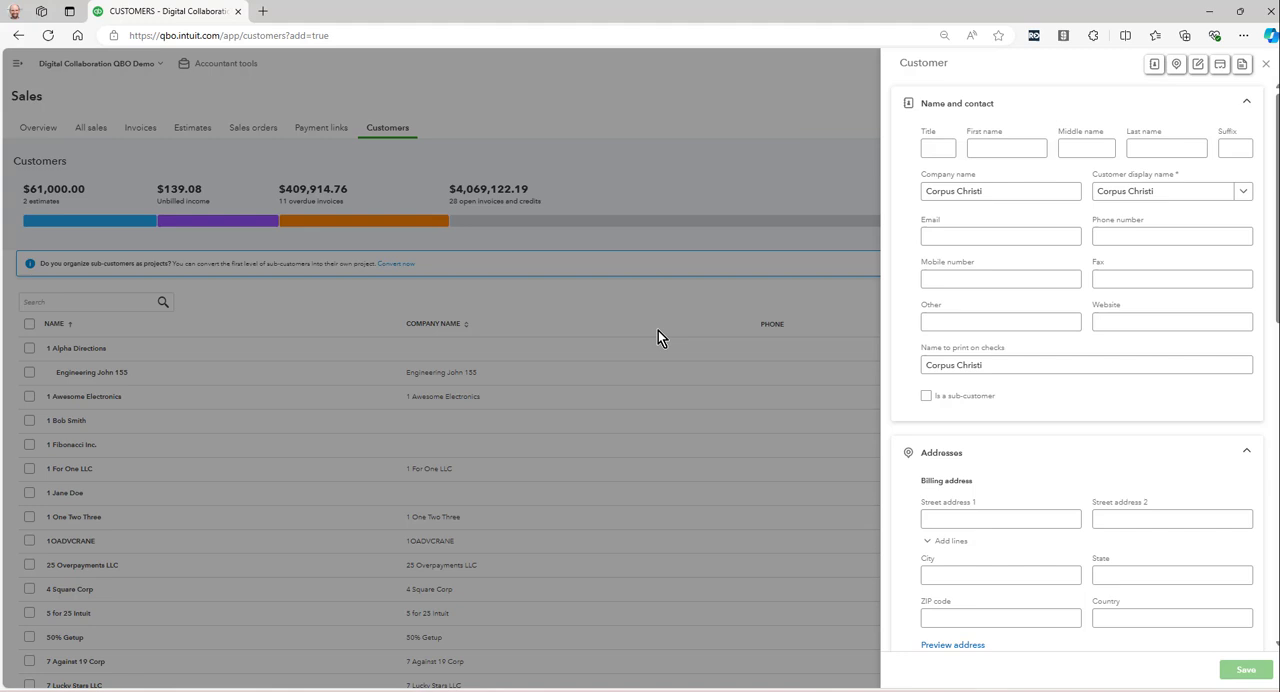
pyautogui.click(1245, 670)
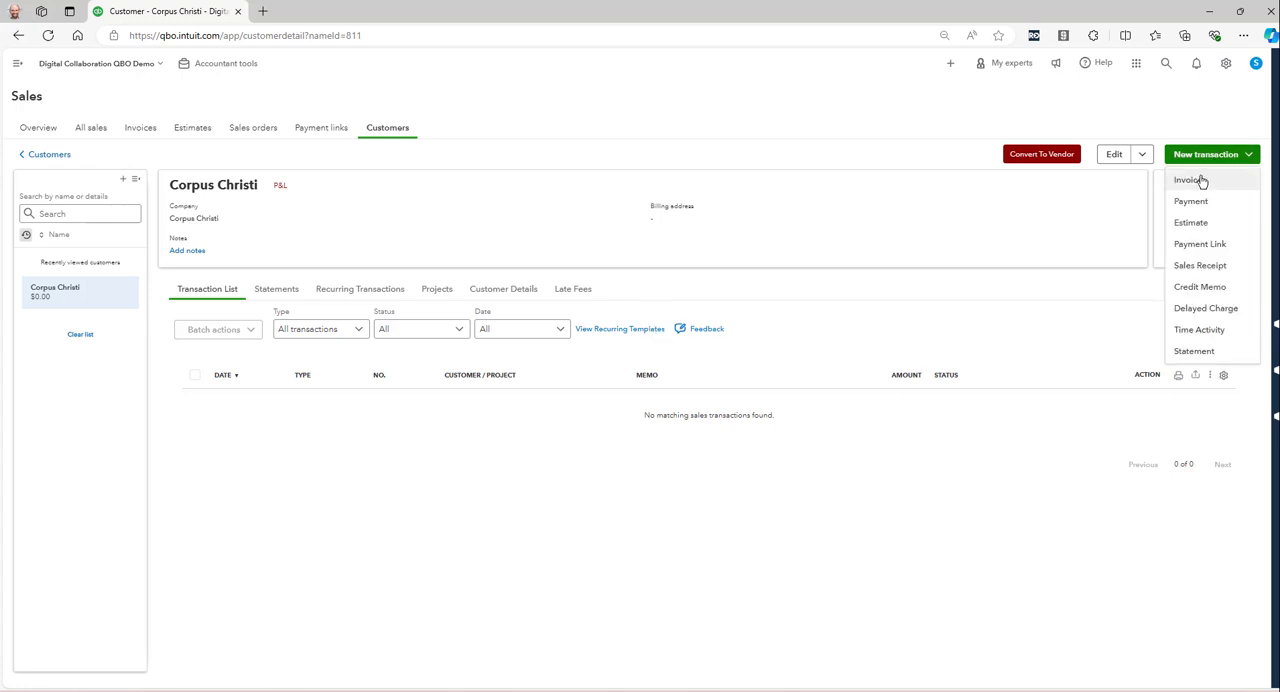
# Abandon a new Corpus Christi invoice without saving and expand the left navigation.
pyautogui.click(1190, 180)
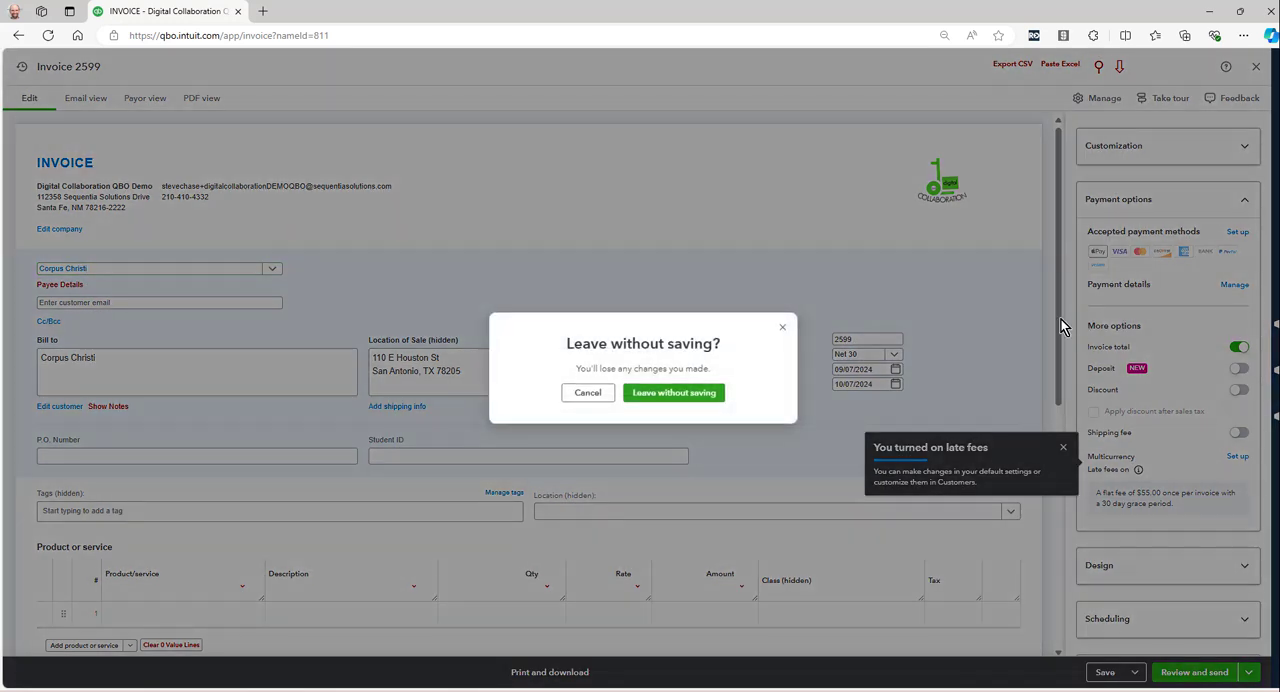
pyautogui.click(673, 392)
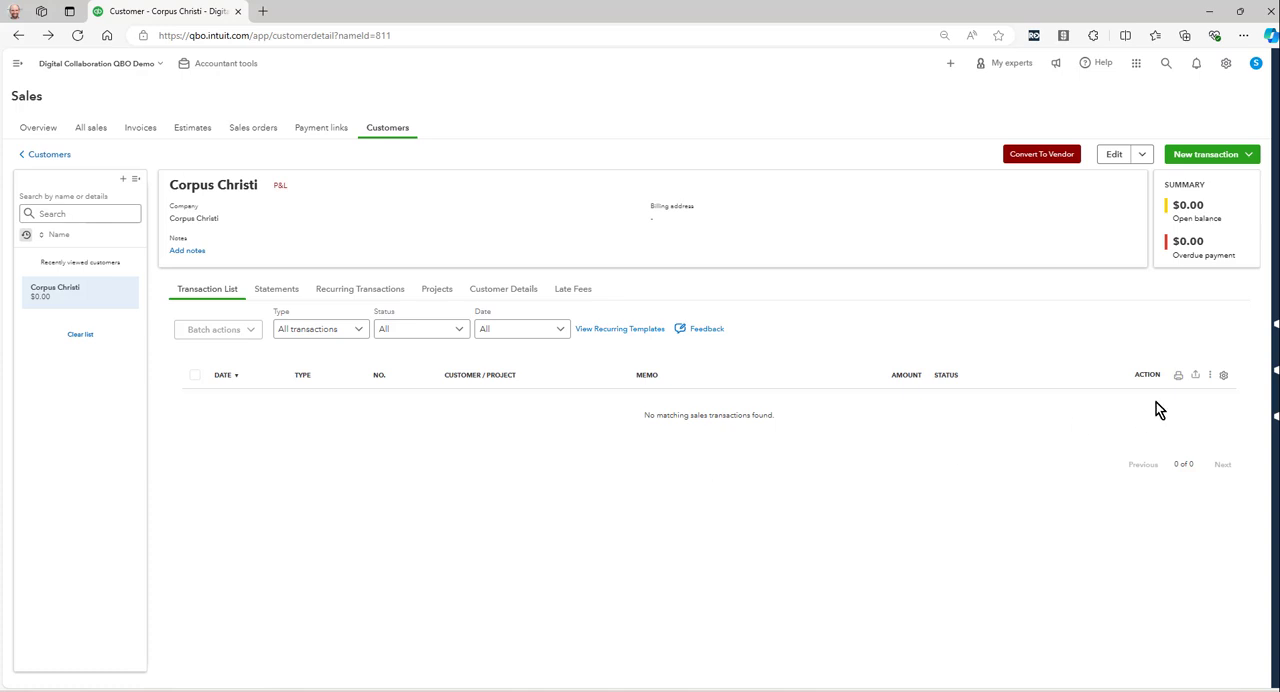
pyautogui.click(17, 63)
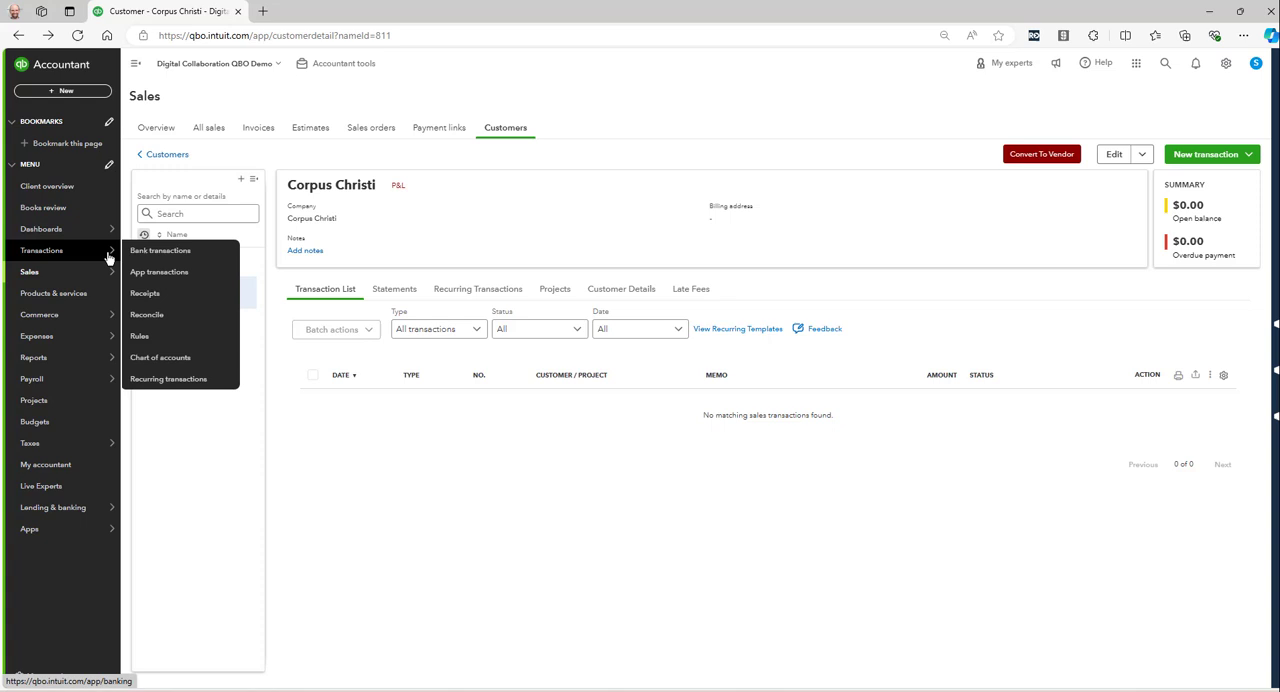
# Search bank transactions for 'southwest' and make the $399.96 charge billable to Corpus Christi.
pyautogui.click(160, 250)
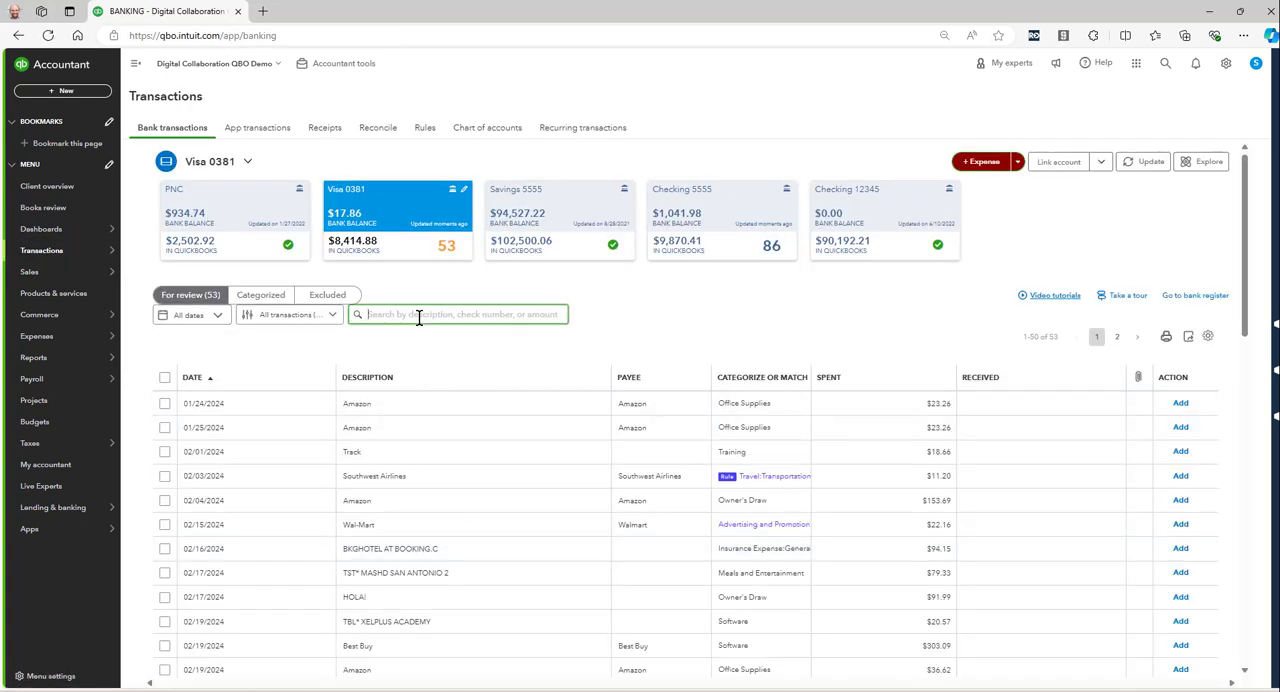
pyautogui.write('southwest')
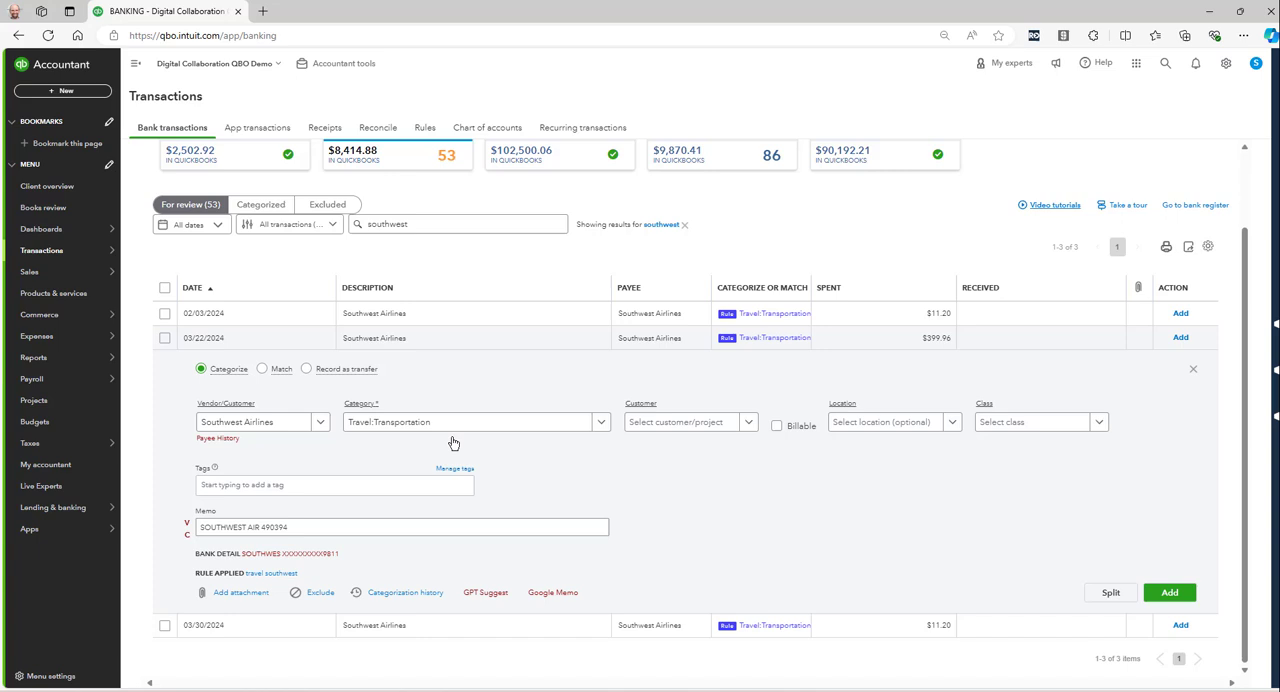
pyautogui.moveTo(328, 491)
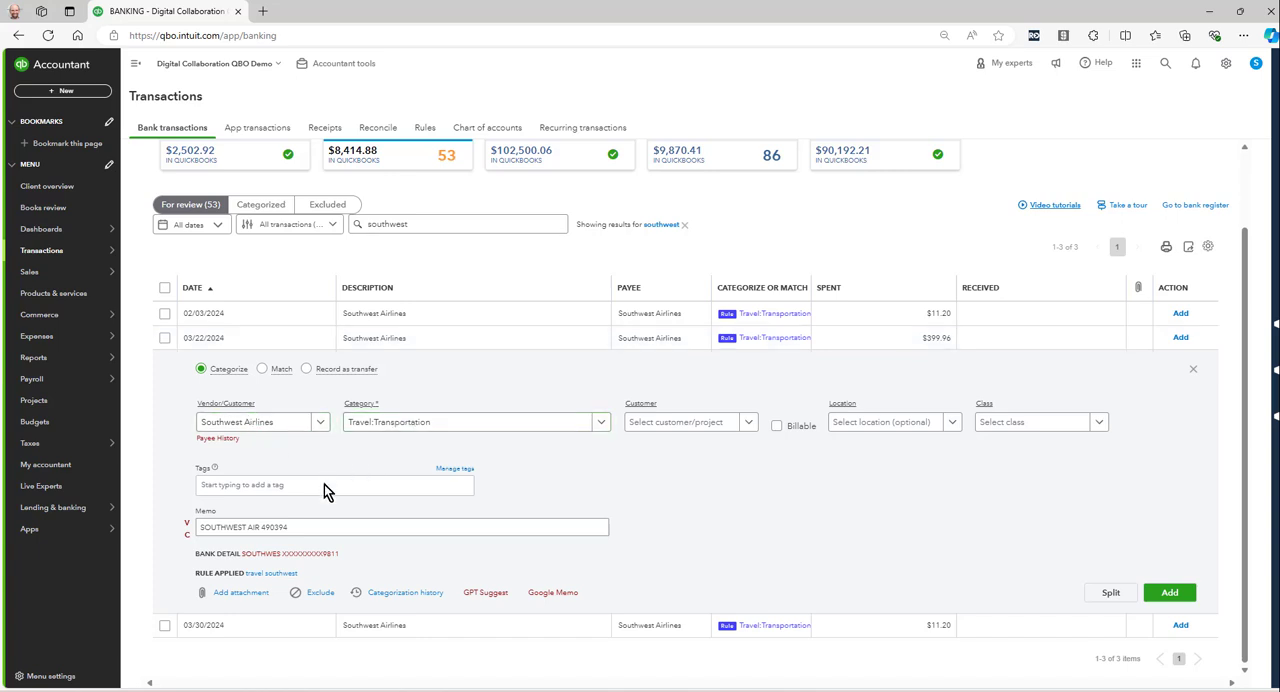
pyautogui.moveTo(685, 421)
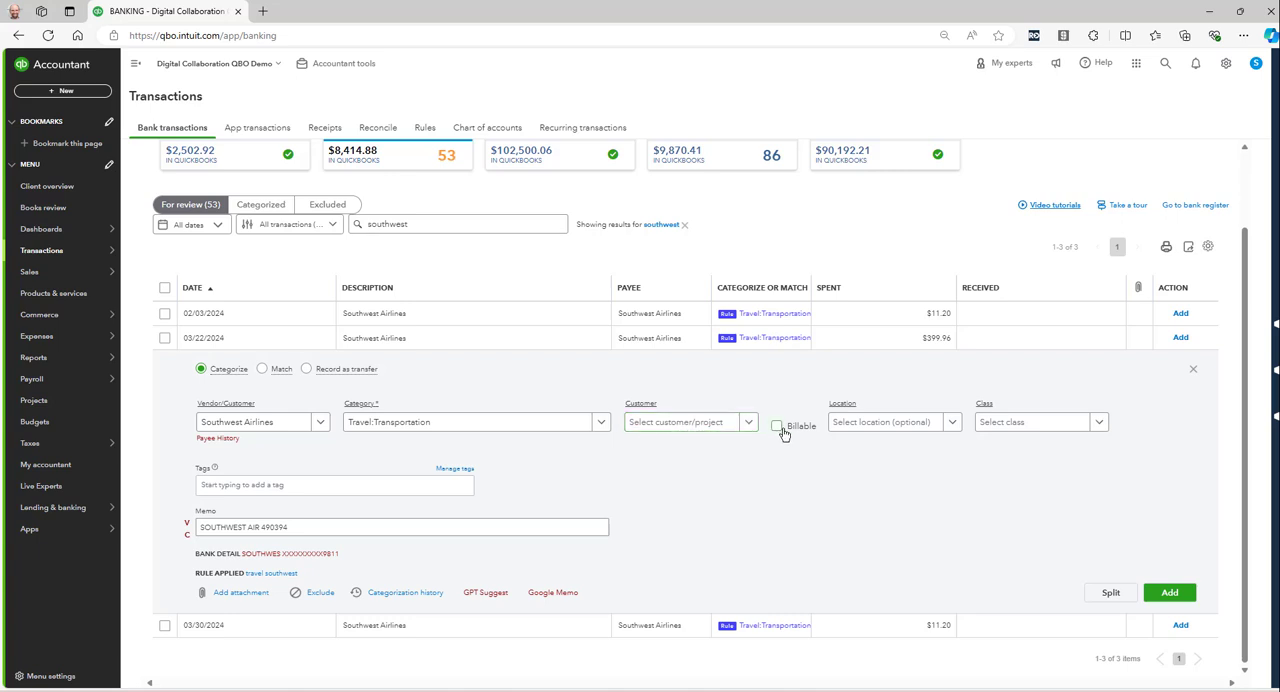
pyautogui.click(777, 425)
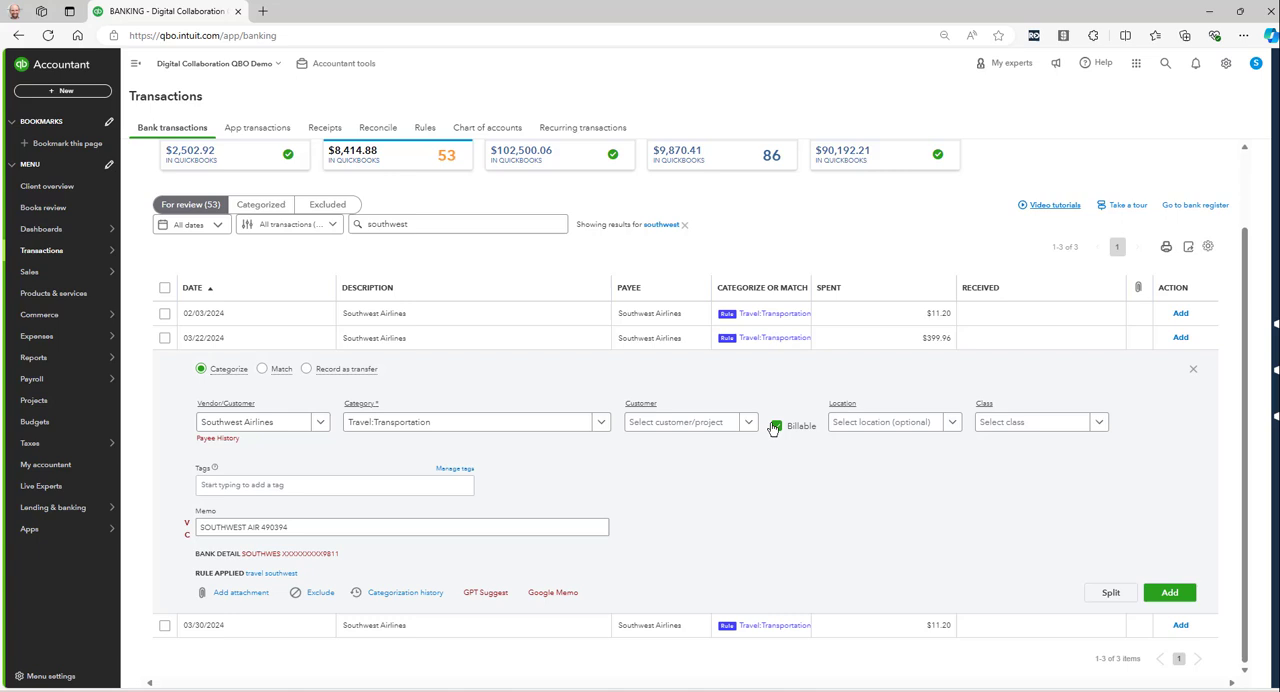
pyautogui.click(778, 425)
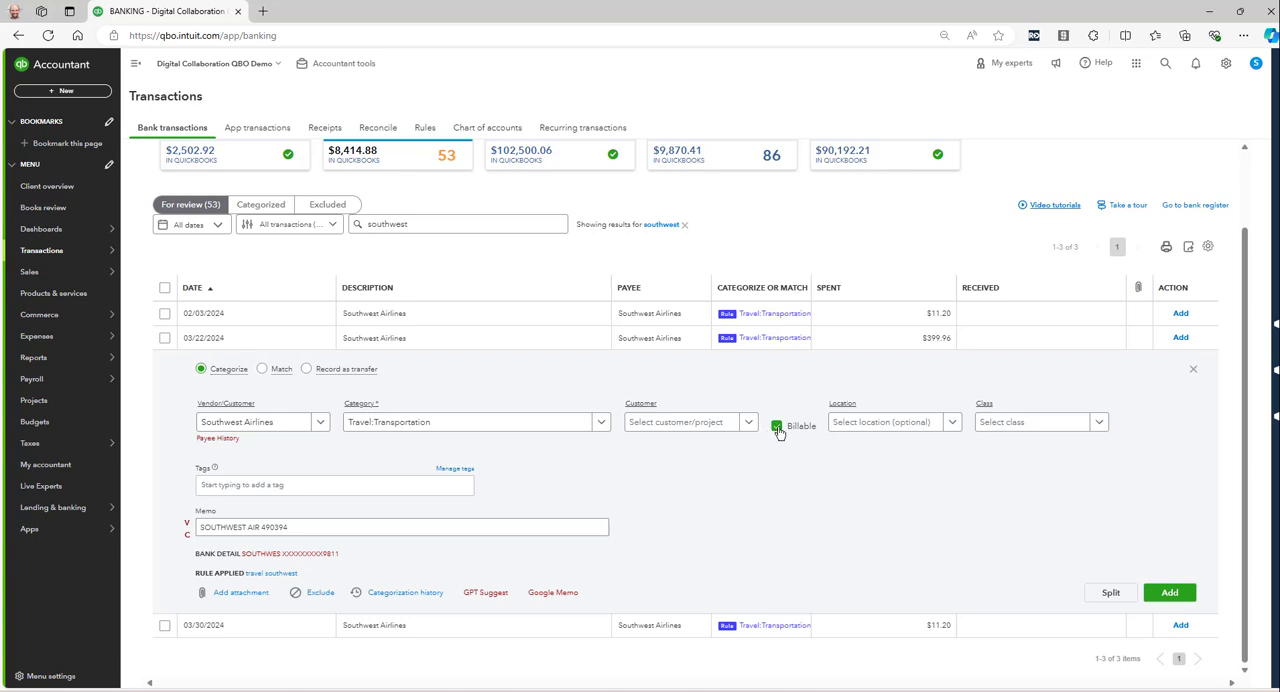
pyautogui.click(685, 421)
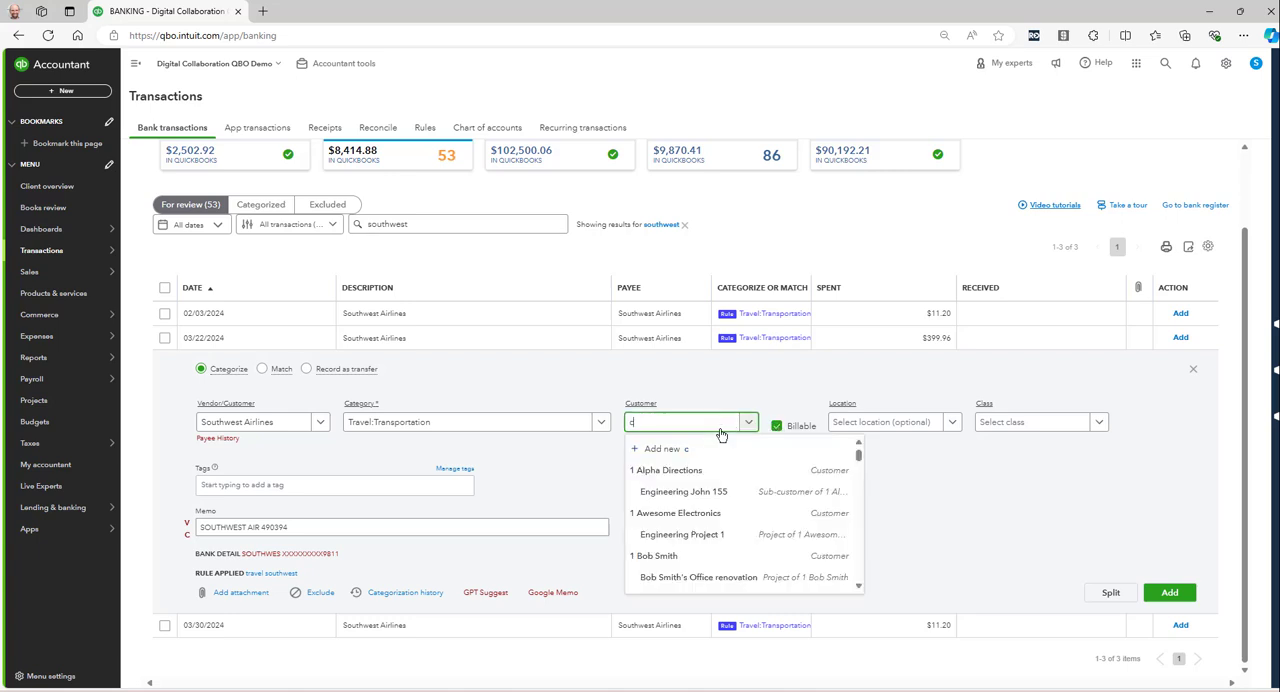
pyautogui.write('orpus')
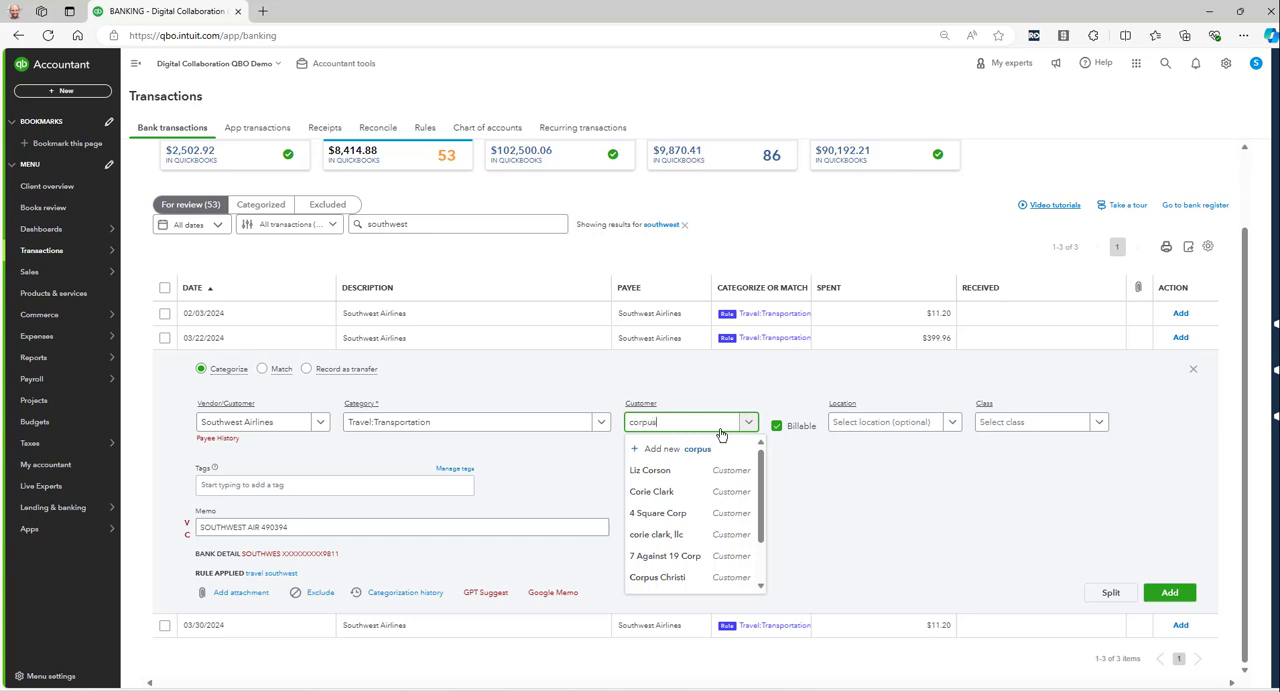
pyautogui.click(658, 577)
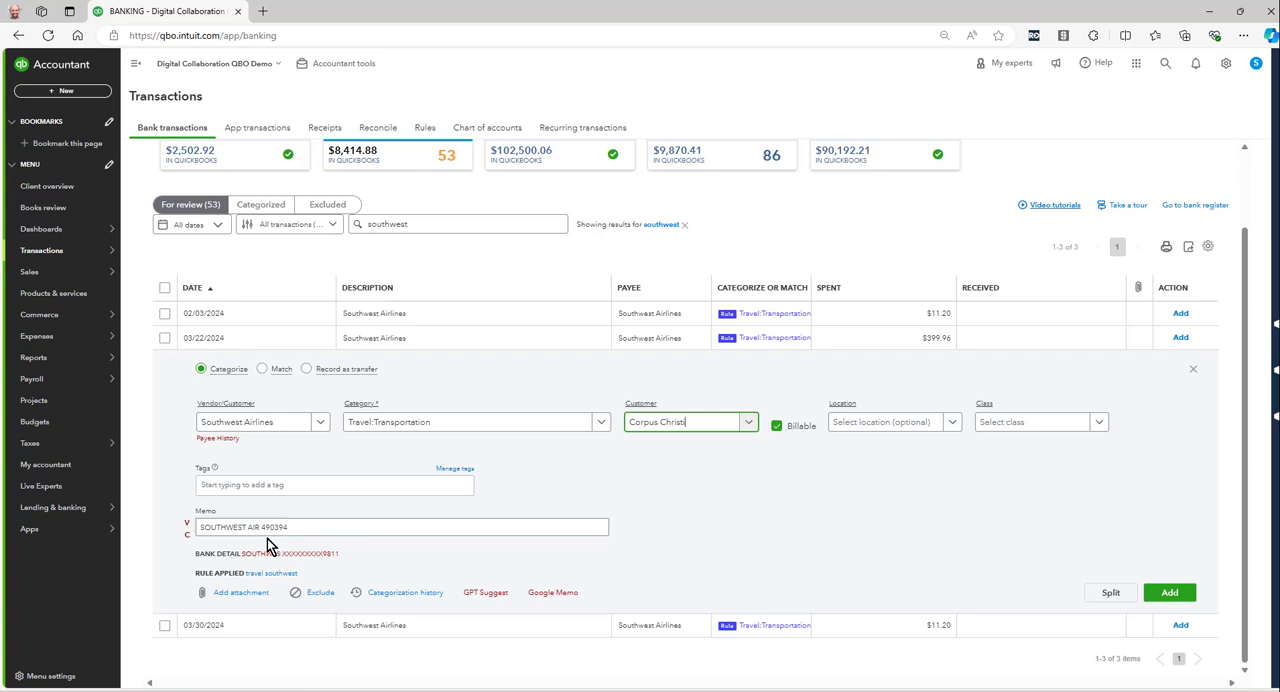
# Set the memo to 'SOUTHWEST AIRLINES - flight date 5/1/2024 from San Antonio to NYC' and add it.
pyautogui.tripleClick(401, 527)
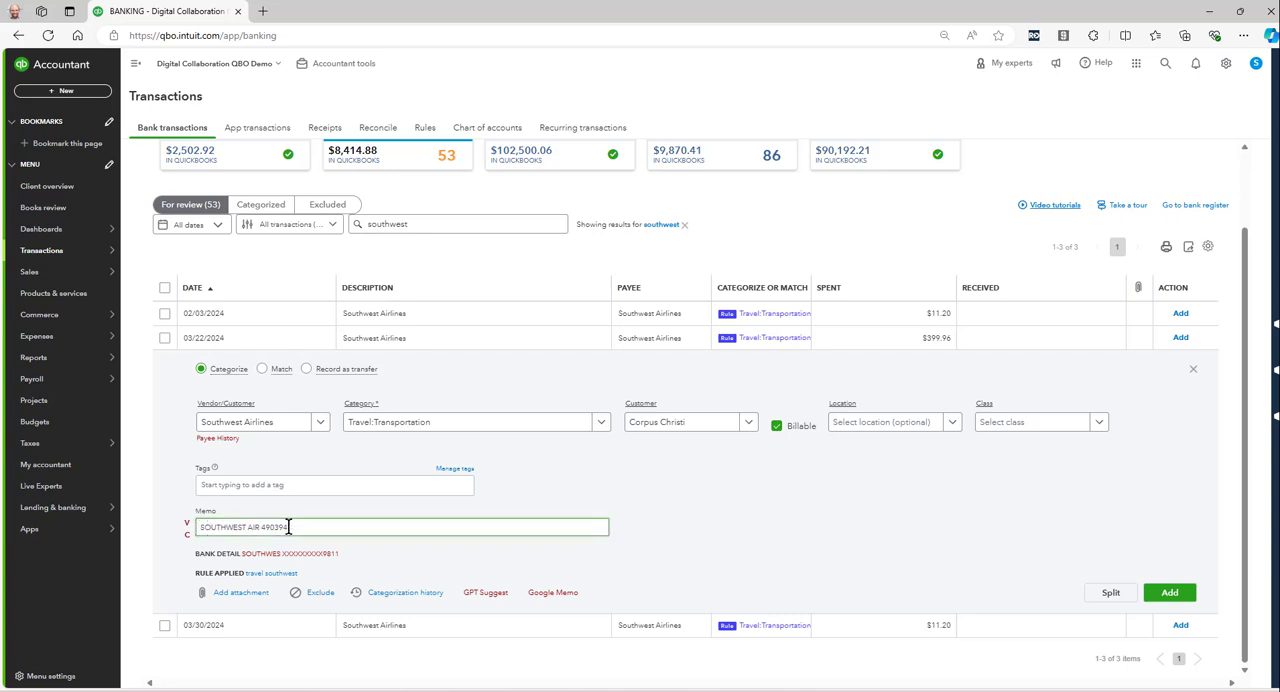
pyautogui.doubleClick(273, 527)
pyautogui.write('LINES')
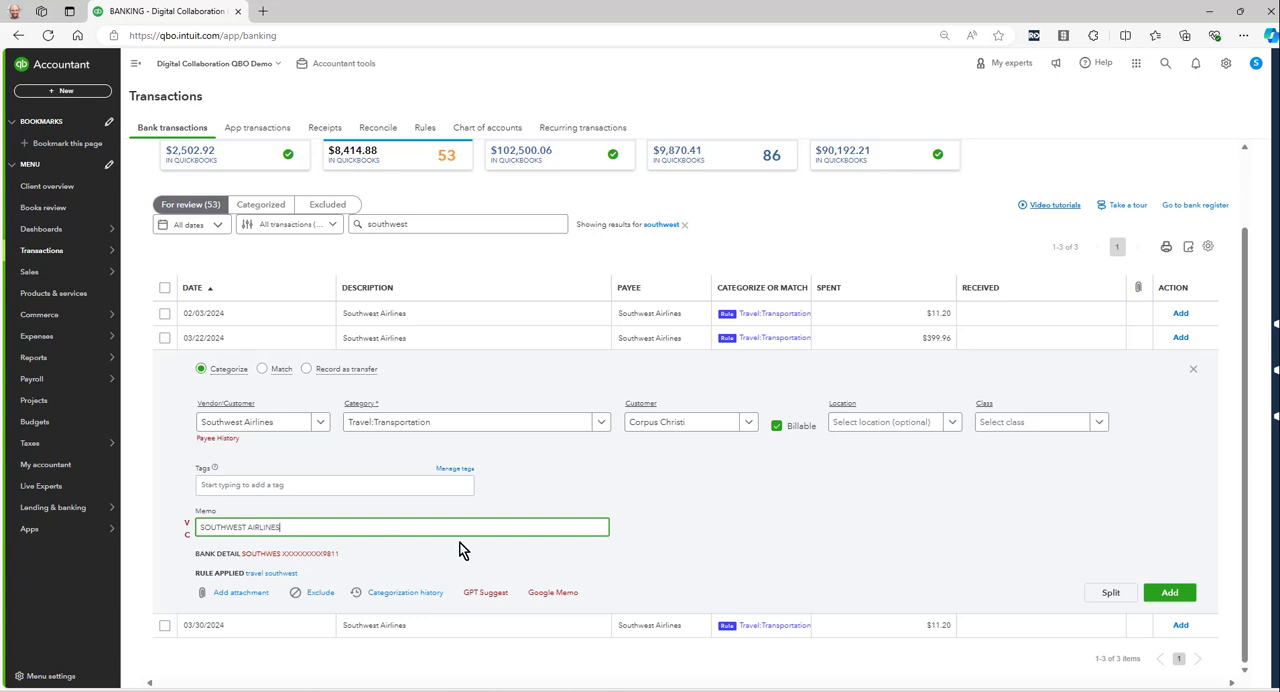
pyautogui.tripleClick(240, 527)
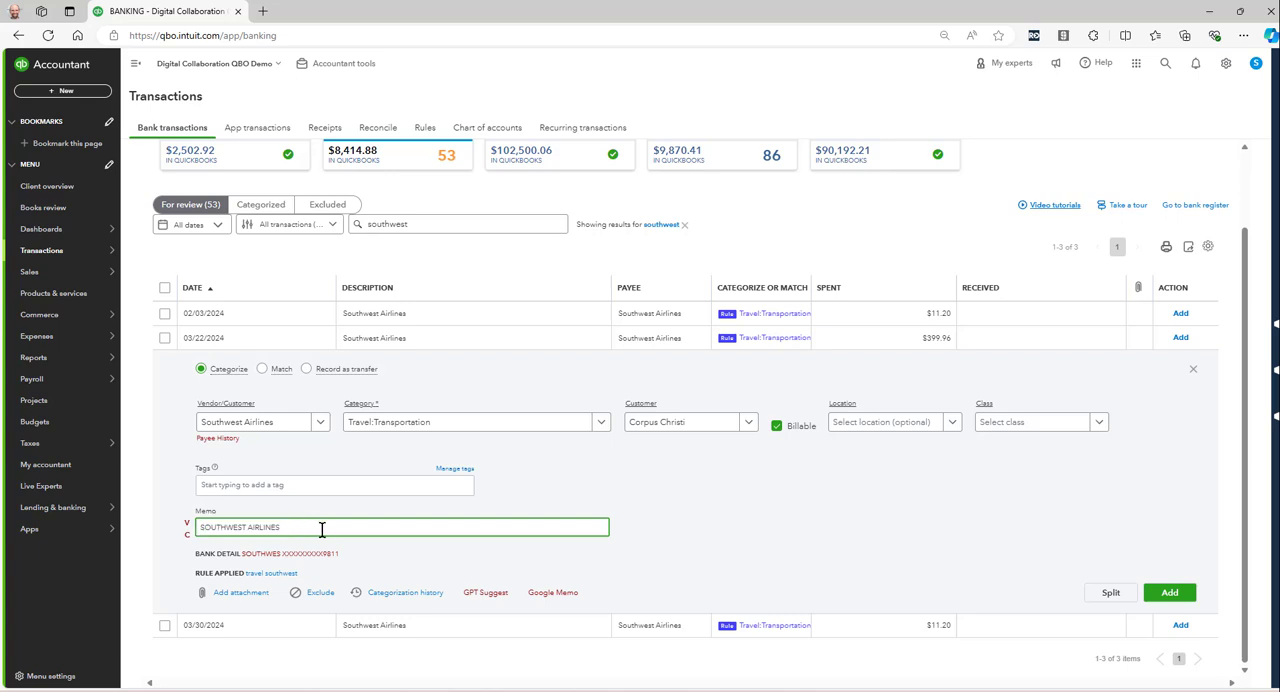
pyautogui.write('-')
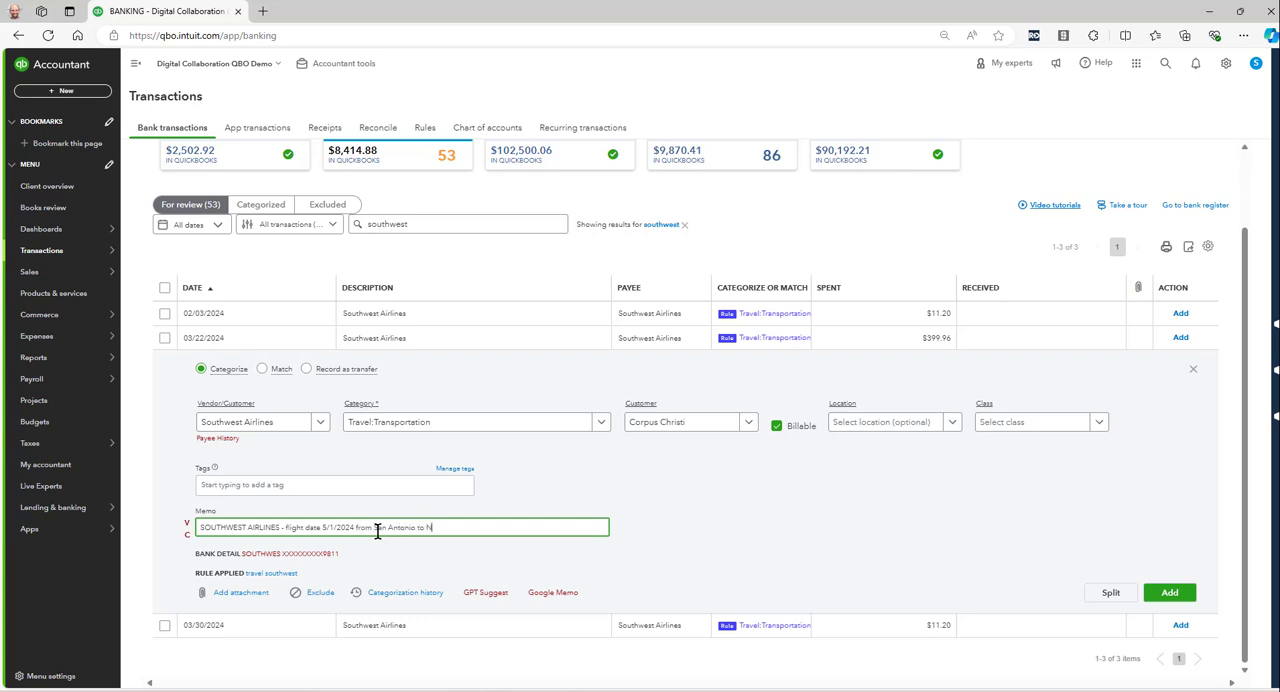
pyautogui.write('YC')
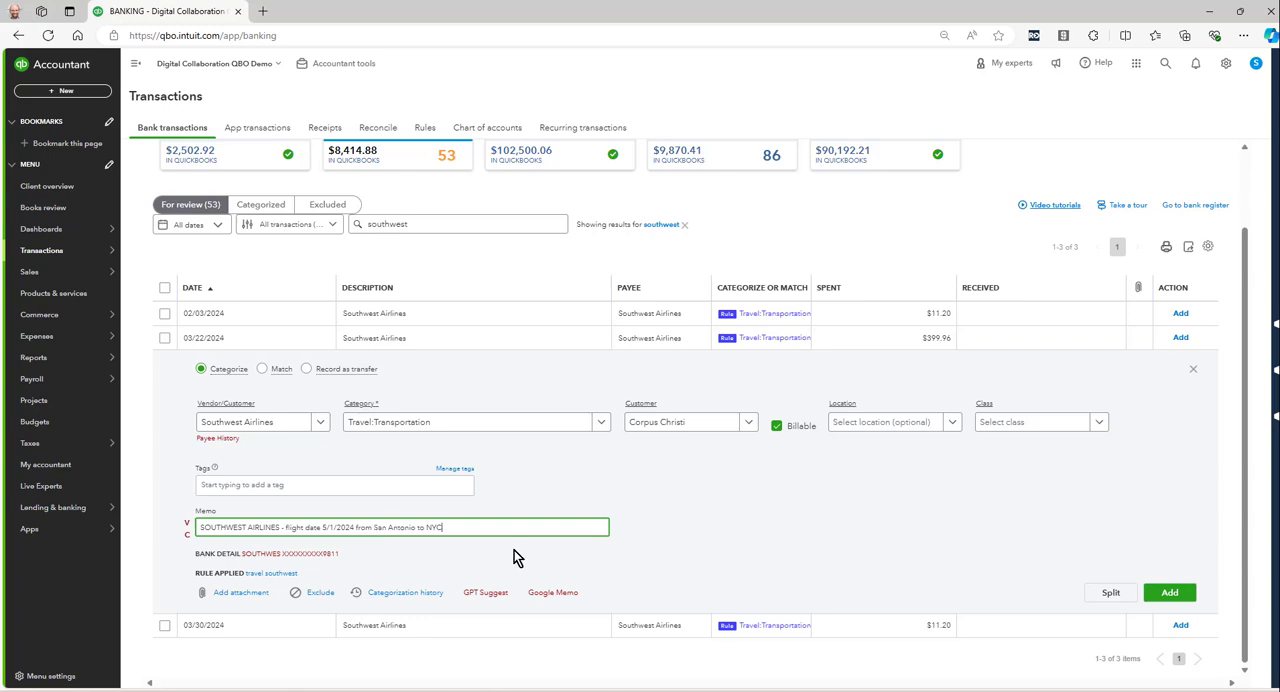
pyautogui.click(1169, 592)
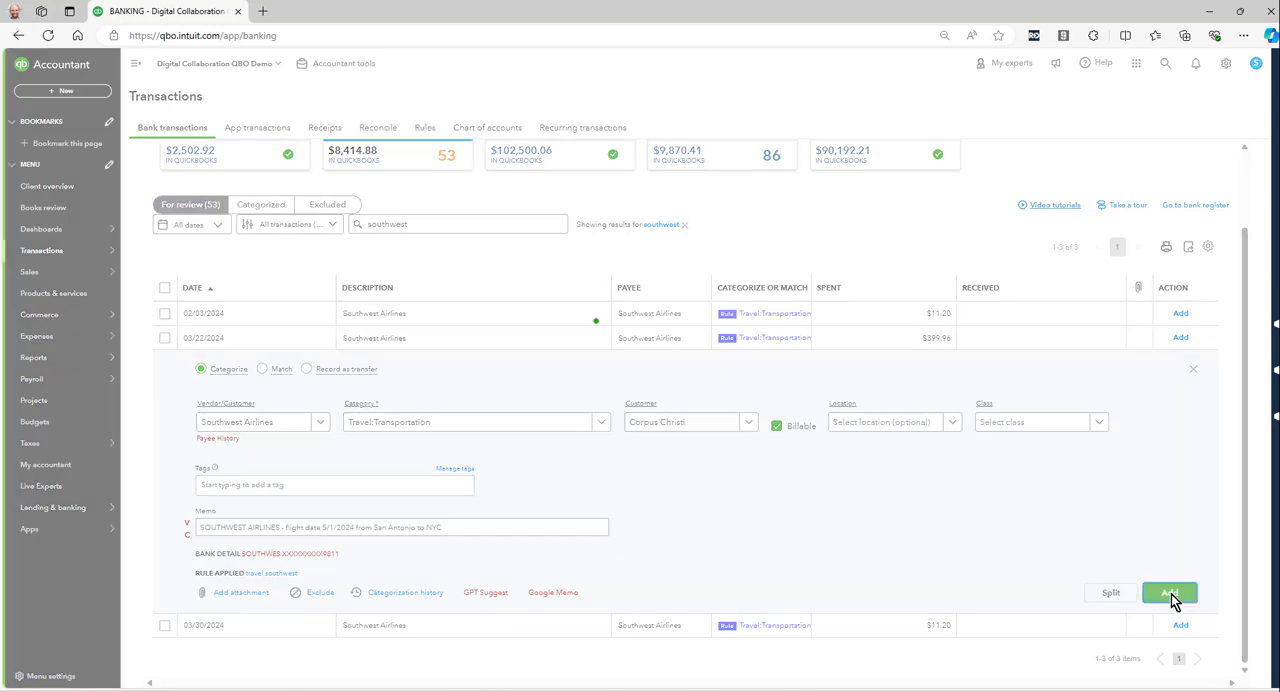
# Finish adding the Southwest charge and open the gear Settings menu.
pyautogui.click(1170, 592)
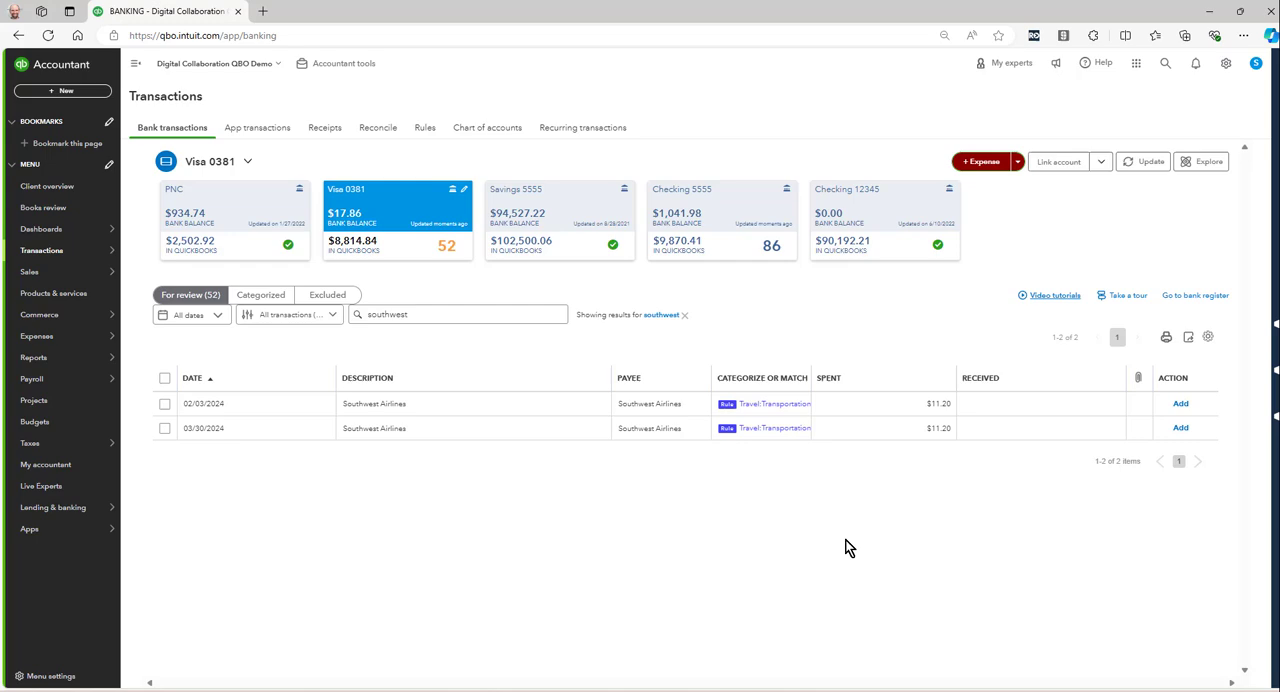
pyautogui.moveTo(1225, 63)
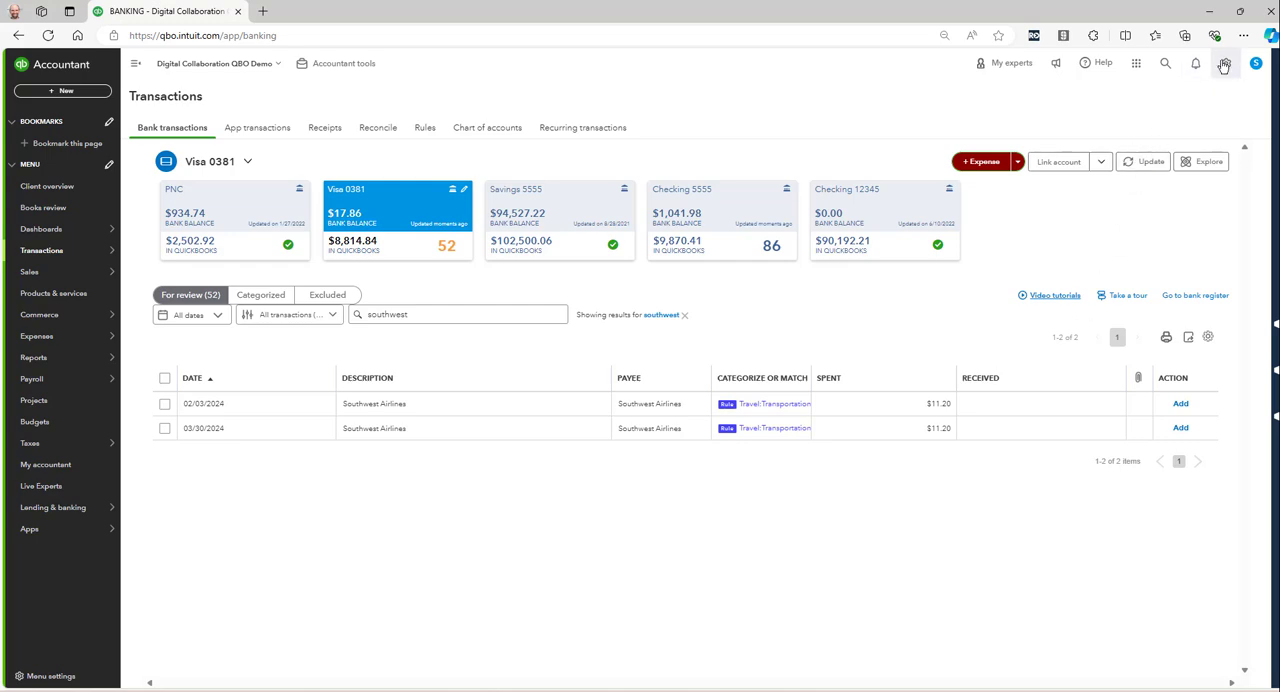
pyautogui.click(1225, 63)
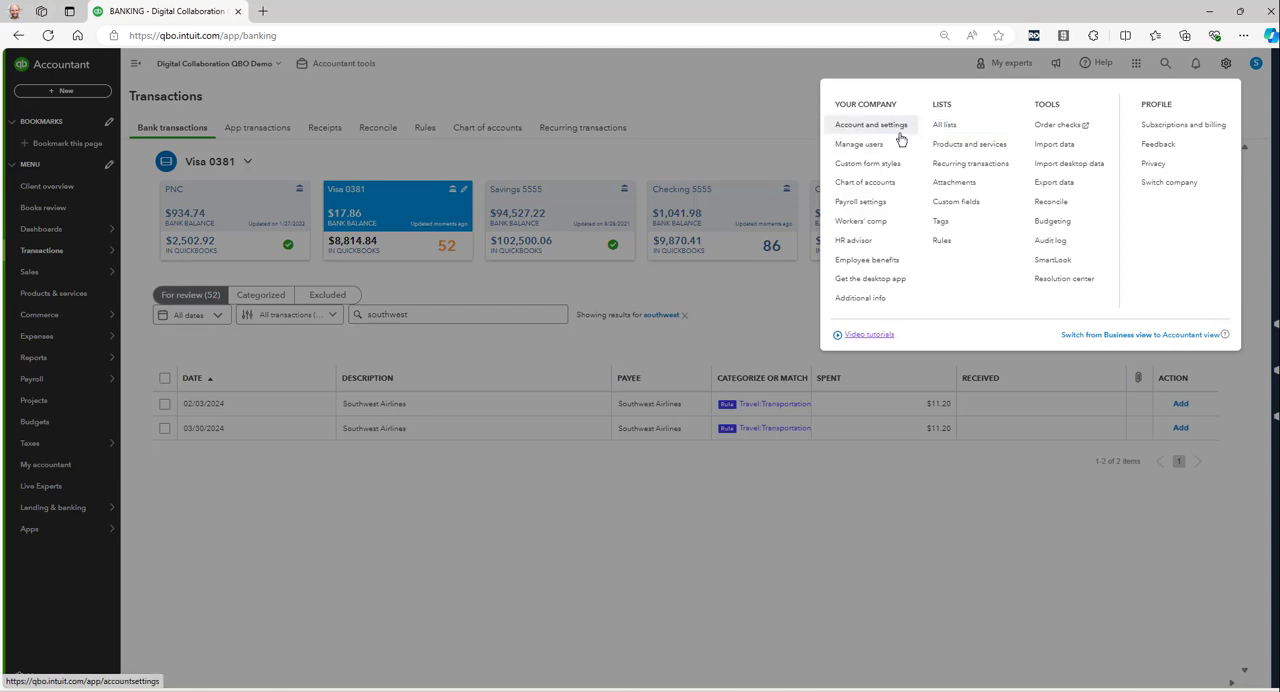
# Keep 'Make expenses and items billable' on in Bills and expenses settings, save, and close settings.
pyautogui.click(870, 124)
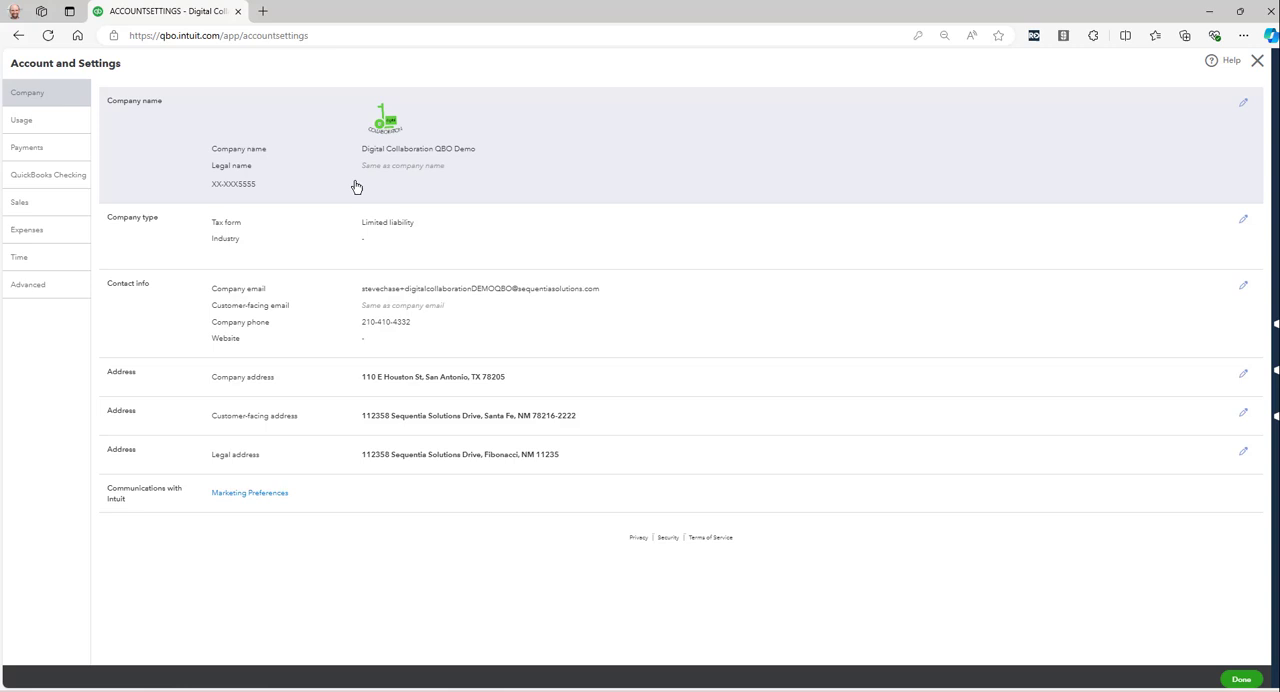
pyautogui.click(27, 230)
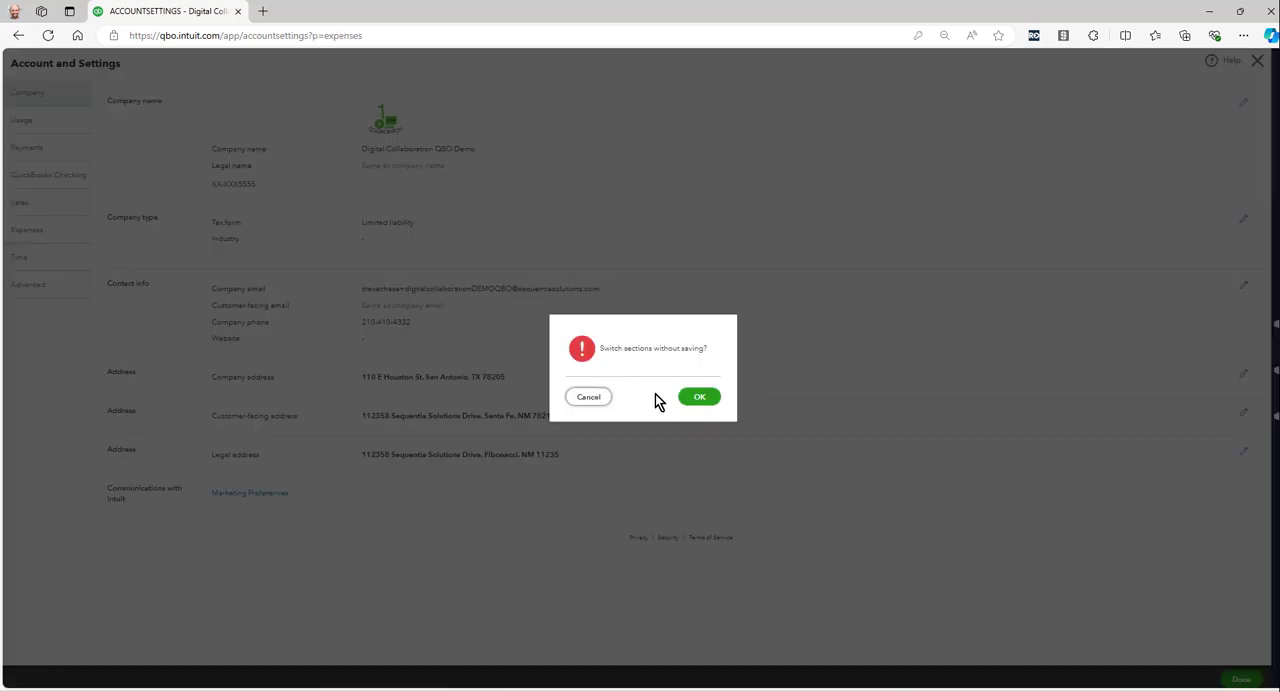
pyautogui.click(699, 396)
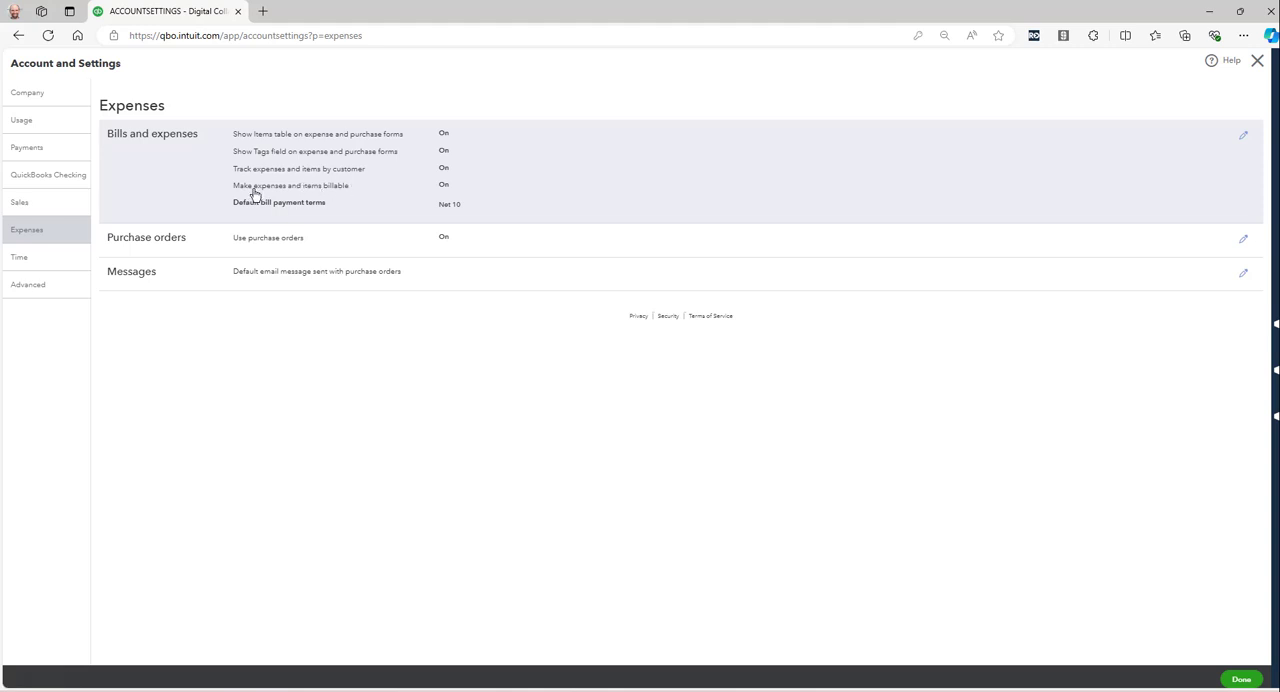
pyautogui.click(1243, 135)
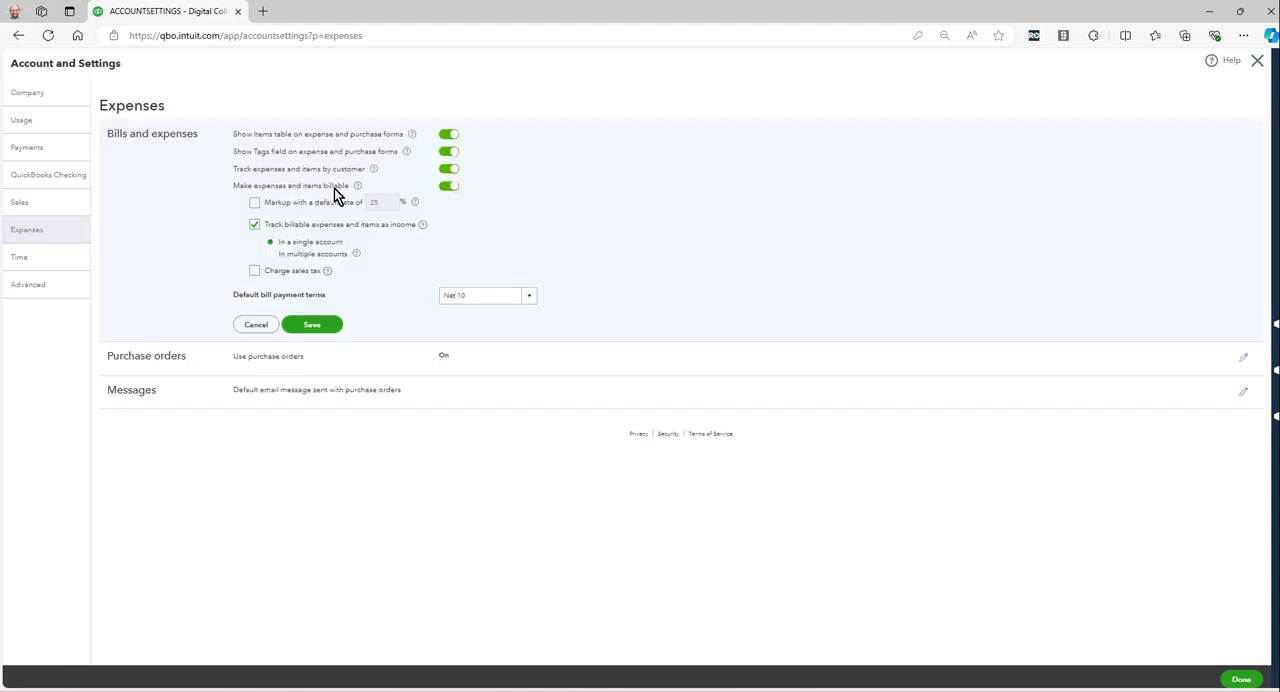
pyautogui.moveTo(397, 194)
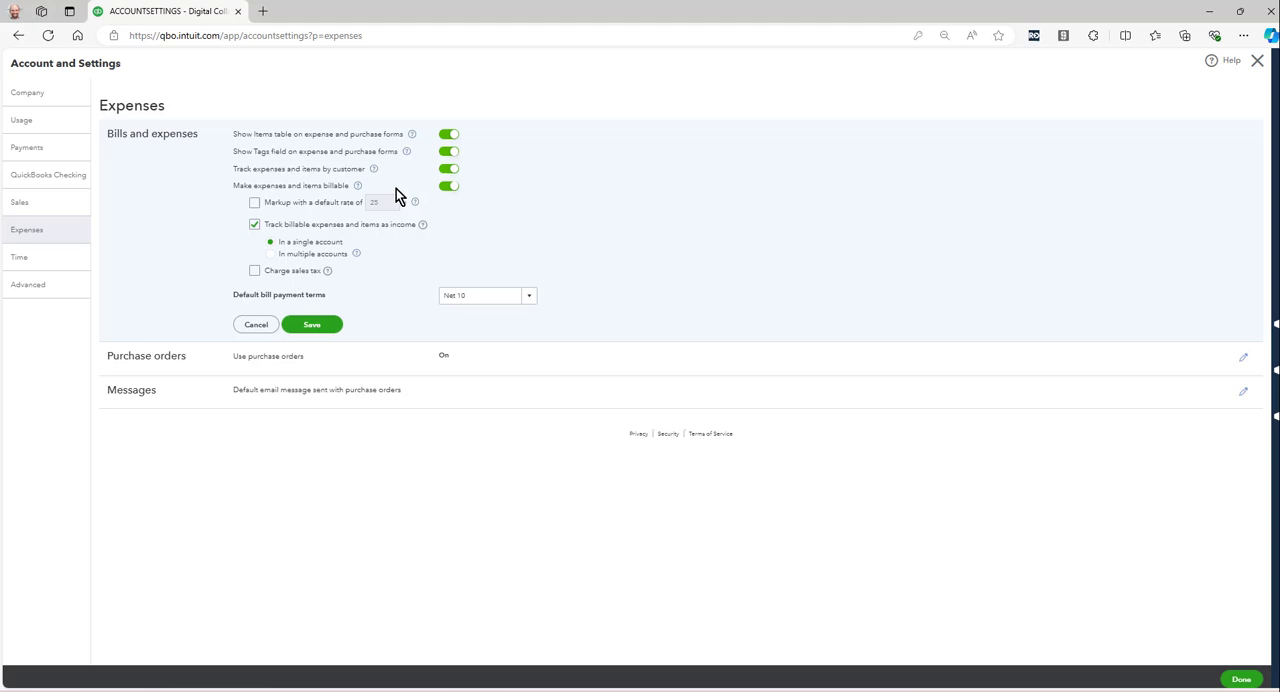
pyautogui.click(448, 186)
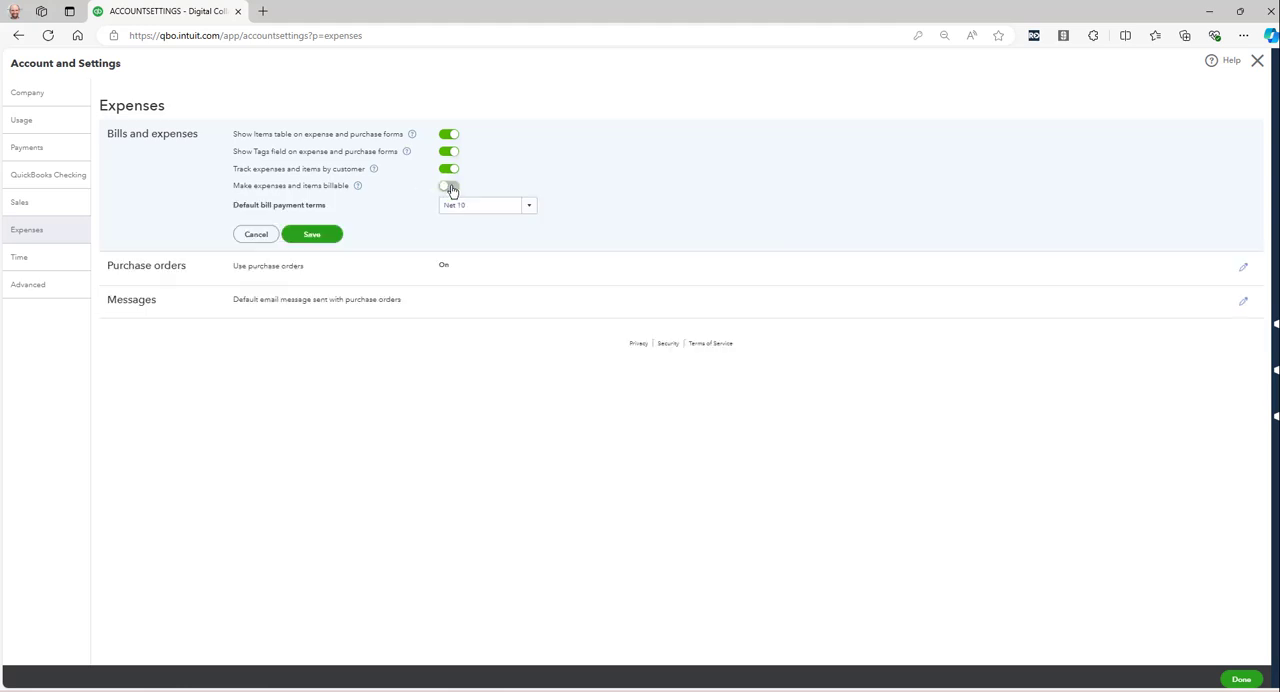
pyautogui.click(448, 186)
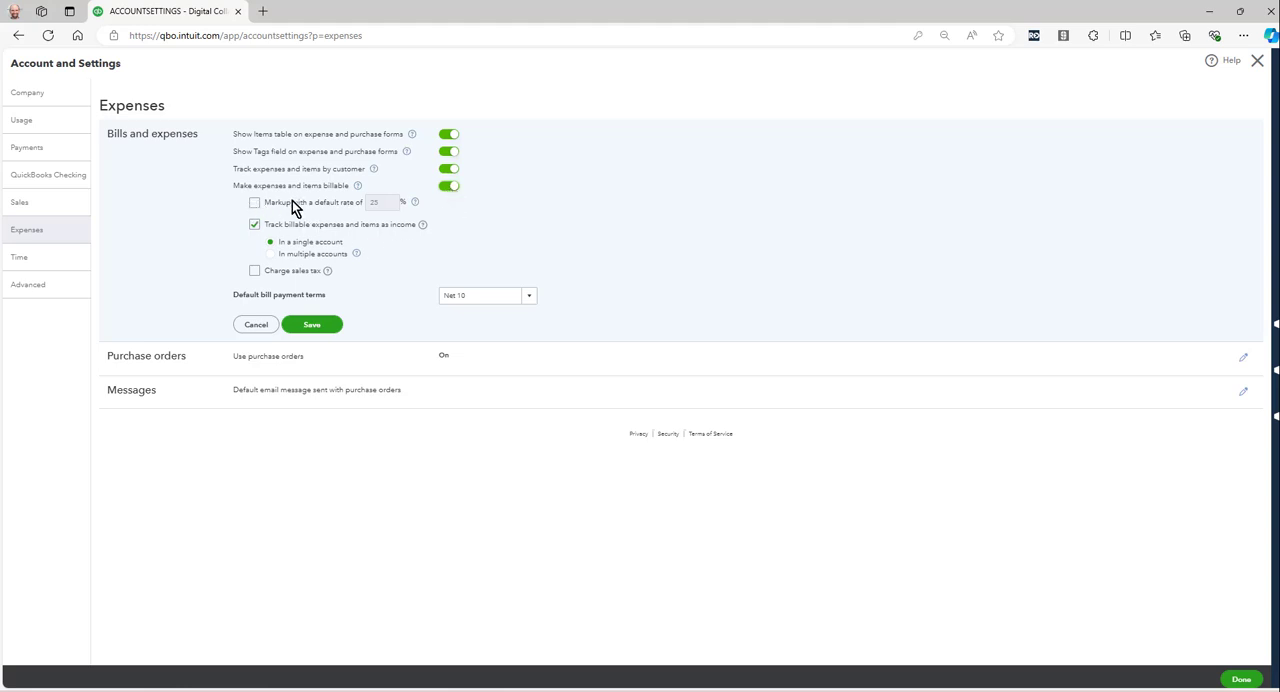
pyautogui.moveTo(335, 216)
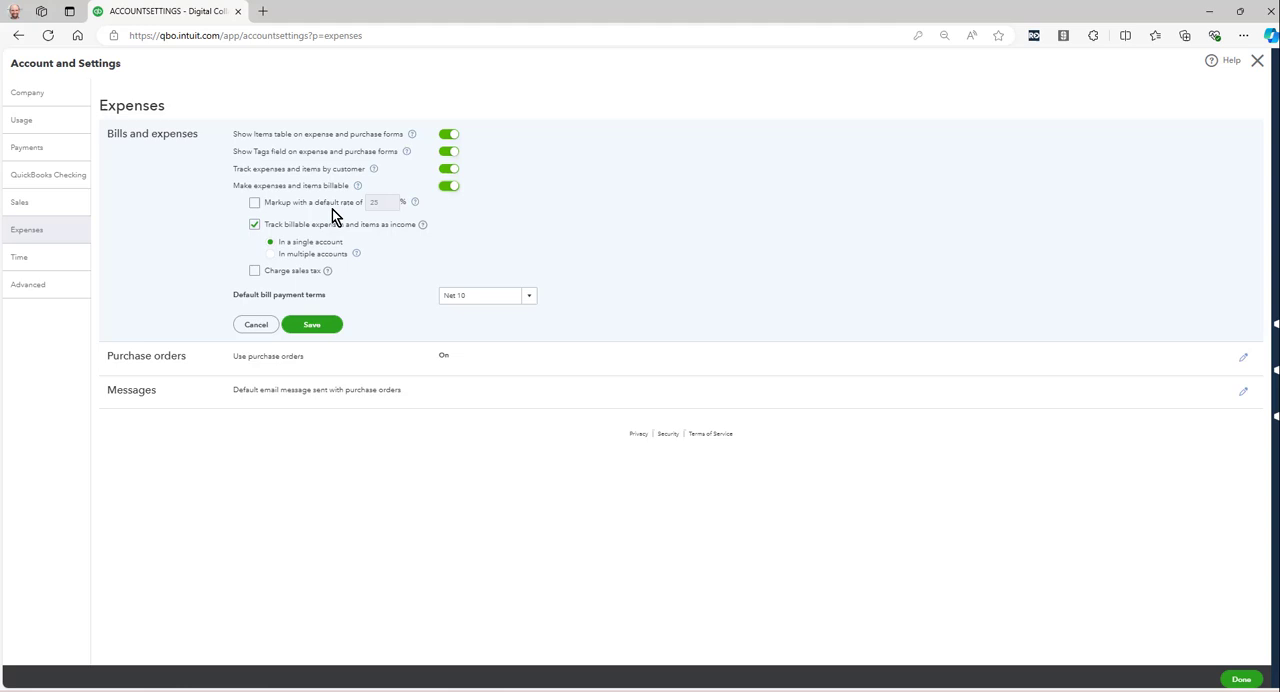
pyautogui.moveTo(380, 227)
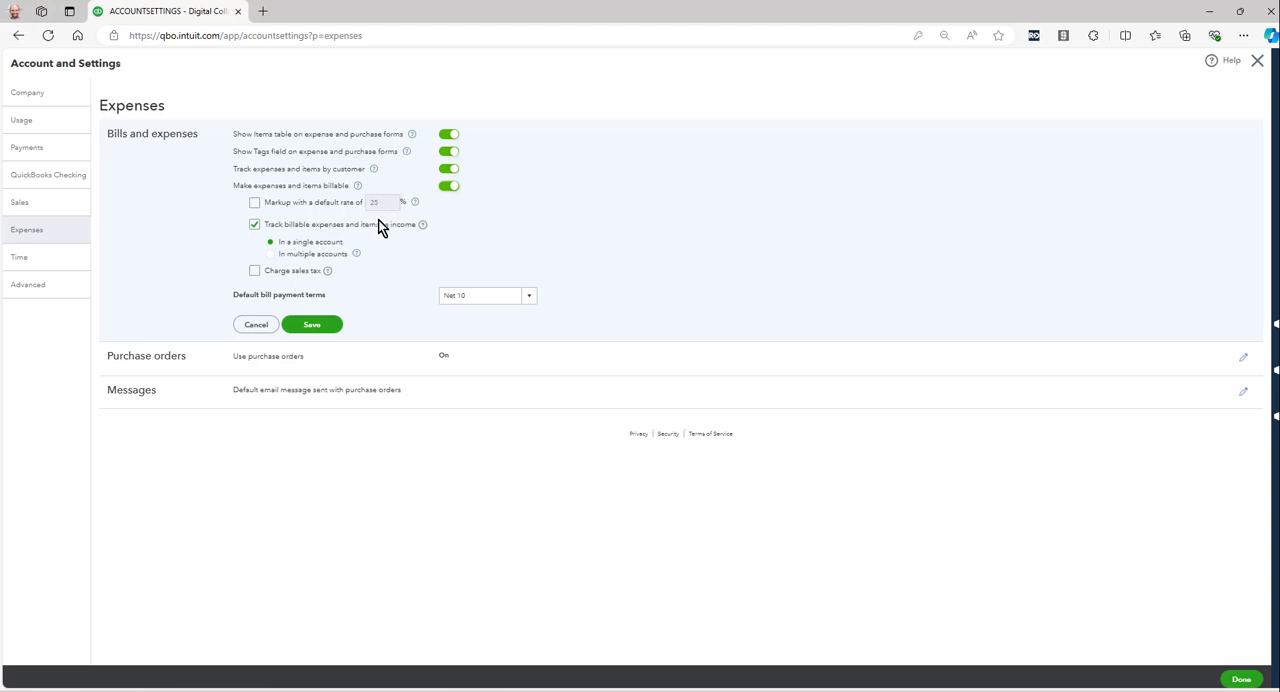
pyautogui.moveTo(423, 223)
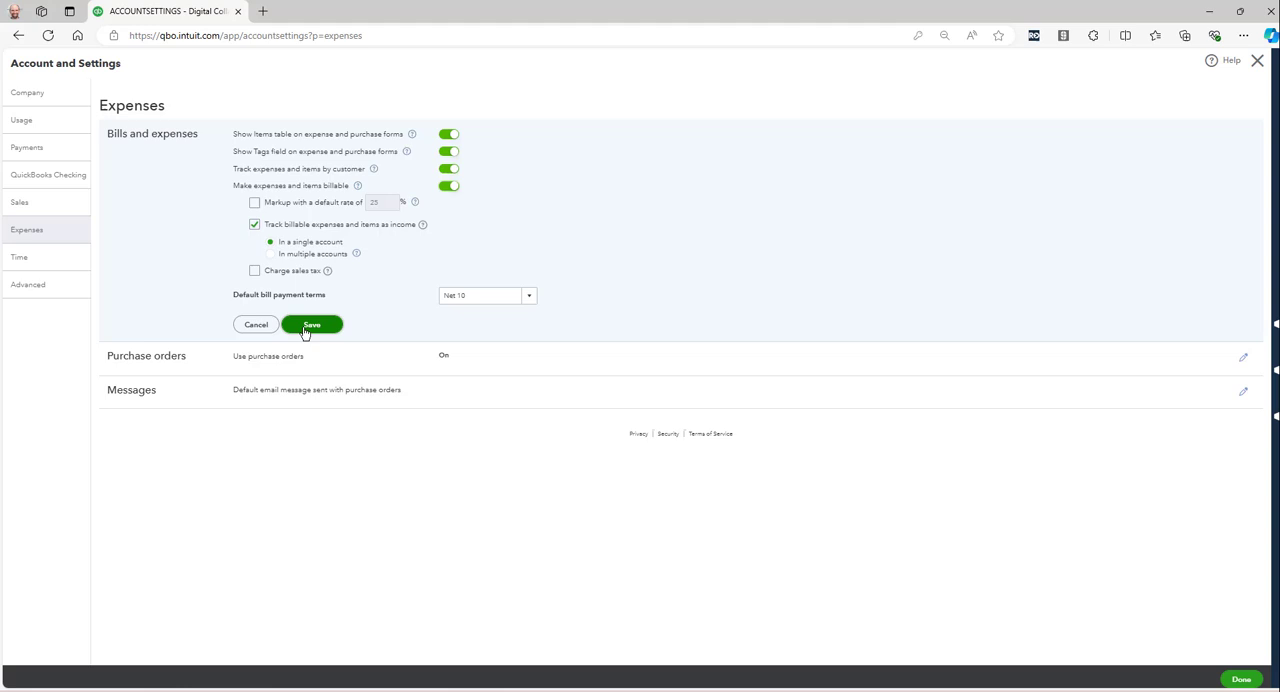
pyautogui.click(312, 324)
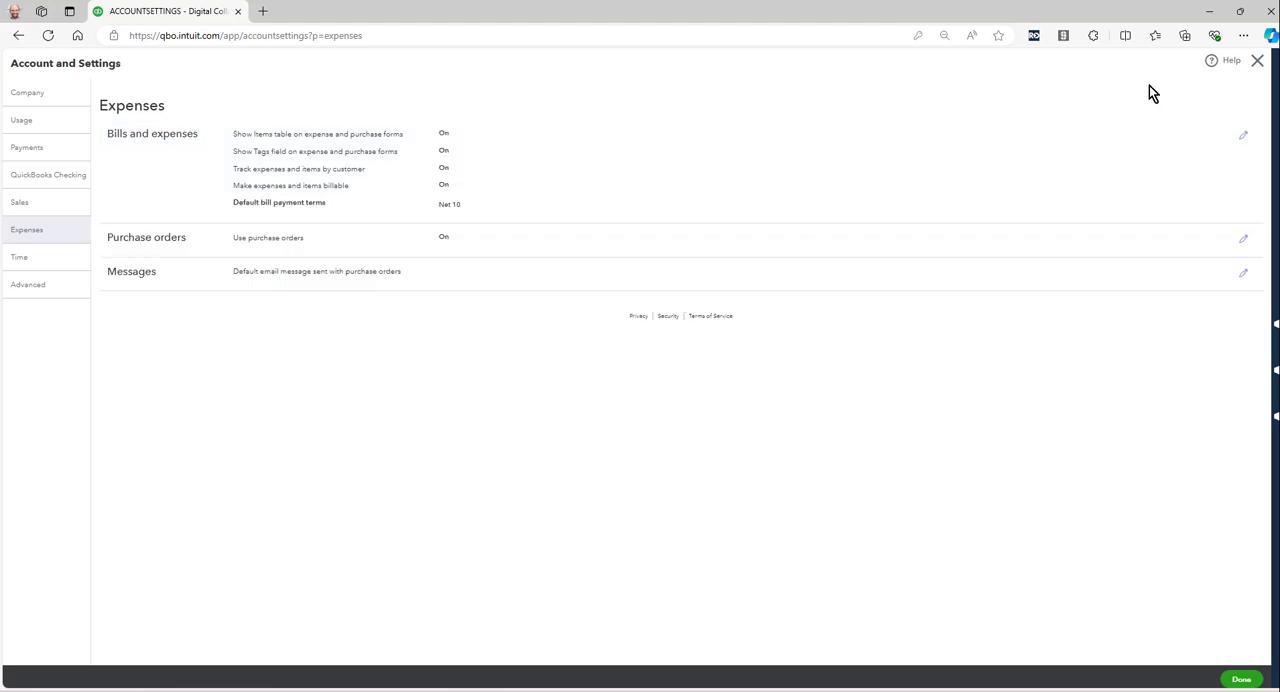
pyautogui.click(1240, 679)
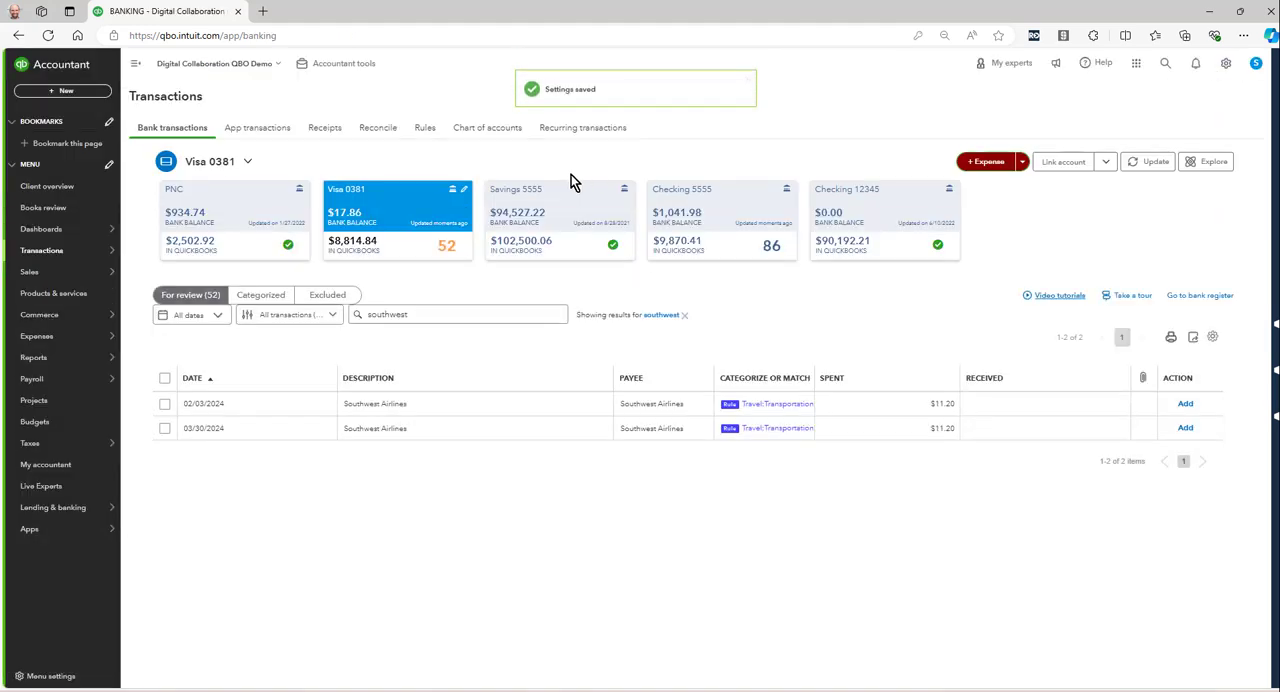
pyautogui.moveTo(457, 354)
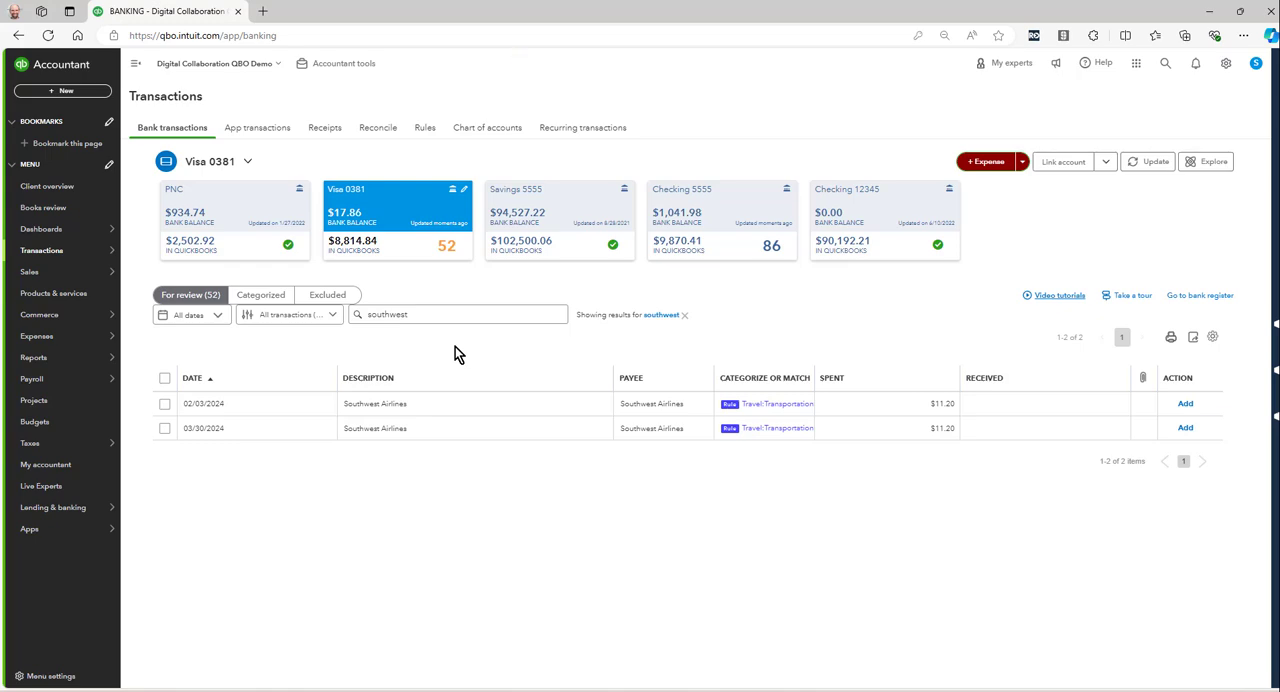
# Create new invoice 2599 with Corpus Christi as the customer.
pyautogui.click(62, 90)
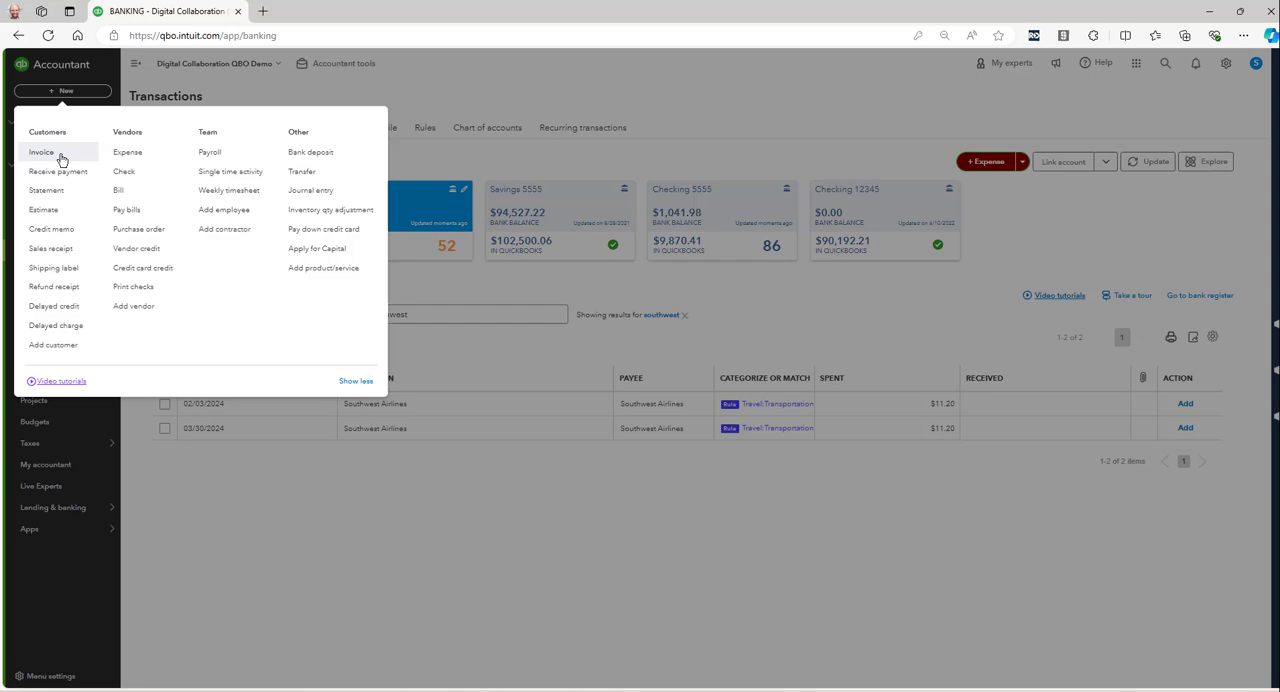
pyautogui.click(41, 151)
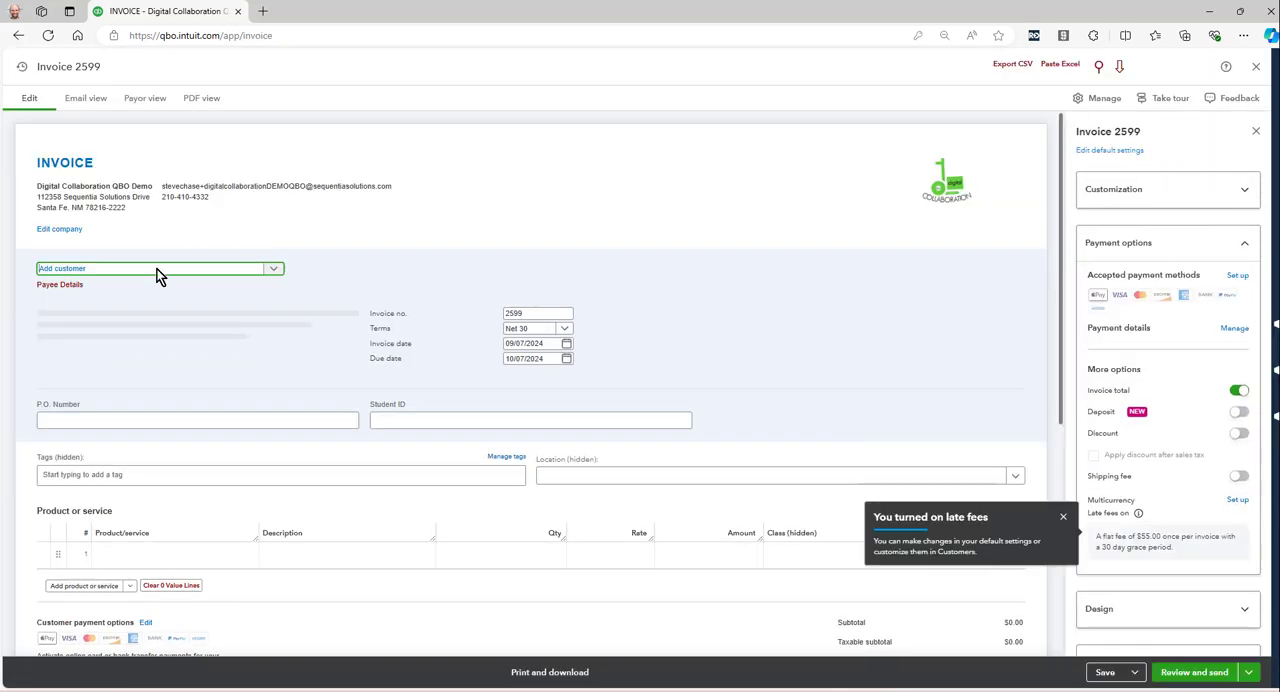
pyautogui.write('corpu')
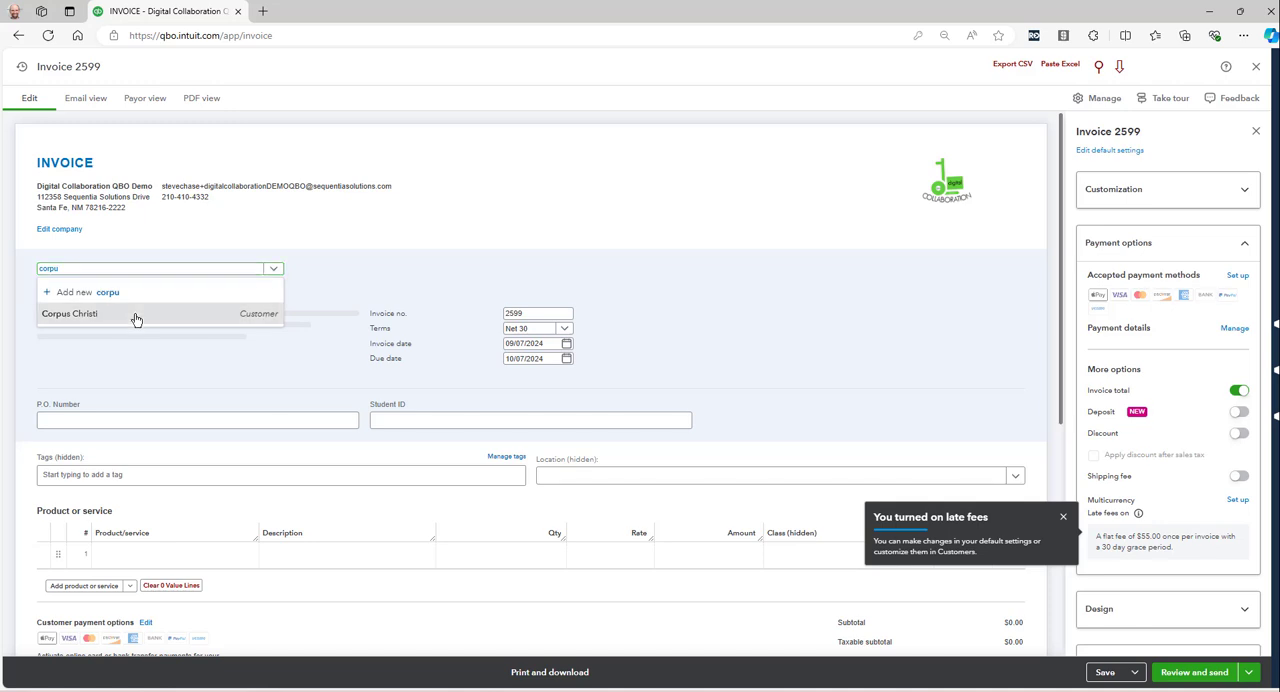
pyautogui.click(70, 313)
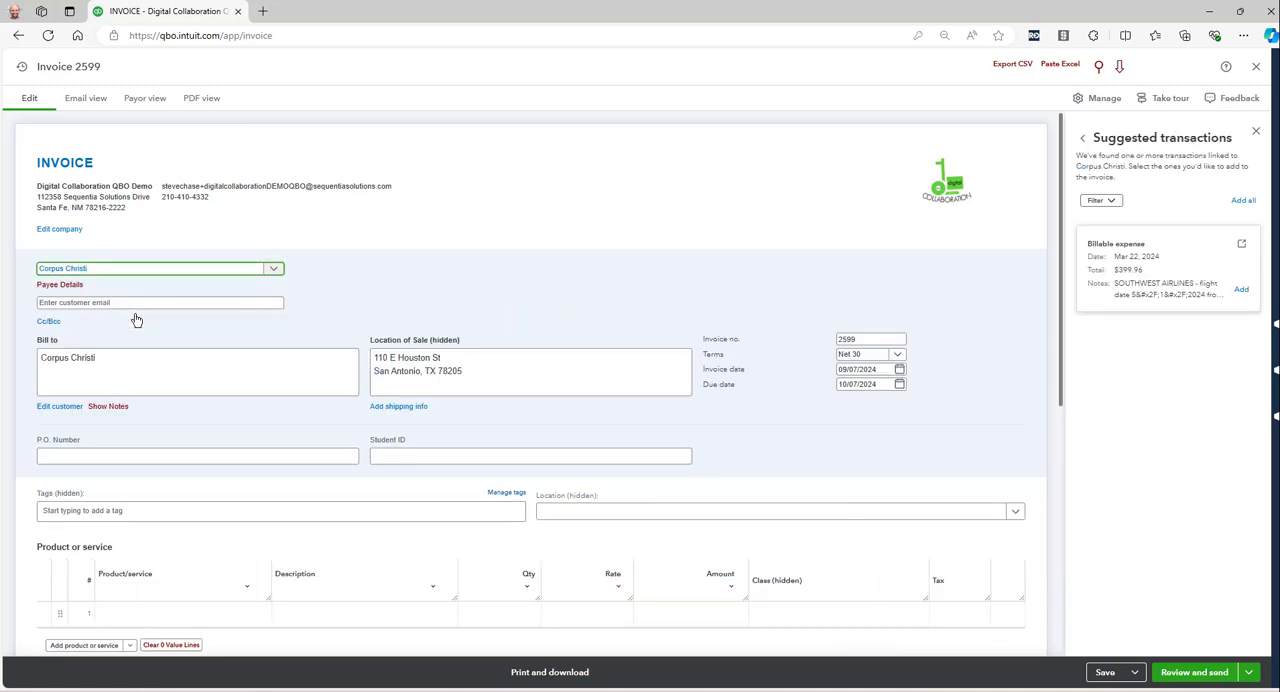
pyautogui.moveTo(1115, 343)
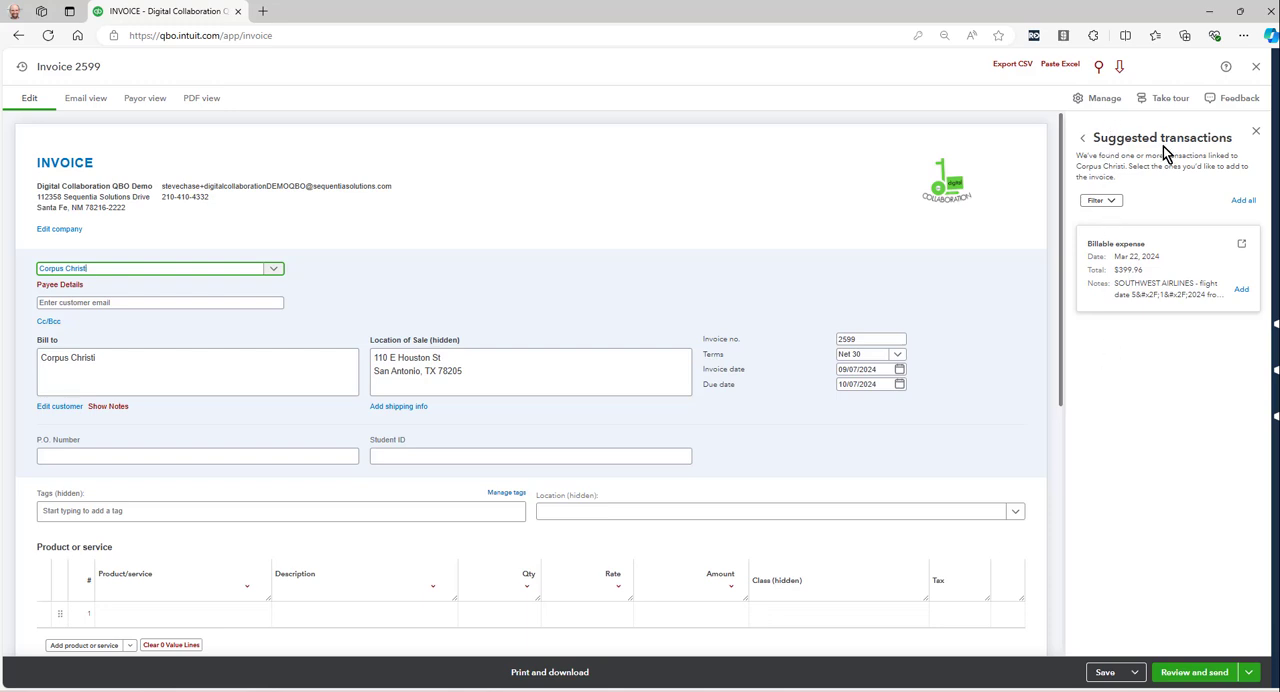
pyautogui.moveTo(1163, 345)
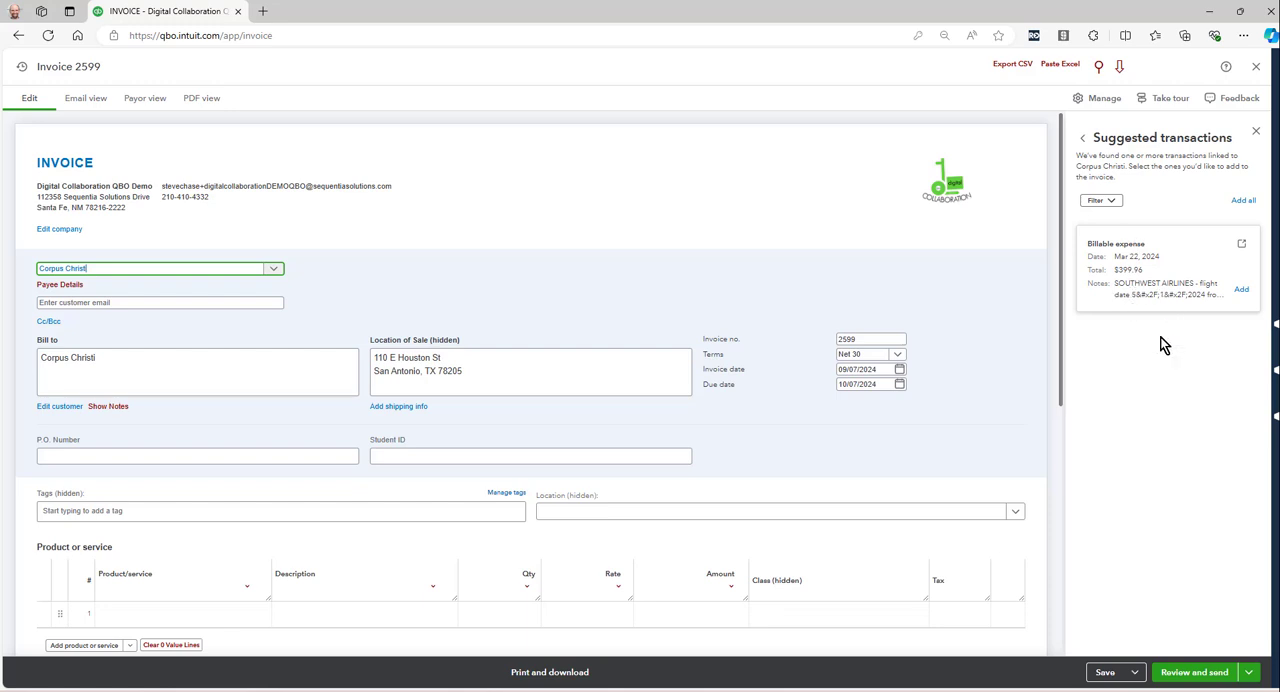
pyautogui.moveTo(1116, 260)
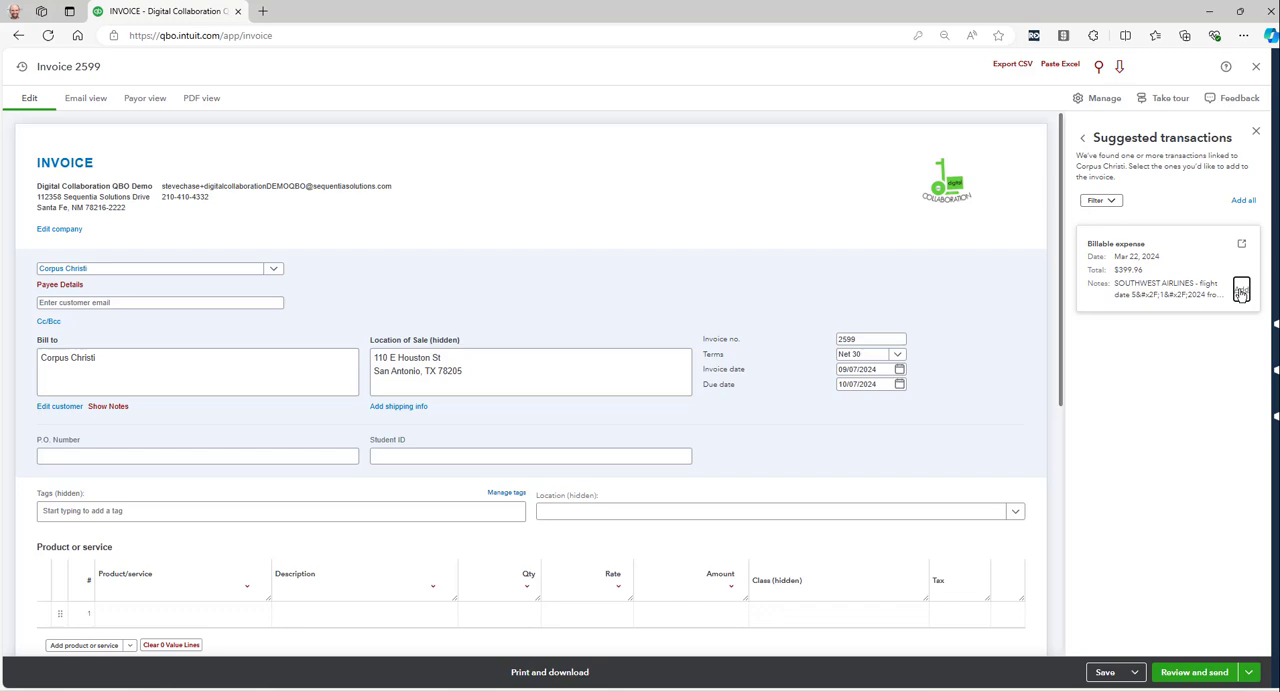
# Add the $399.96 Southwest Airlines card from Suggested transactions to the invoice.
pyautogui.click(1241, 290)
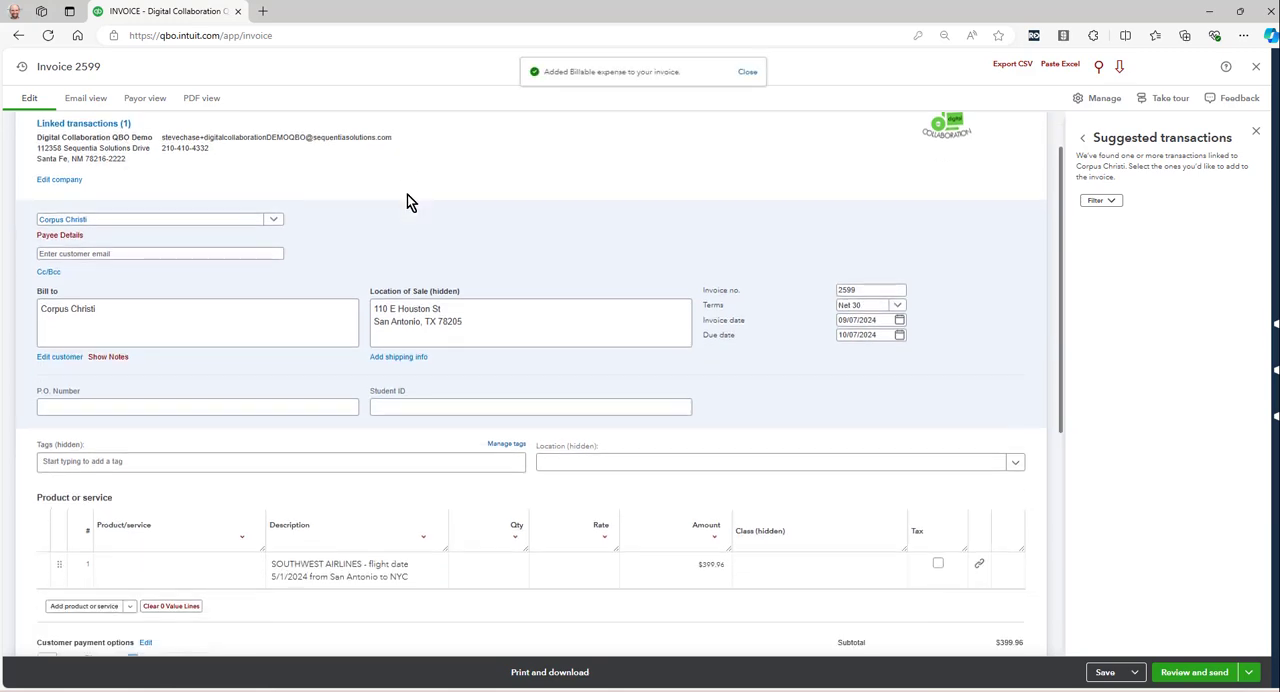
# Review the Southwest Airlines line, then save the $399.96 invoice 2599.
pyautogui.scroll(-3)
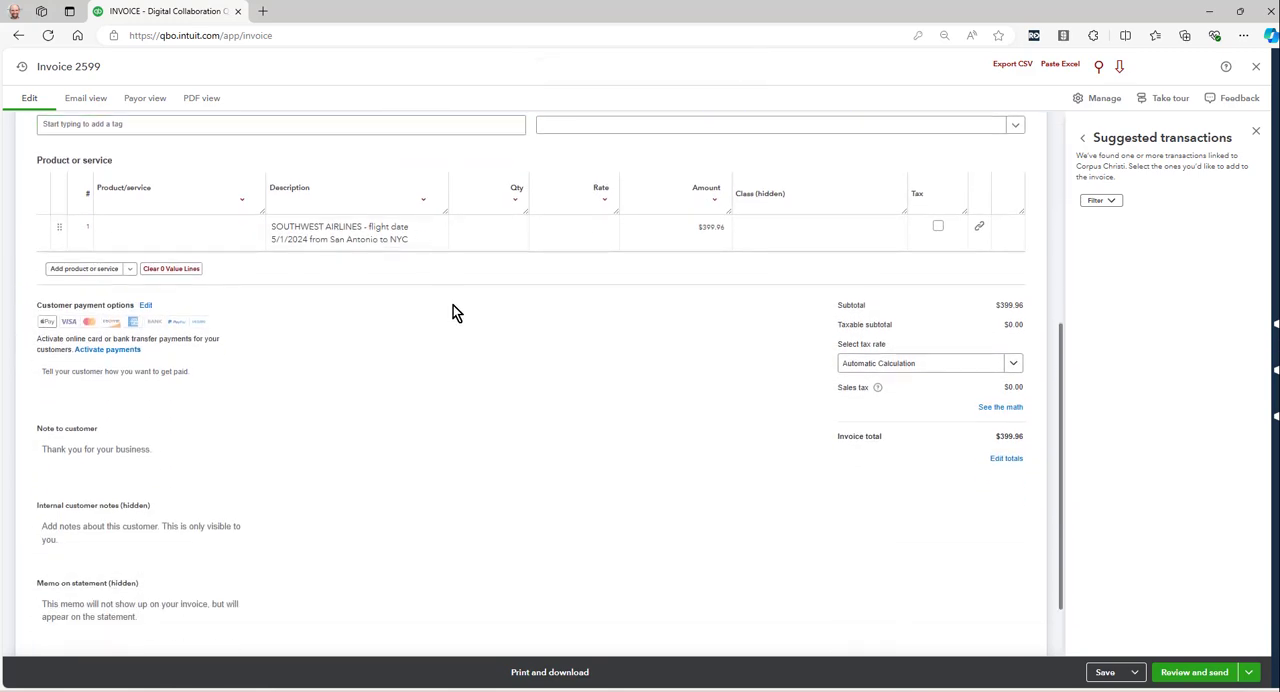
pyautogui.click(160, 227)
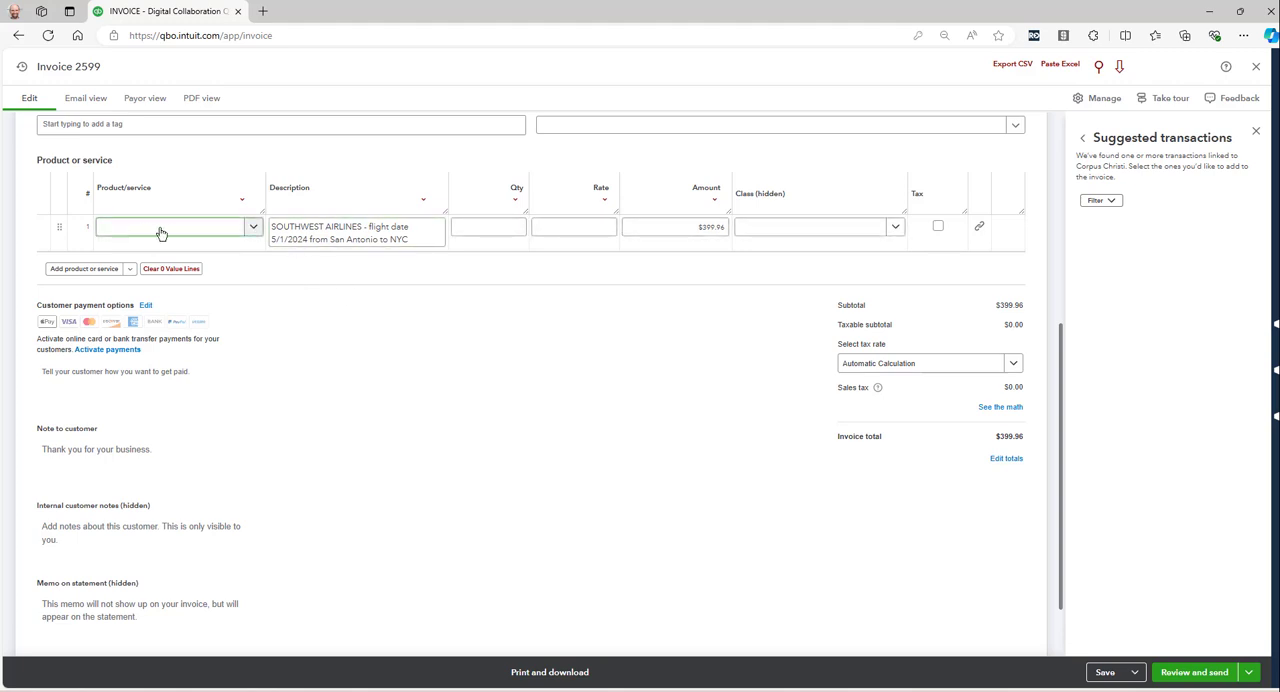
pyautogui.moveTo(150, 235)
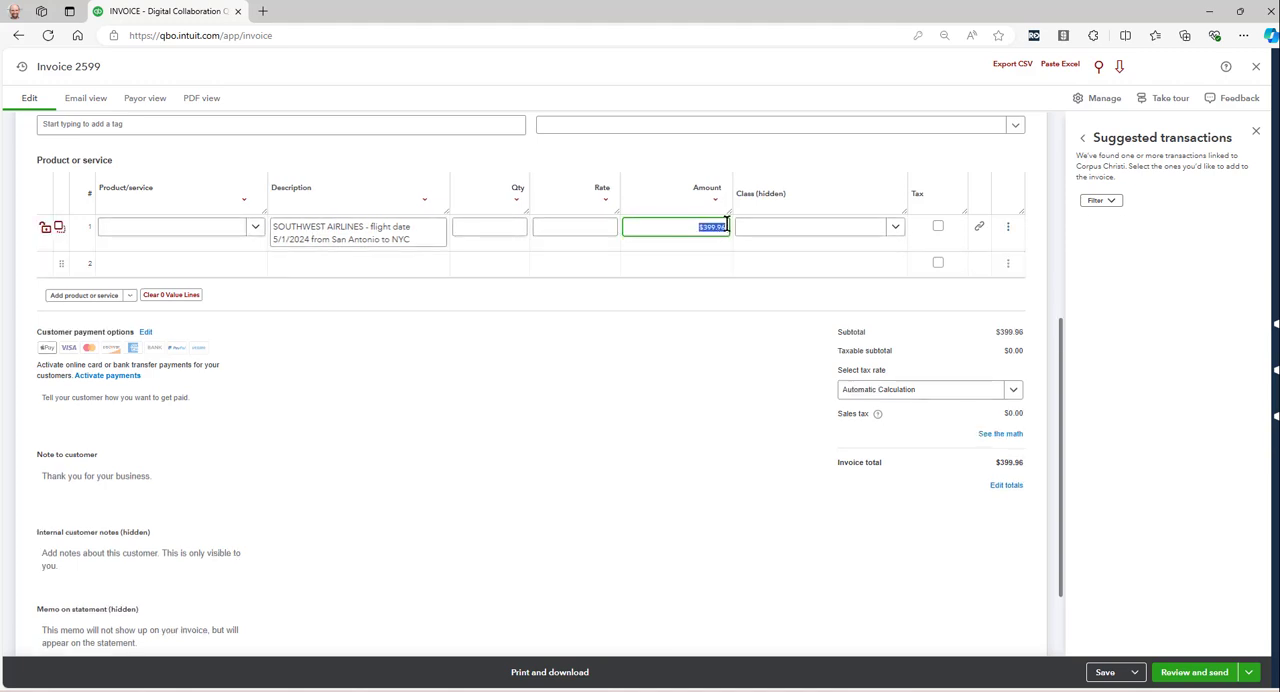
pyautogui.moveTo(655, 426)
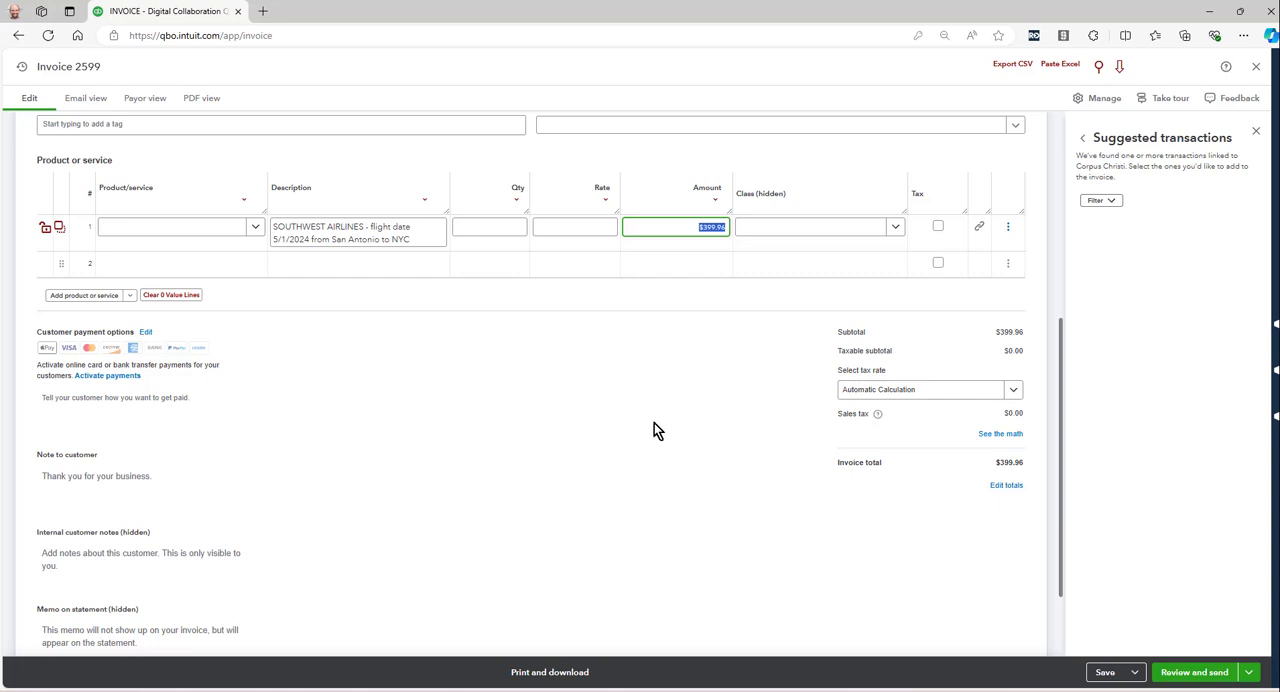
pyautogui.scroll(-3)
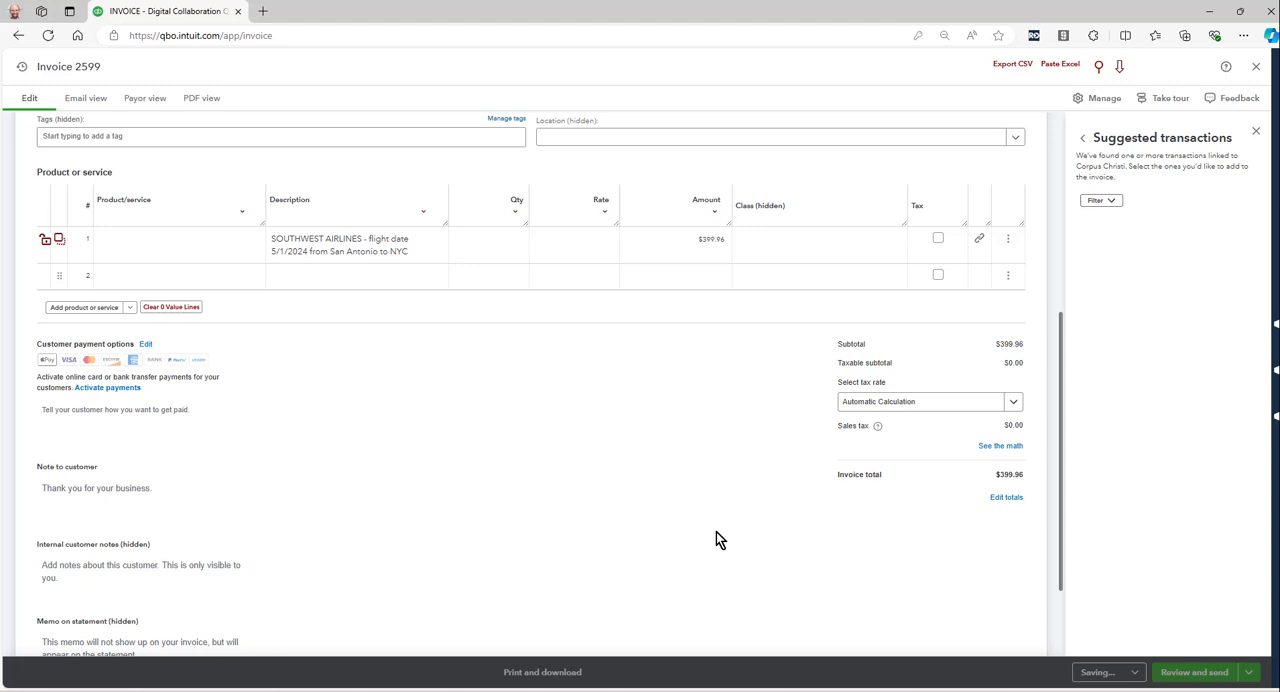
pyautogui.click(1105, 672)
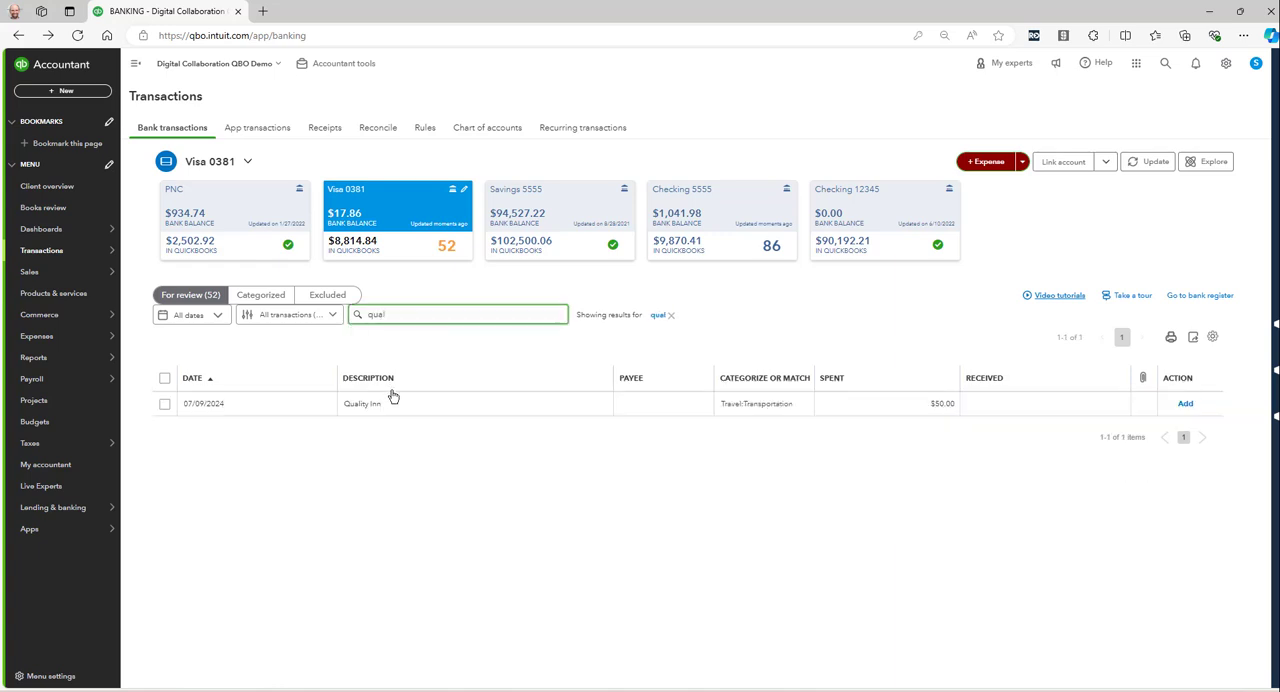
# Set the $50 charge's payee to Quality Inn, category Conference Hotel and Food, memo QUALITY INN.
pyautogui.click(361, 403)
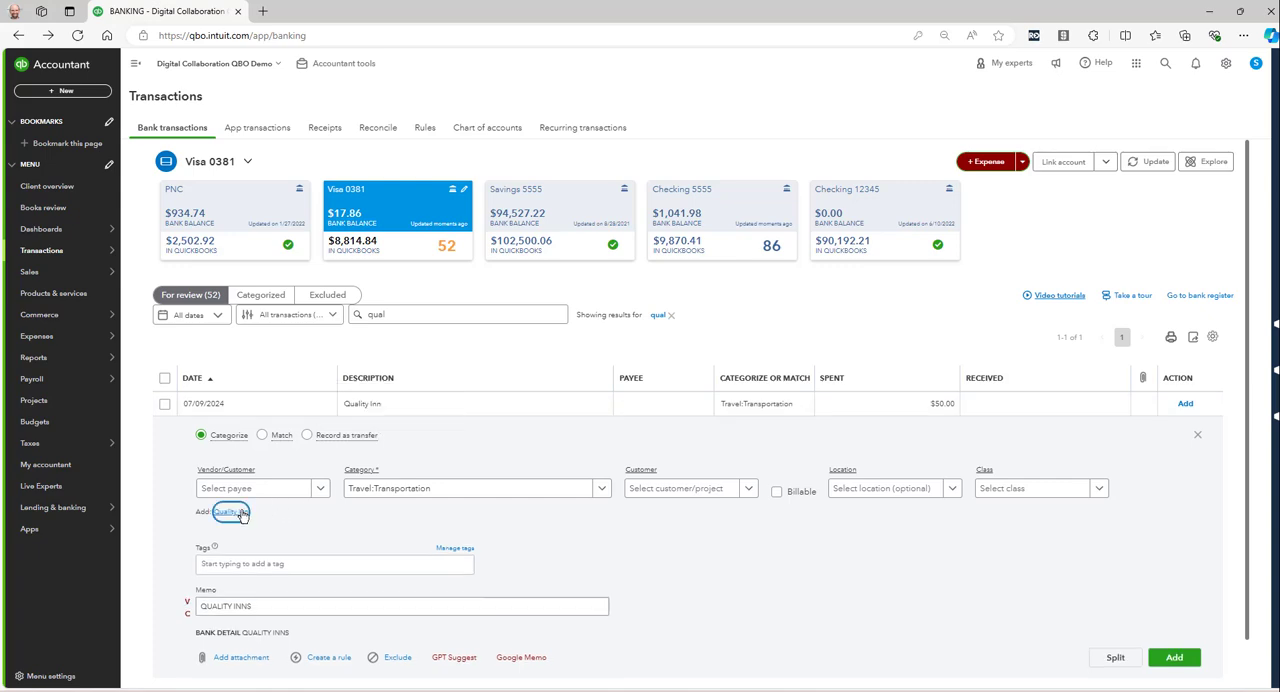
pyautogui.click(228, 512)
pyautogui.write('ho')
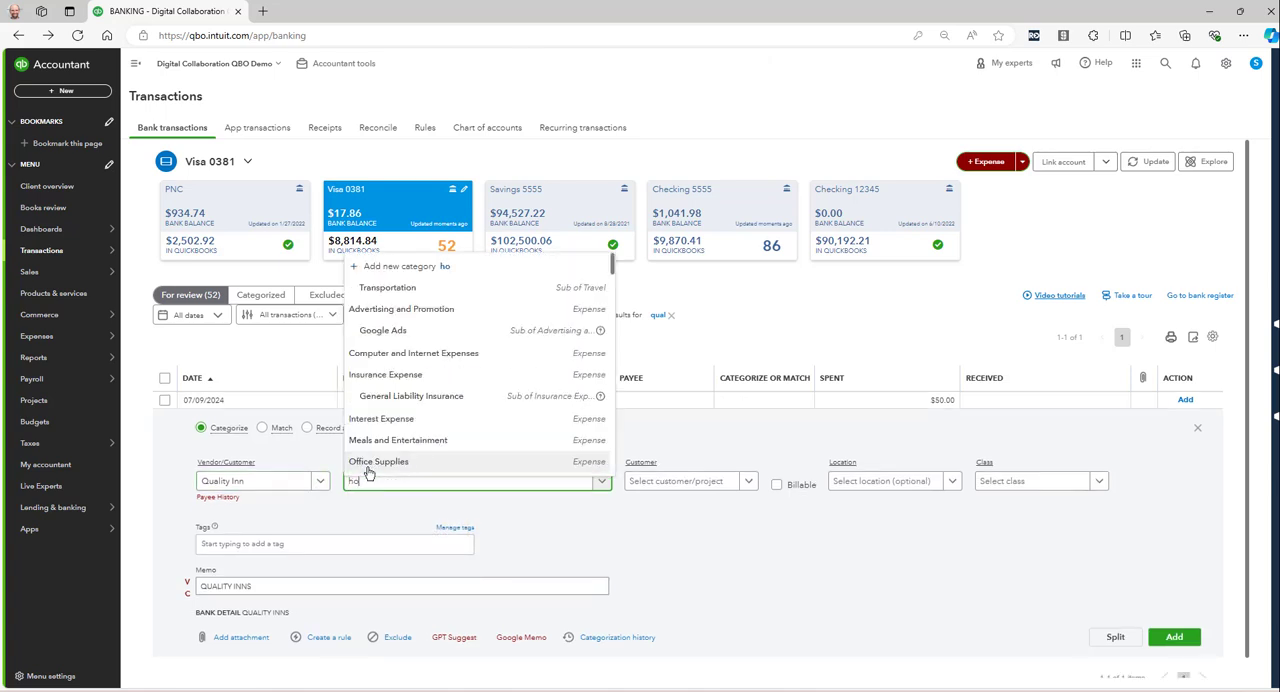
pyautogui.write('t')
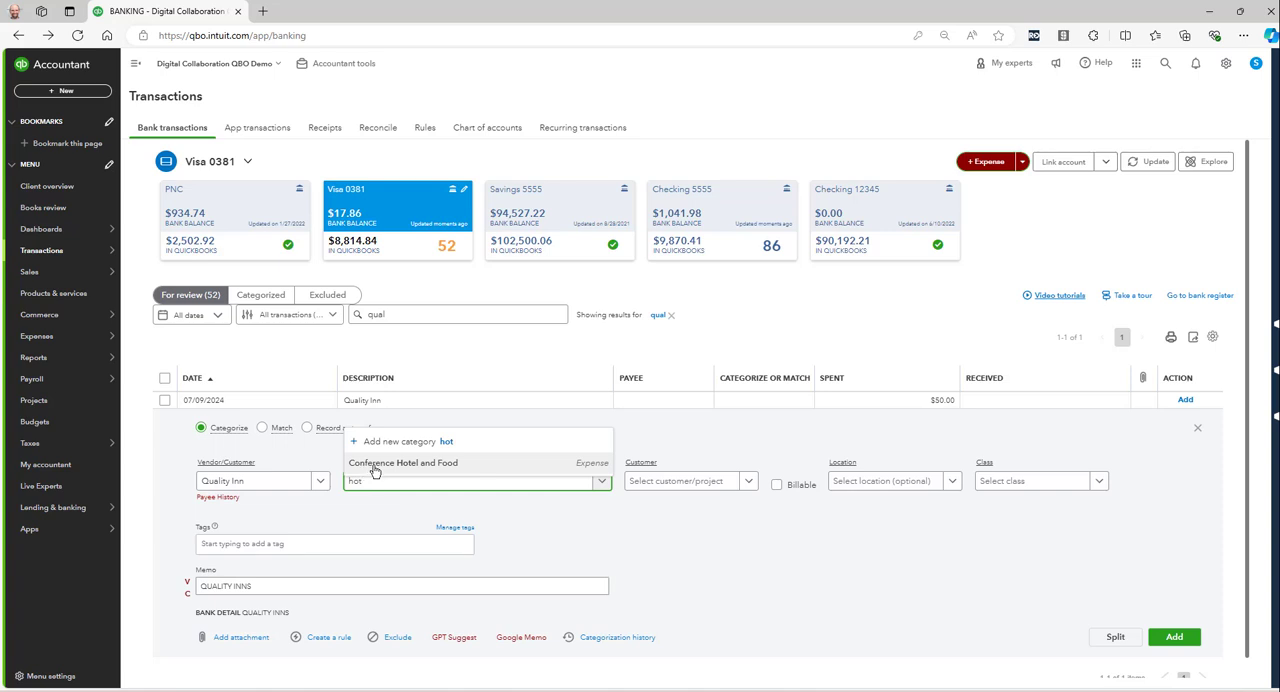
pyautogui.click(403, 462)
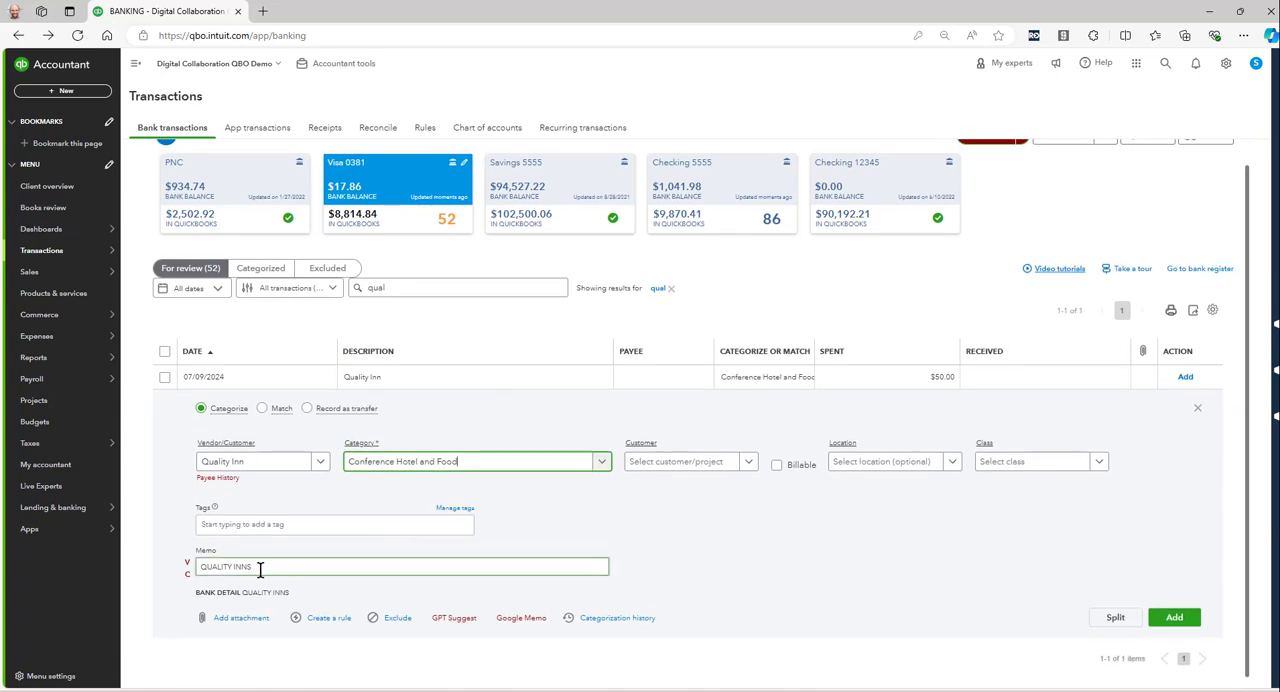
pyautogui.press('Backspace')
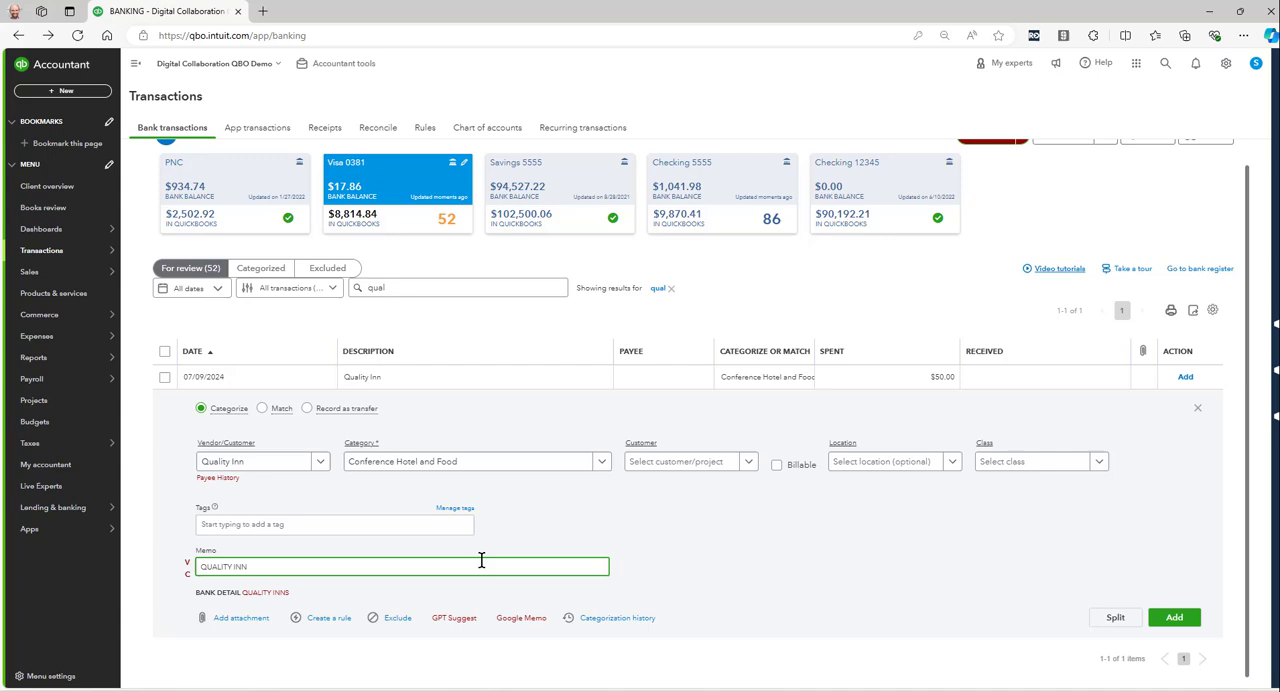
pyautogui.moveTo(765, 541)
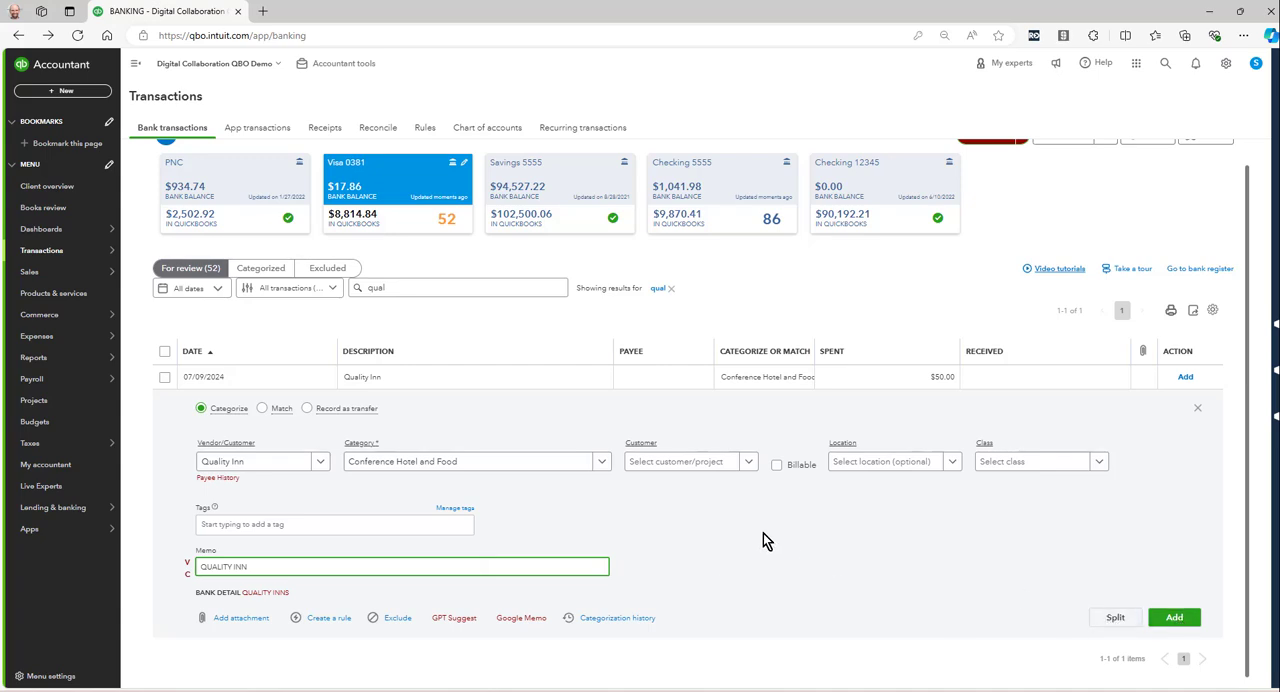
# Attach the receipt copy file to the Quality Inn charge.
pyautogui.click(240, 617)
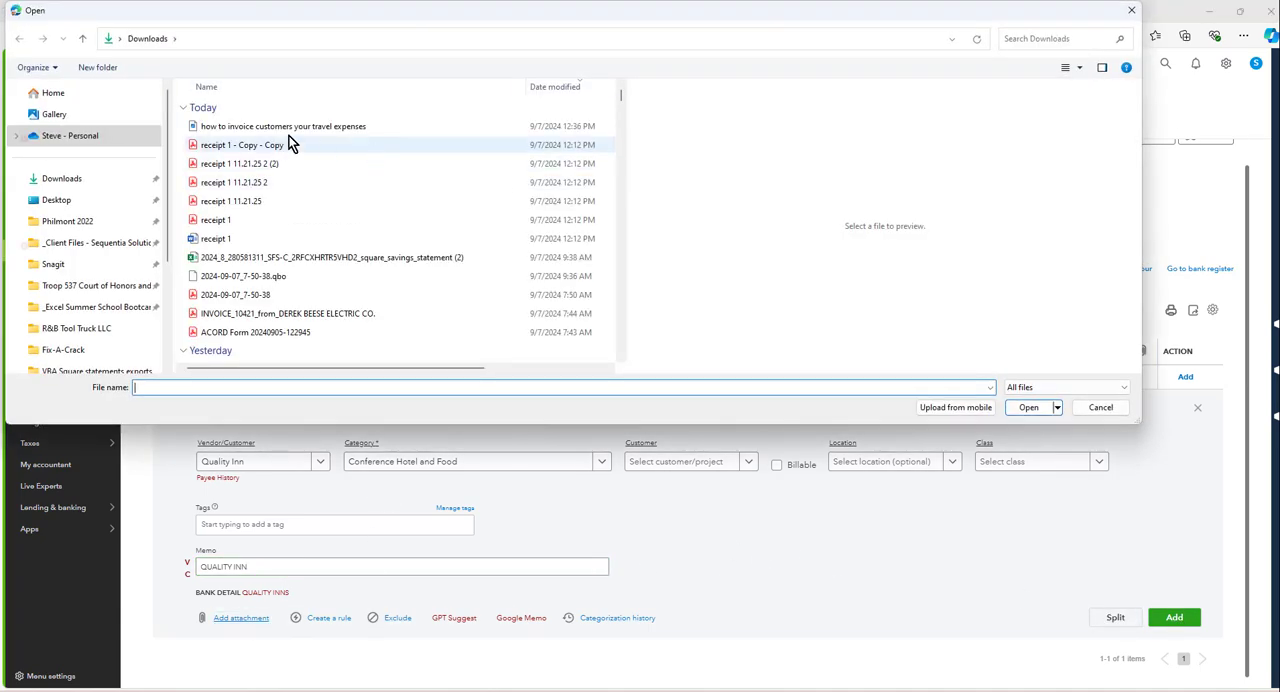
pyautogui.click(243, 145)
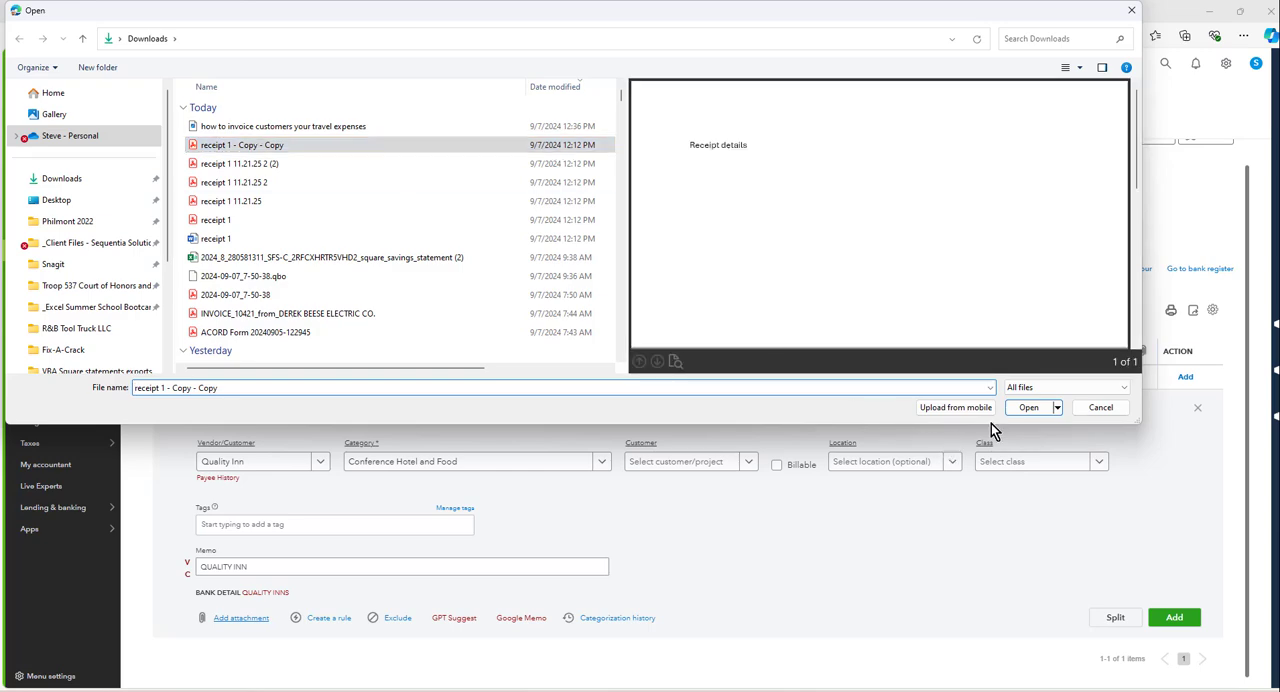
pyautogui.click(1028, 407)
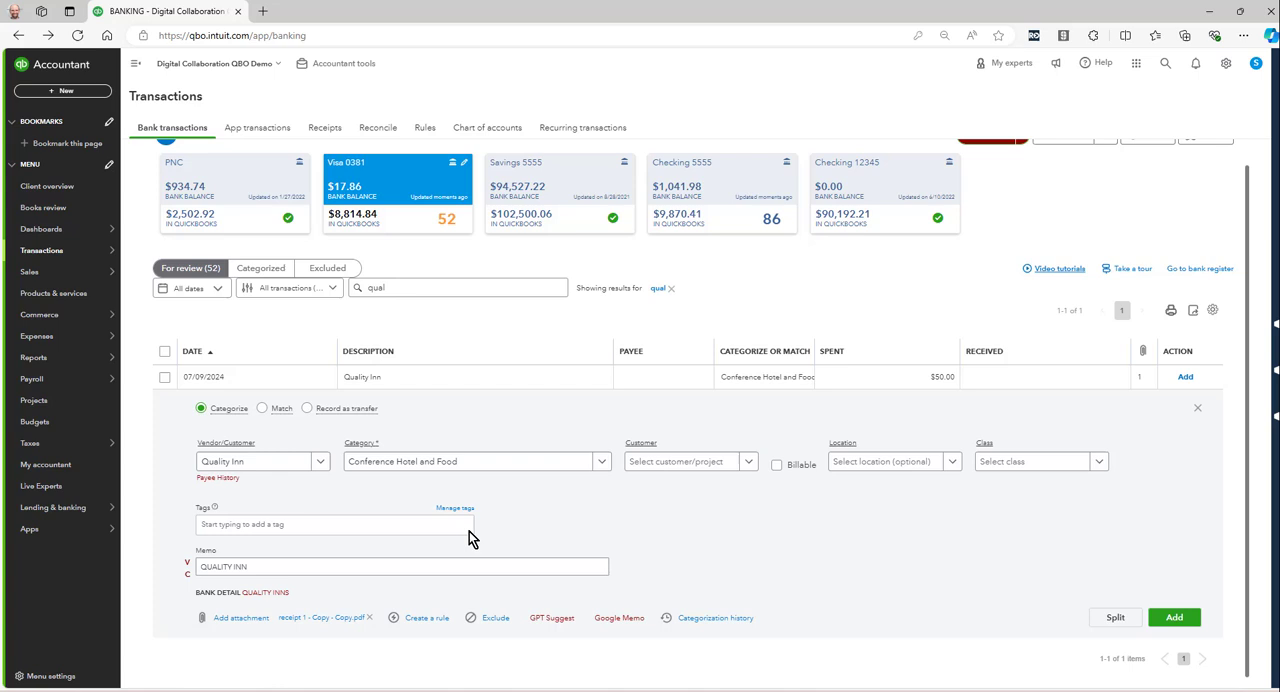
# Mark the Quality Inn charge billable to Corpus Christi and add it.
pyautogui.click(777, 465)
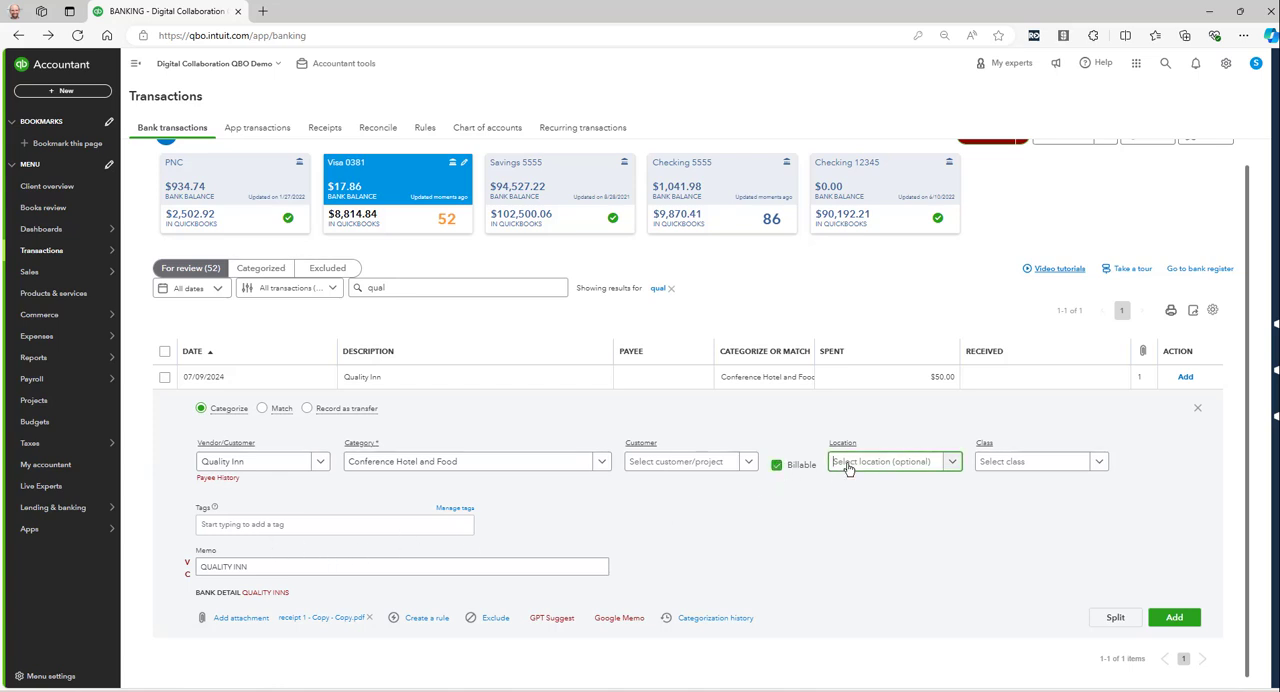
pyautogui.write('corp')
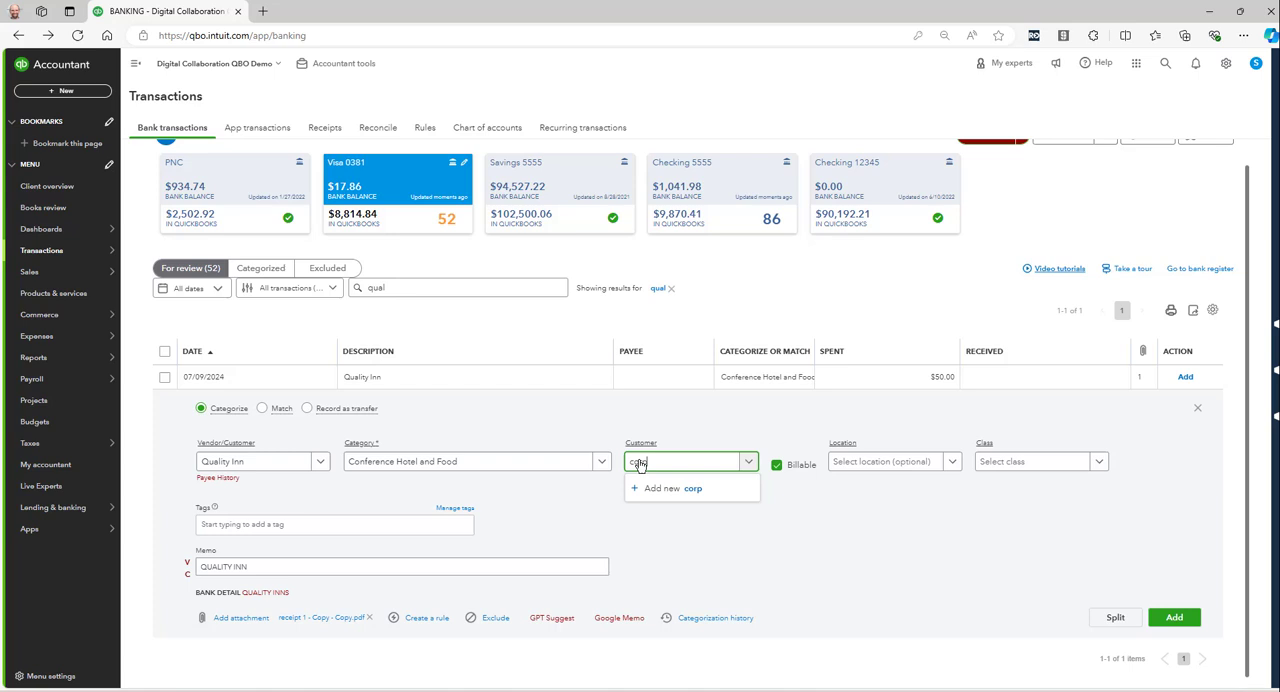
pyautogui.write('u')
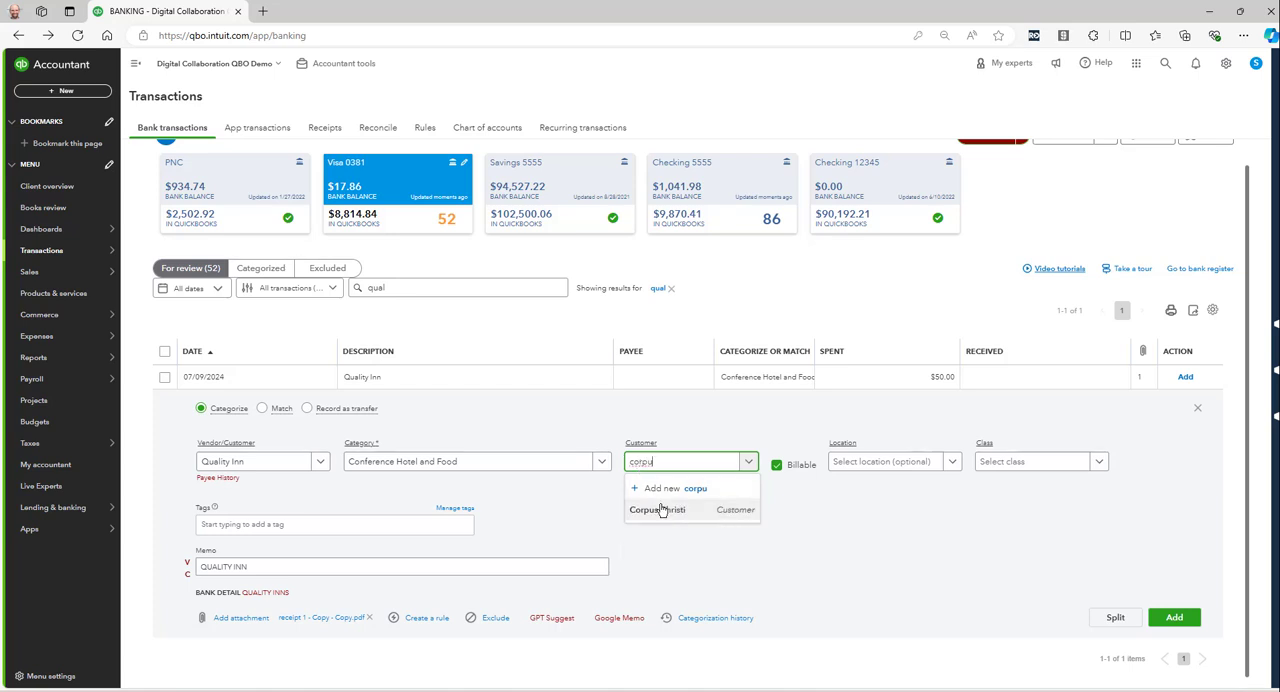
pyautogui.click(657, 510)
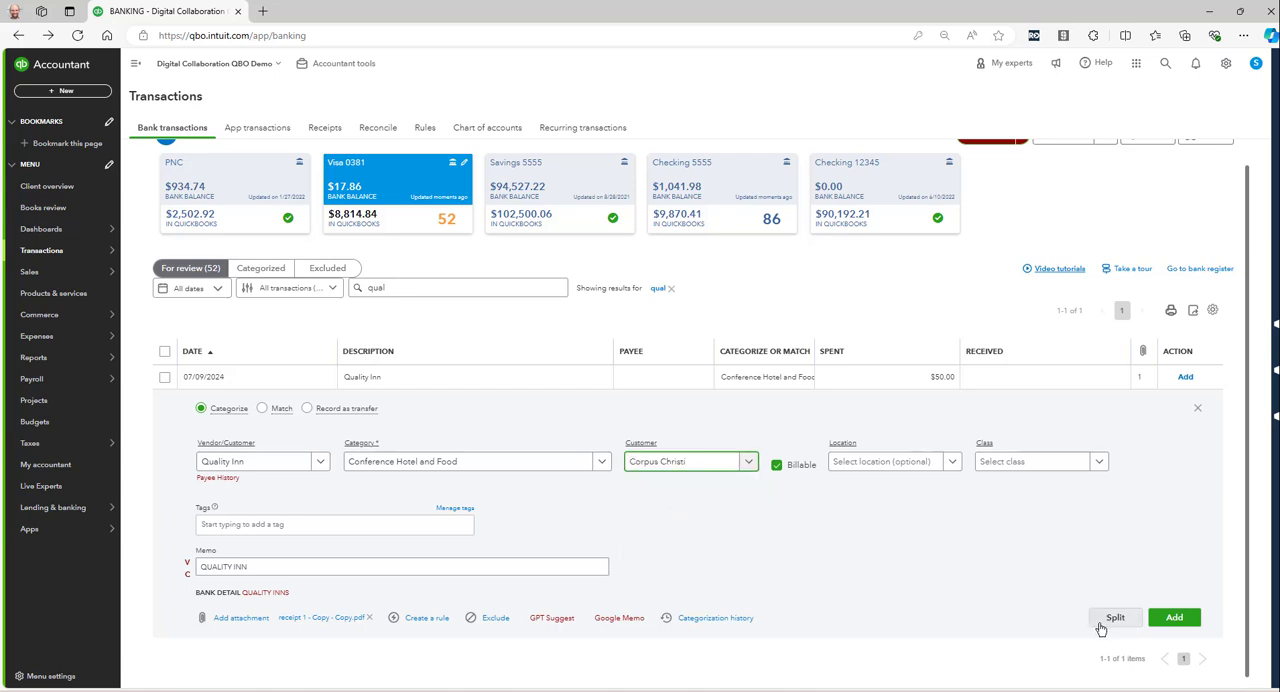
pyautogui.click(1174, 617)
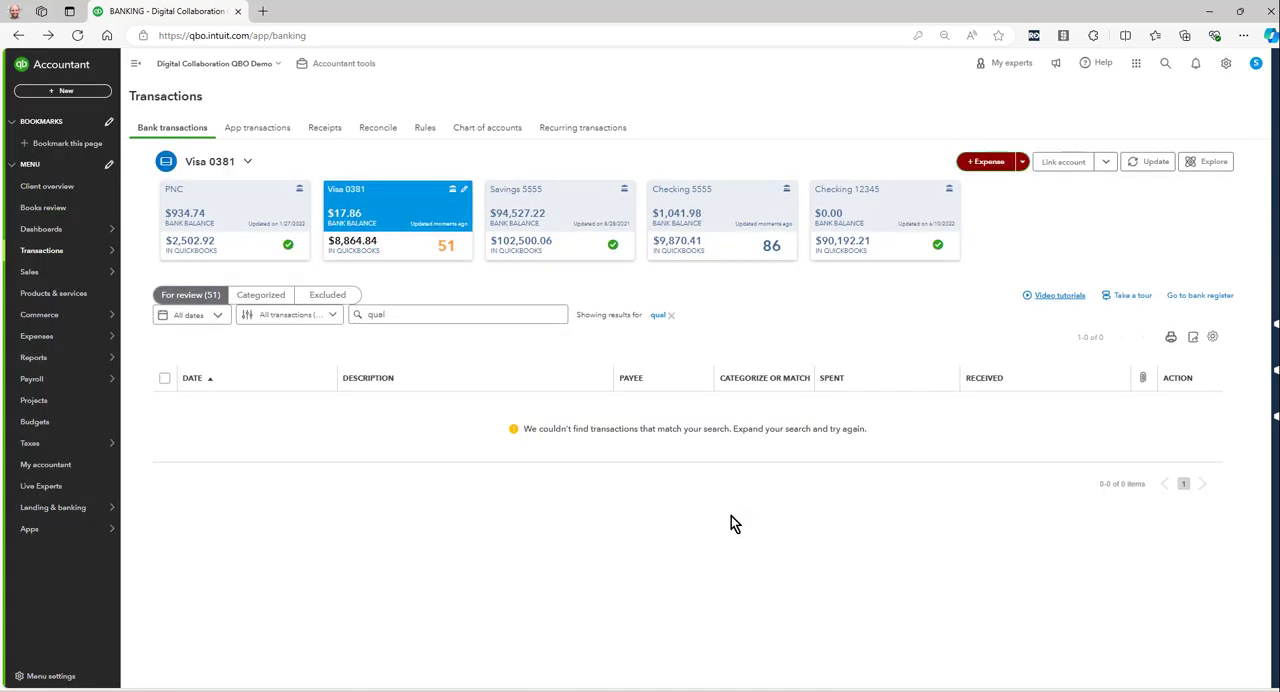
pyautogui.moveTo(752, 505)
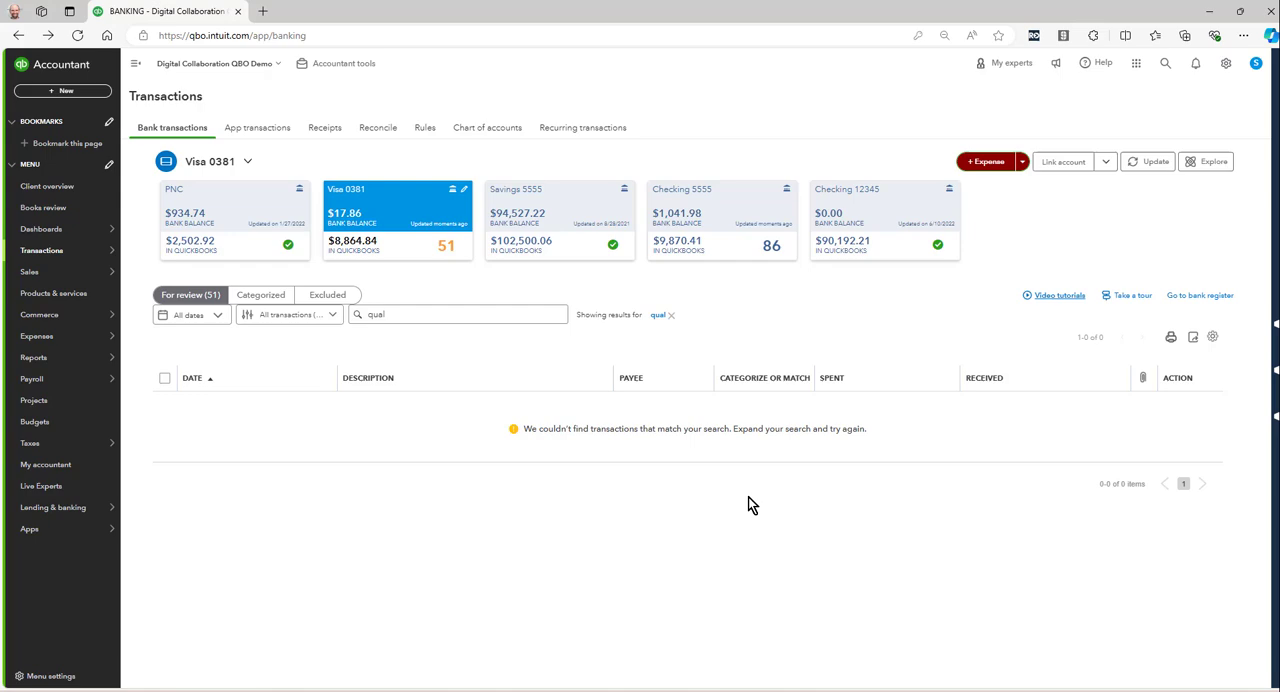
# Reopen Invoice 2599 for Corpus Christi from recent transactions in search.
pyautogui.click(1165, 63)
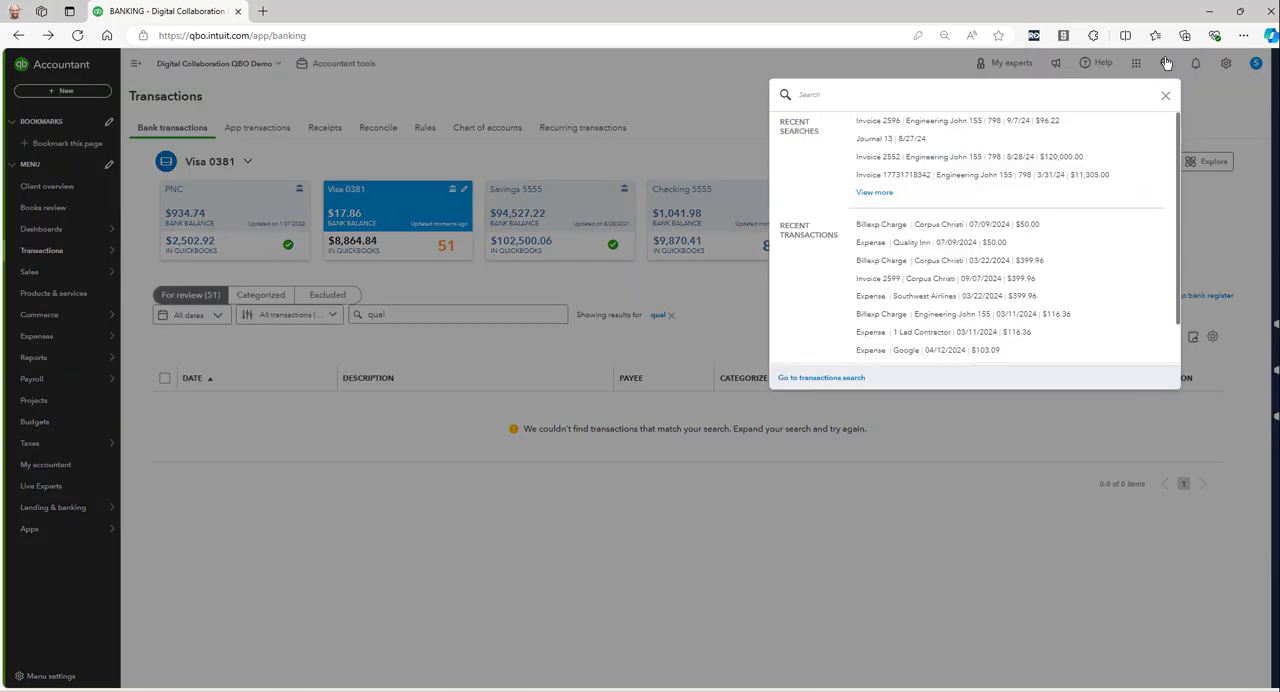
pyautogui.moveTo(878, 120)
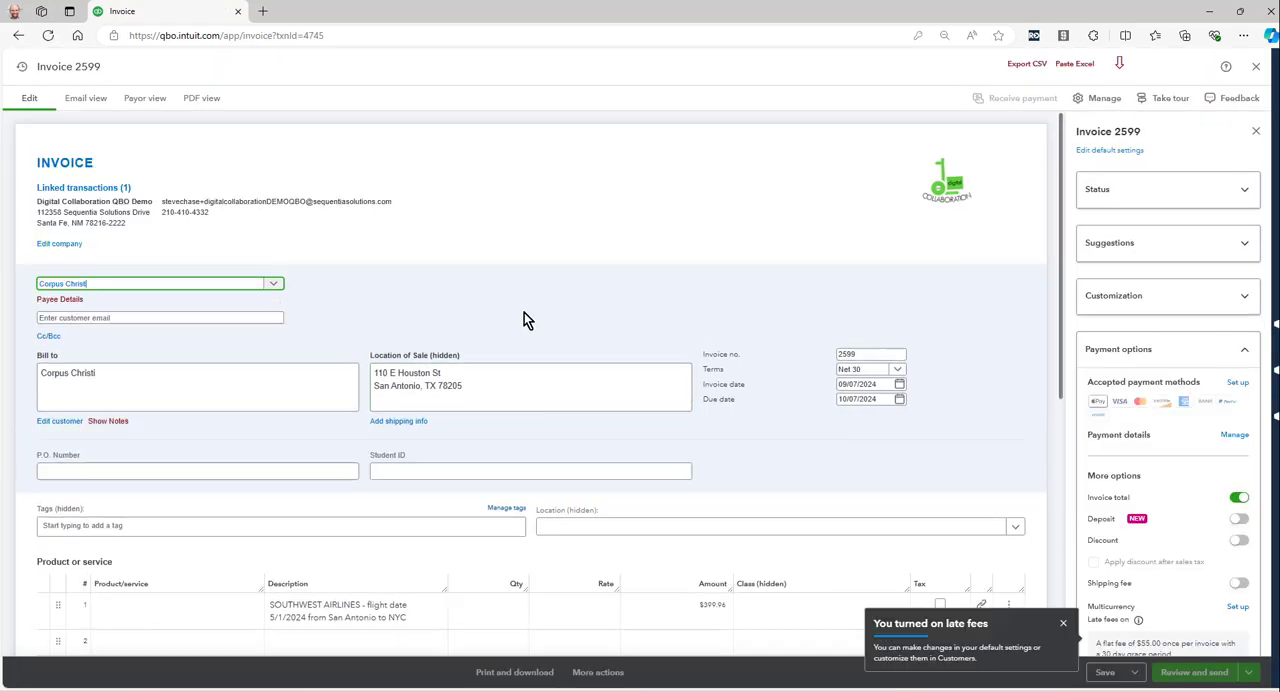
pyautogui.click(1104, 672)
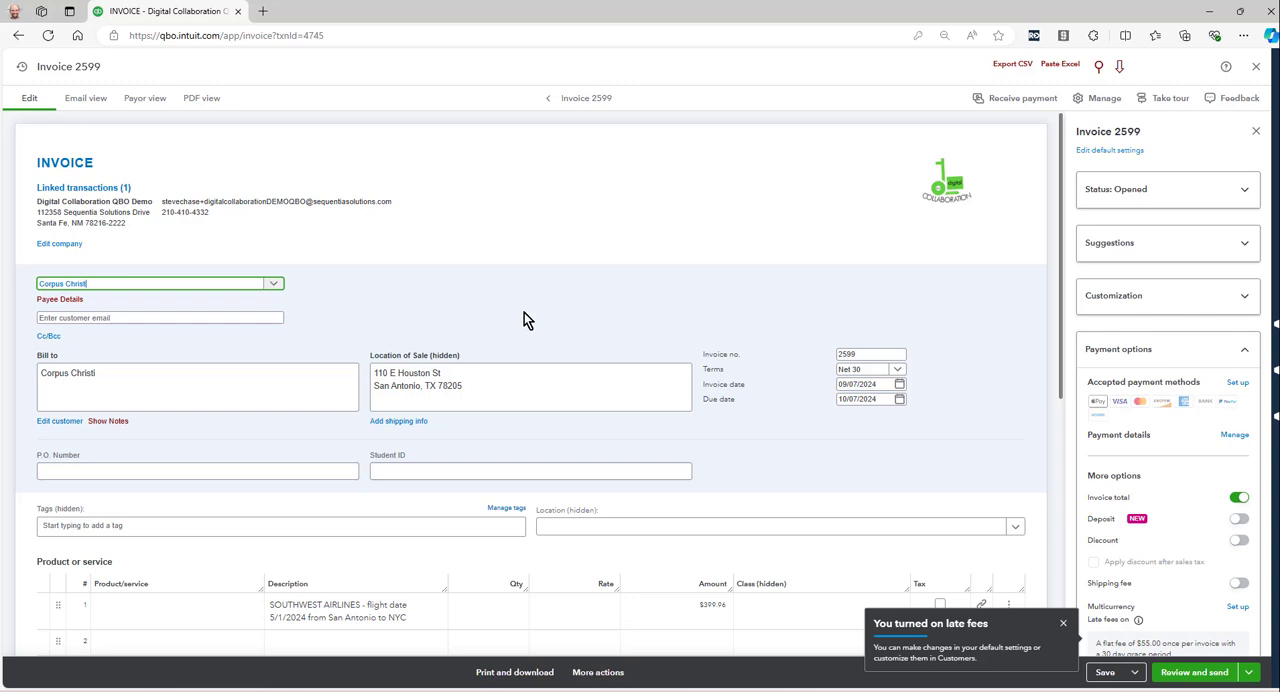
pyautogui.moveTo(527, 280)
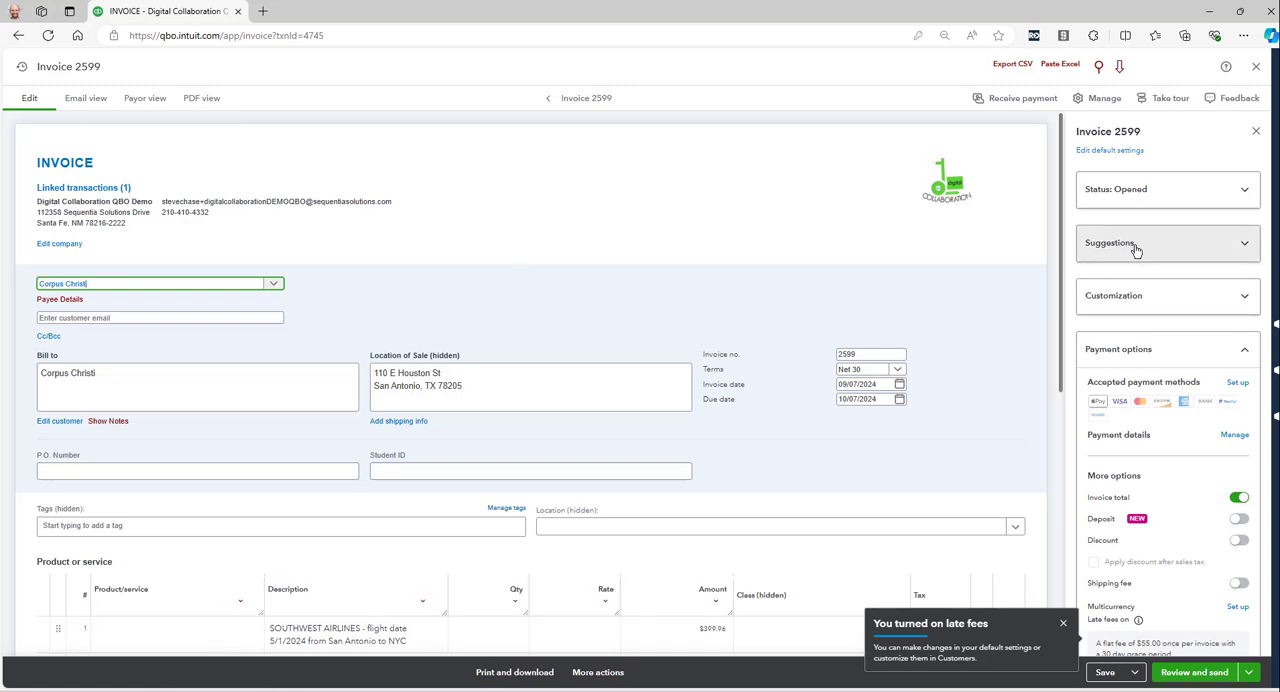
# Add the suggested $50 Quality Inn billable expense to invoice 2599, totalling $449.96.
pyautogui.click(1165, 243)
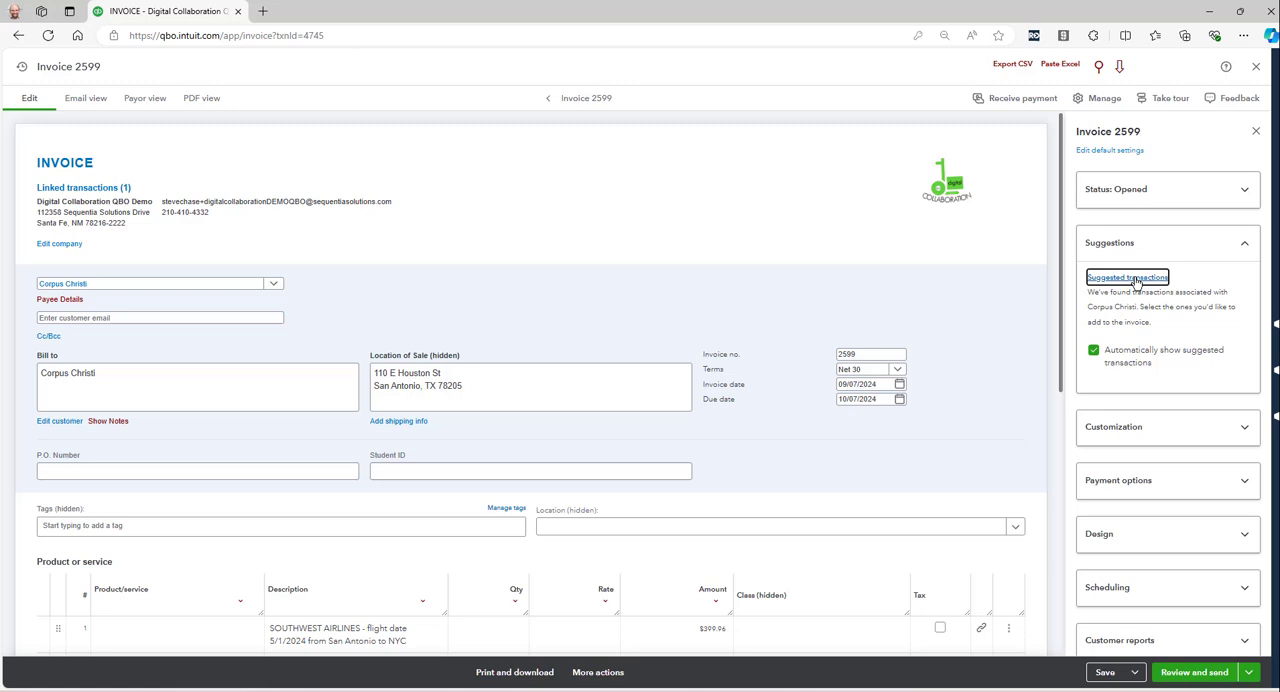
pyautogui.click(1127, 277)
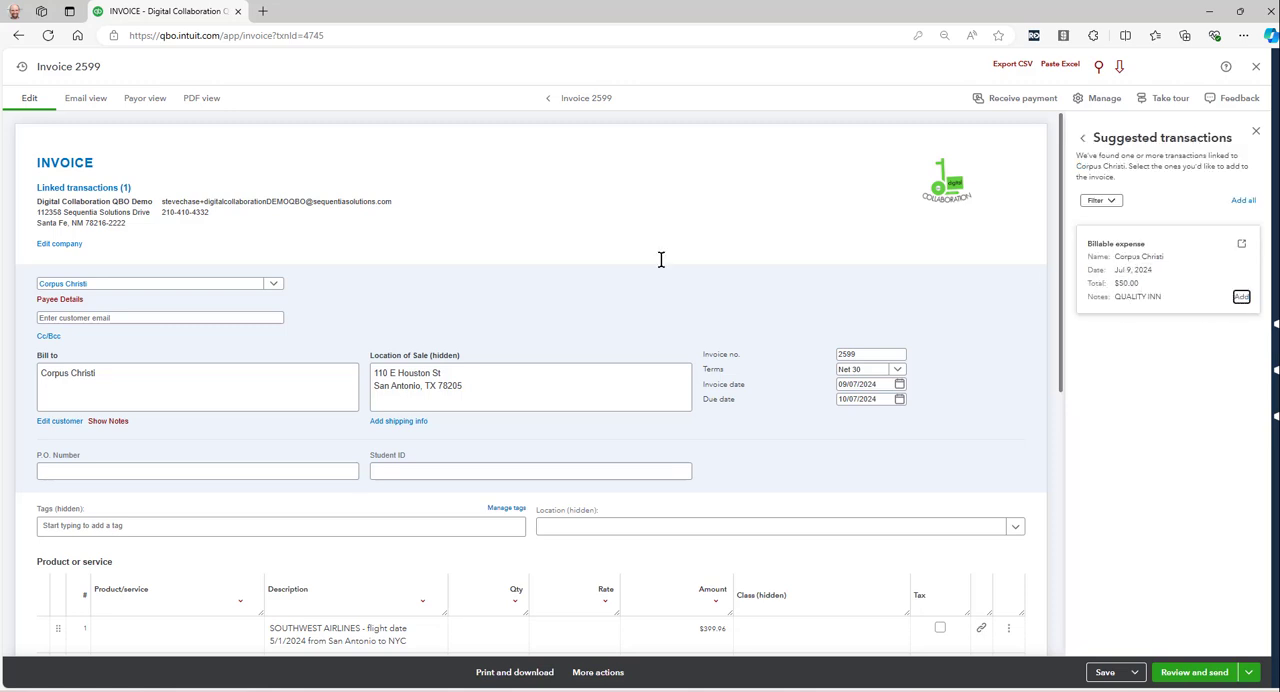
pyautogui.click(1241, 297)
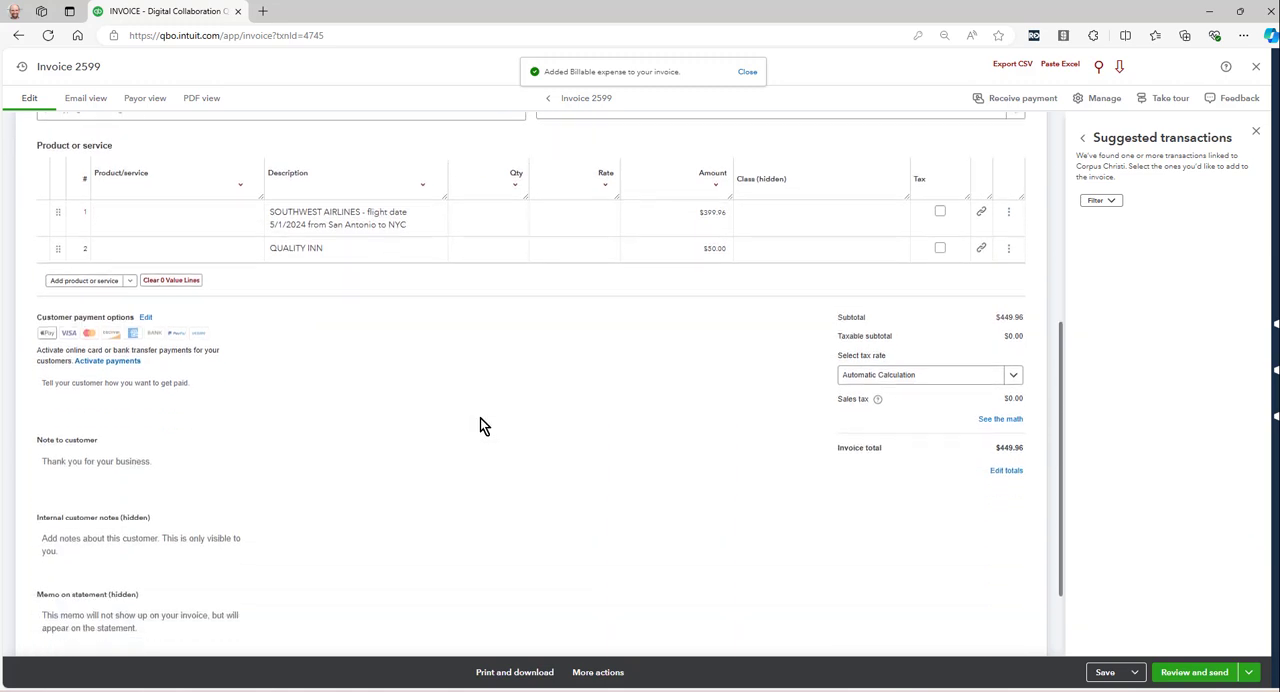
pyautogui.scroll(-3)
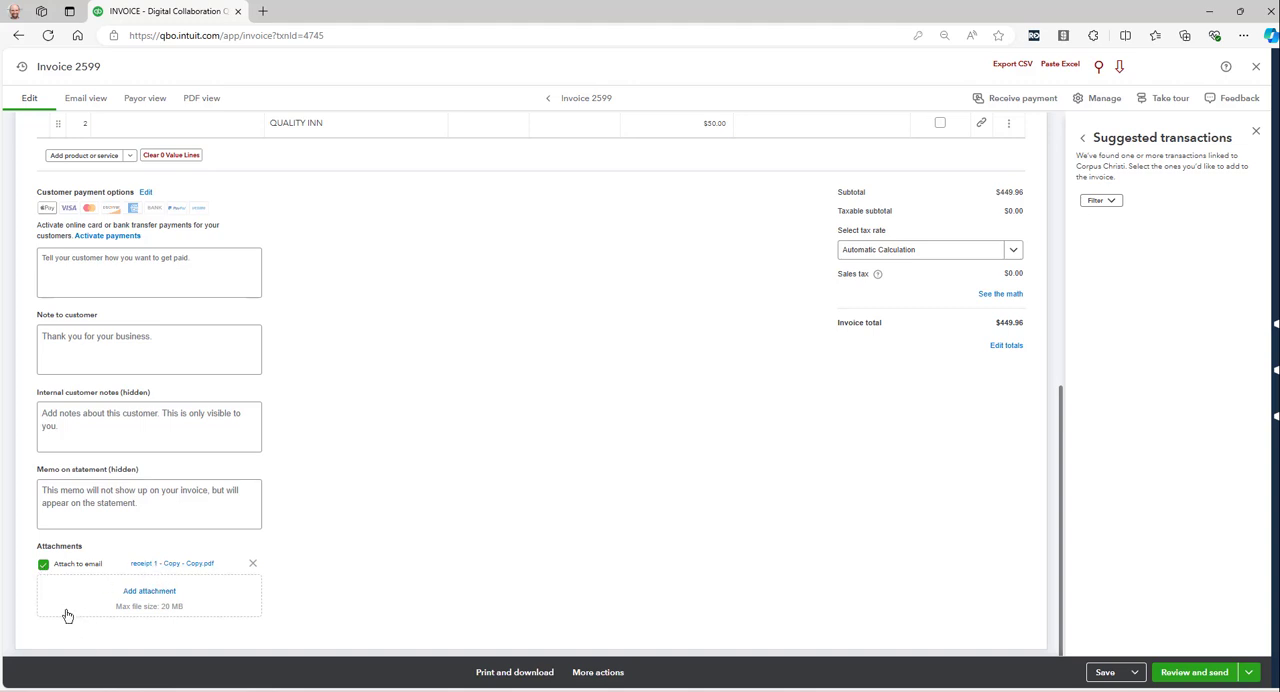
# Save invoice 2599 with the Southwest and Quality Inn lines totalling $449.96.
pyautogui.scroll(3)
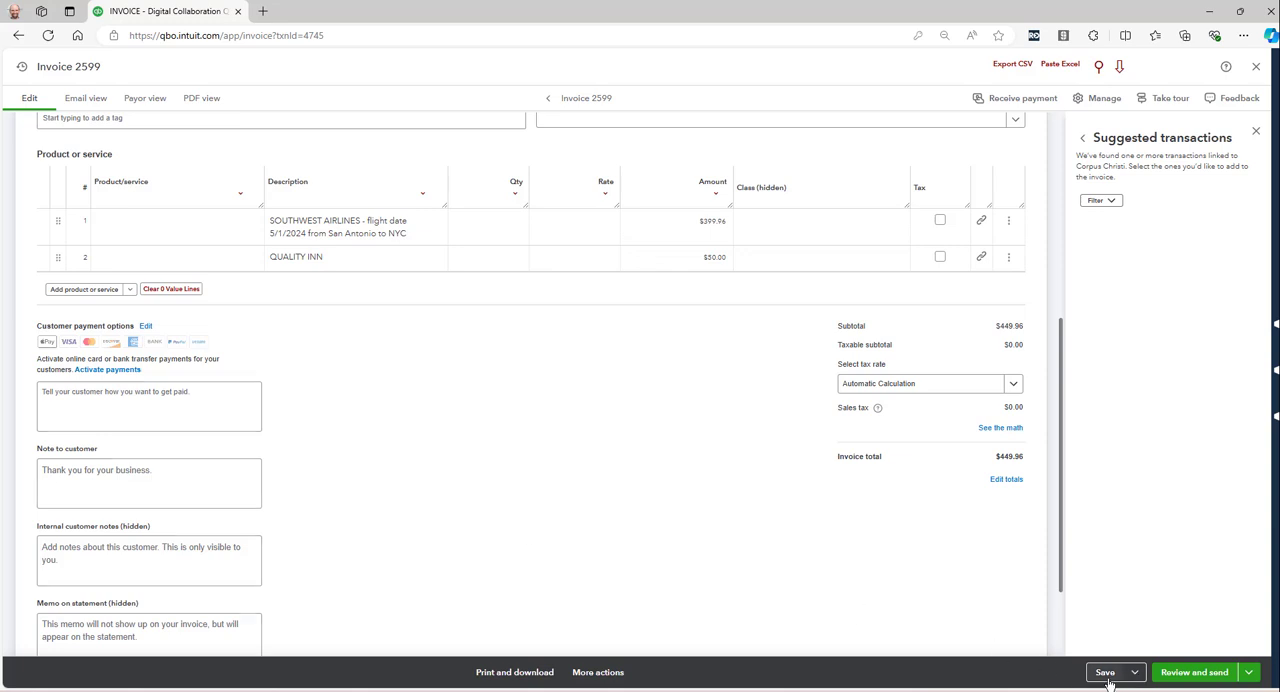
pyautogui.click(1104, 671)
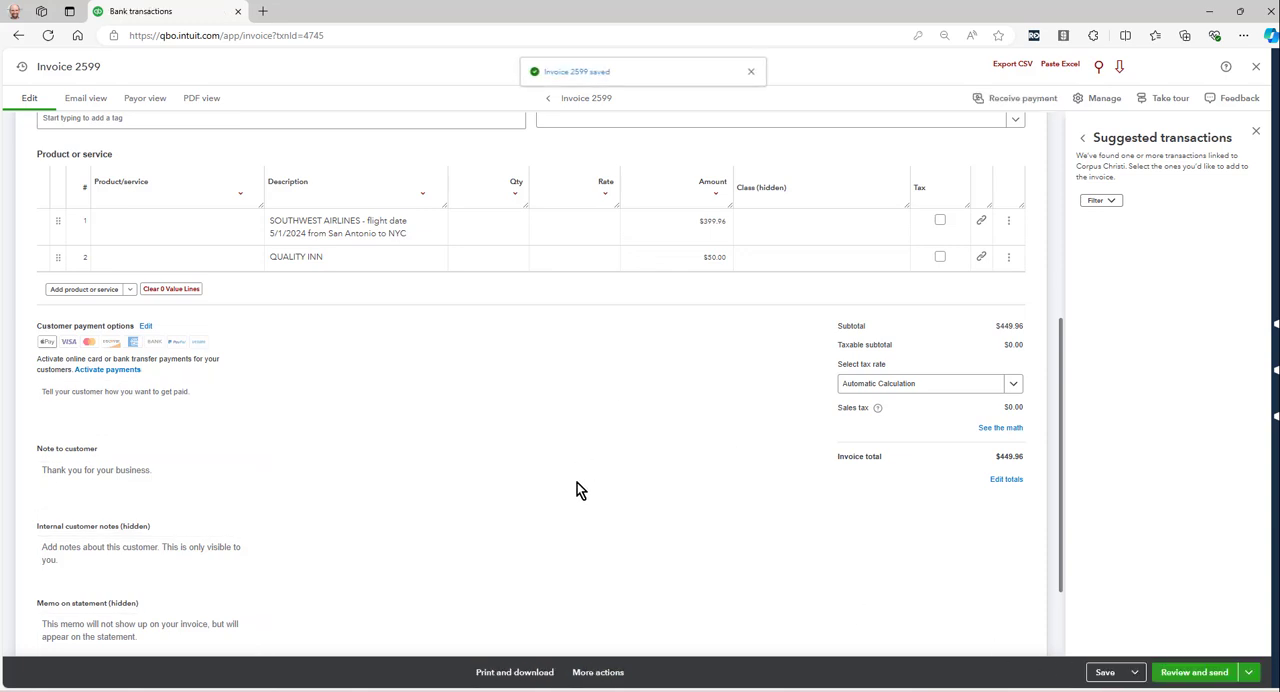
pyautogui.moveTo(540, 485)
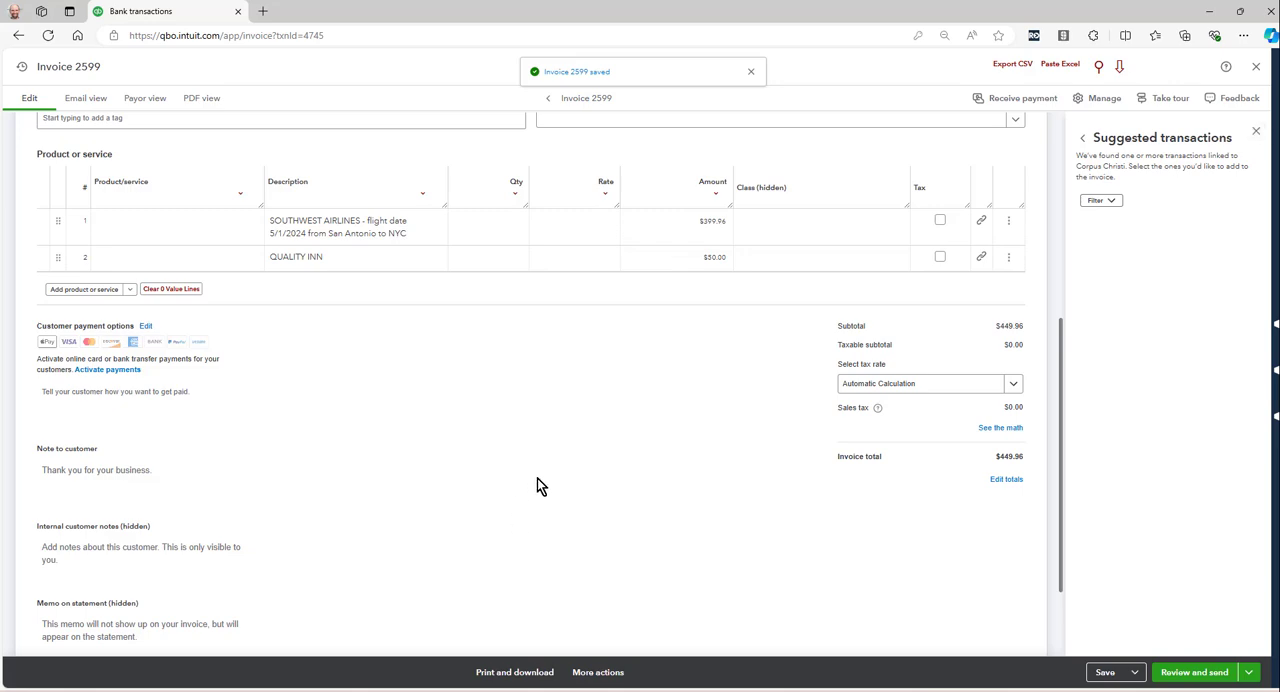
pyautogui.scroll(3)
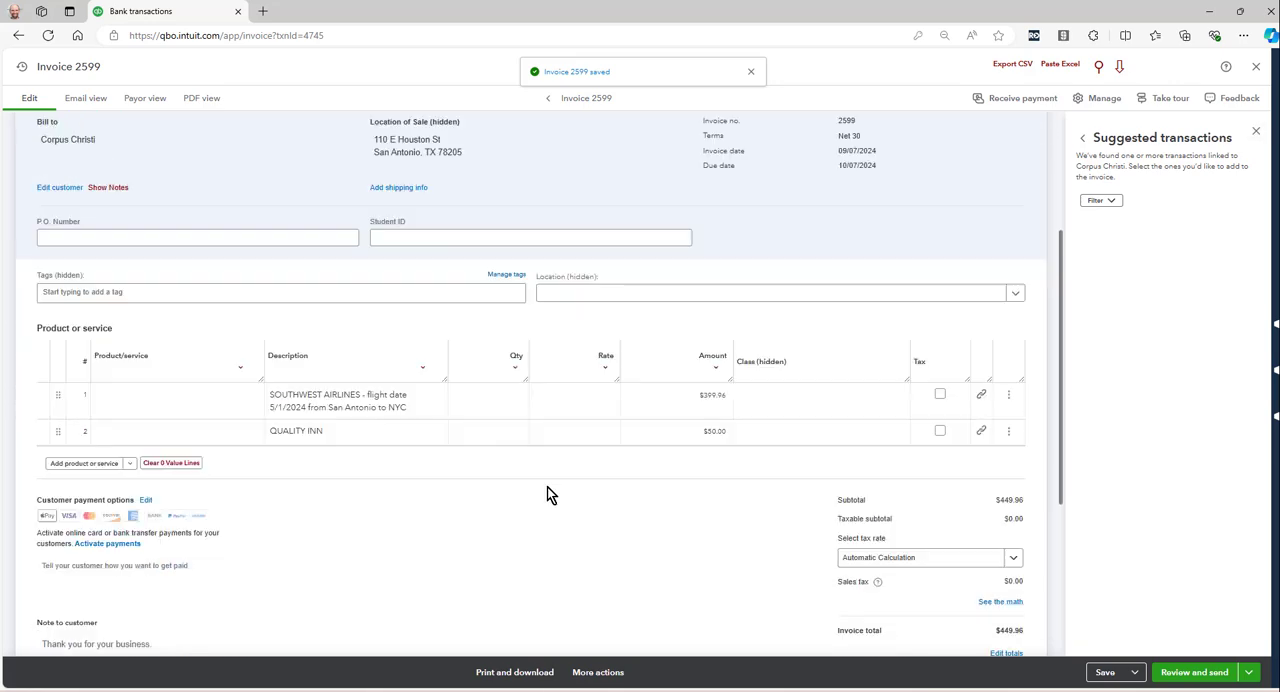
pyautogui.scroll(-3)
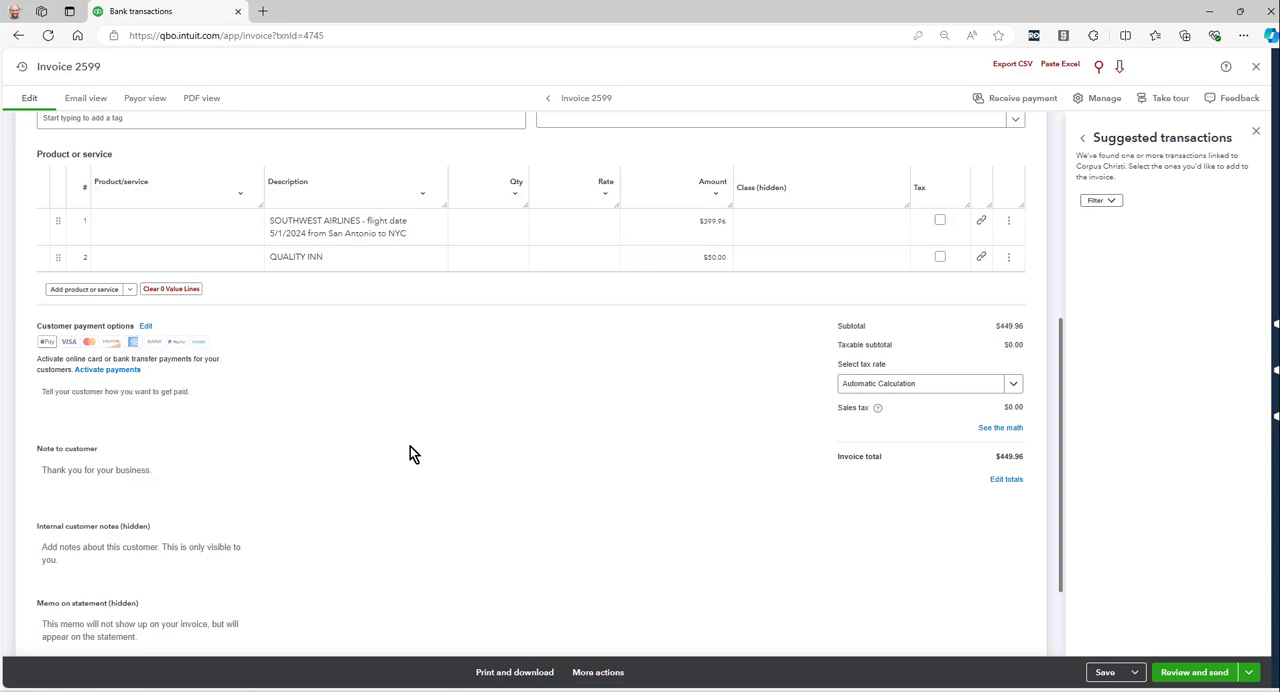